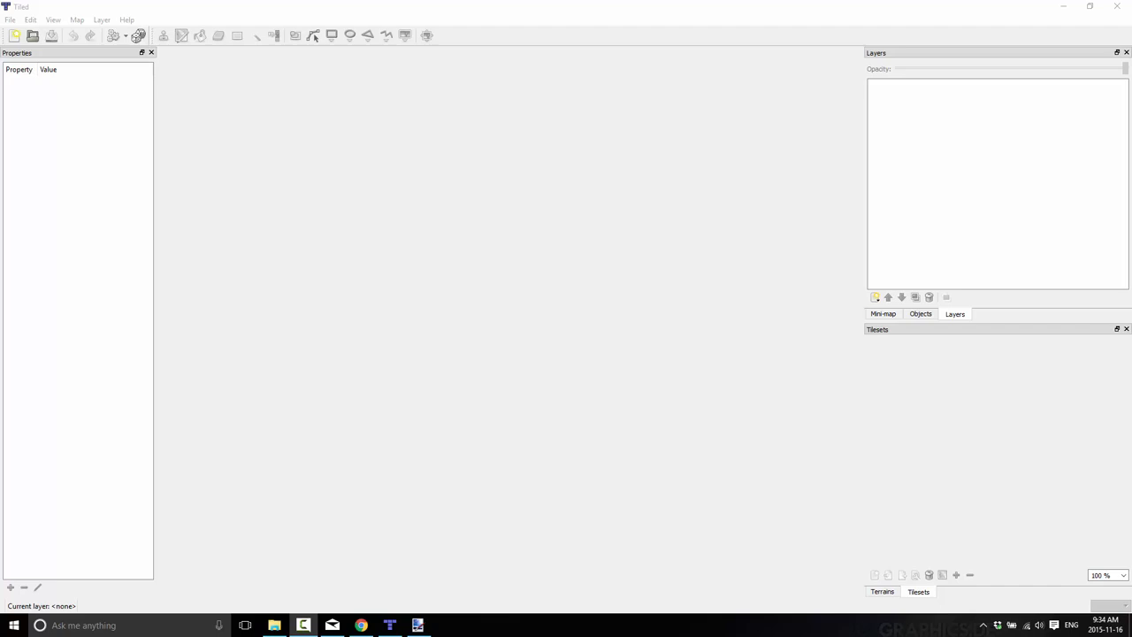
{"action": "mouse_move", "coordinate": [456, 632]}
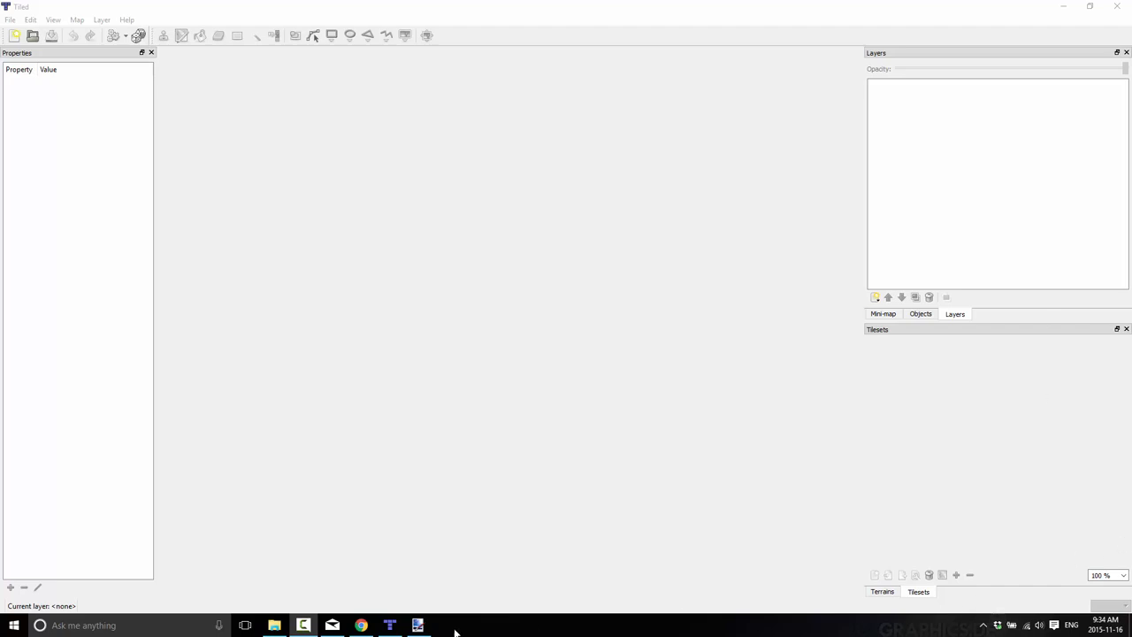
Switch to Chrome to view the isometric cube diagram with equal a, b, c edges
{"action": "left_click", "coordinate": [360, 626]}
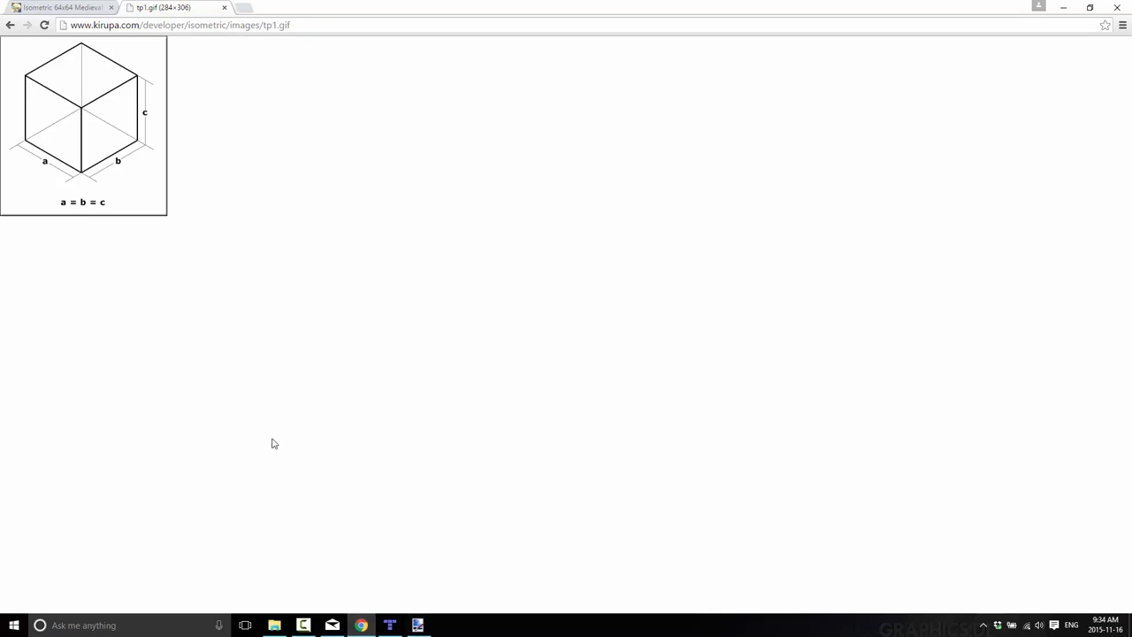
{"action": "mouse_move", "coordinate": [41, 228]}
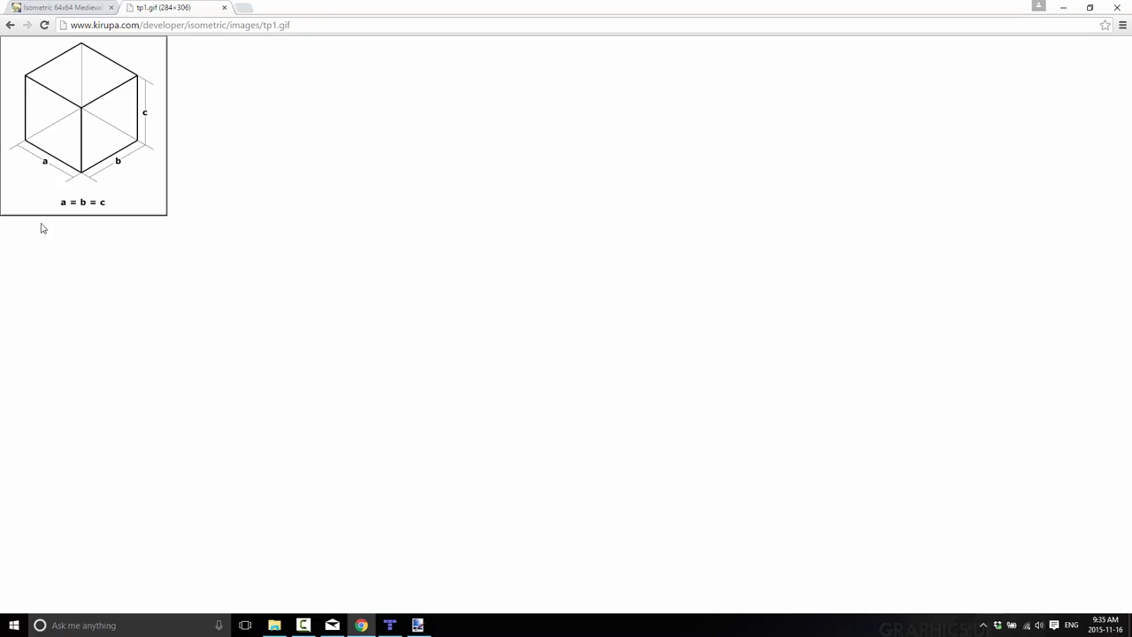
{"action": "mouse_move", "coordinate": [68, 117]}
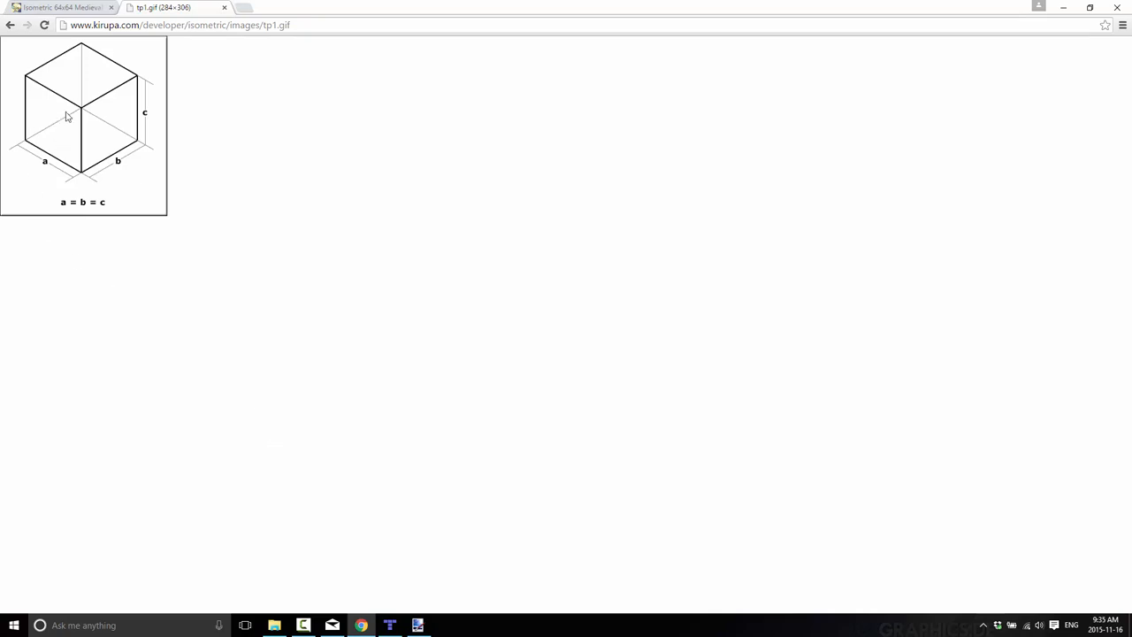
{"action": "mouse_move", "coordinate": [72, 122]}
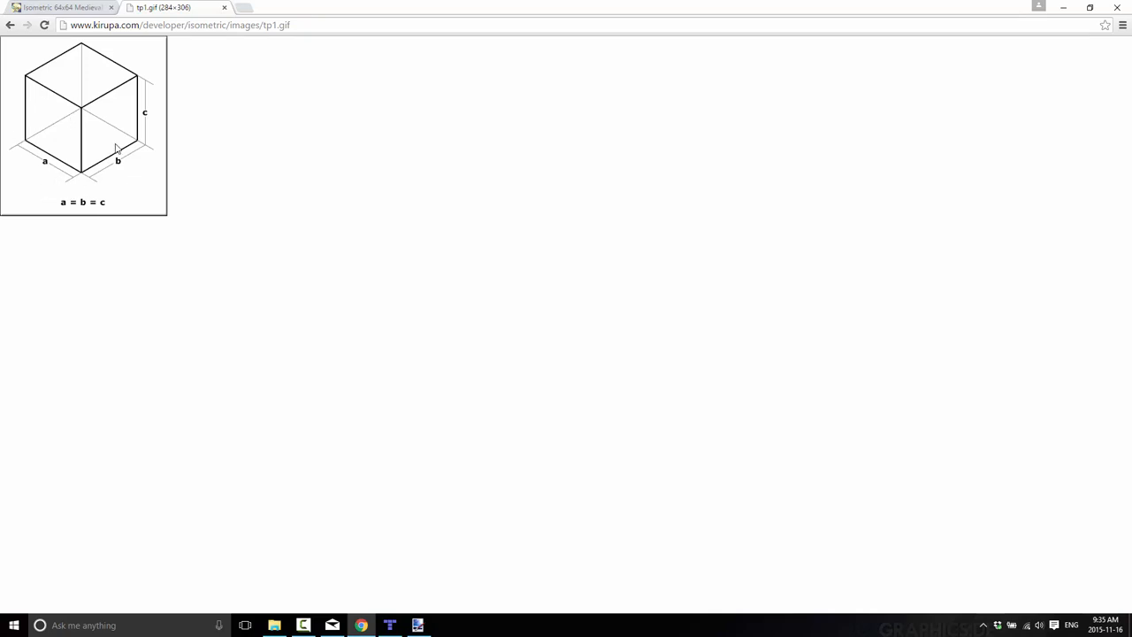
{"action": "mouse_move", "coordinate": [73, 192]}
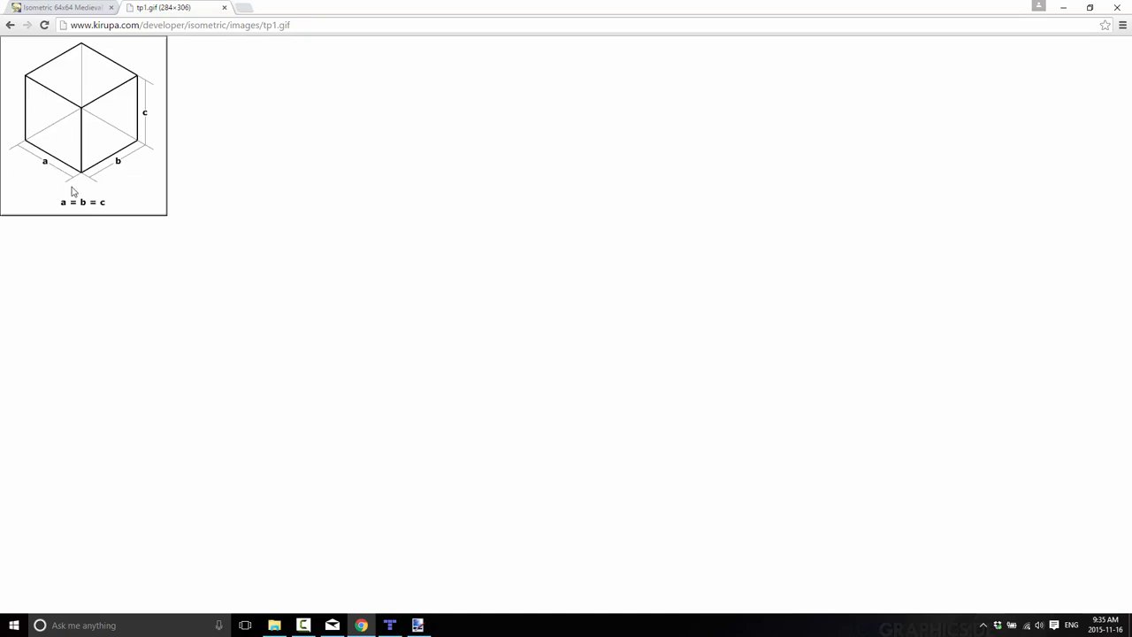
{"action": "mouse_move", "coordinate": [131, 148]}
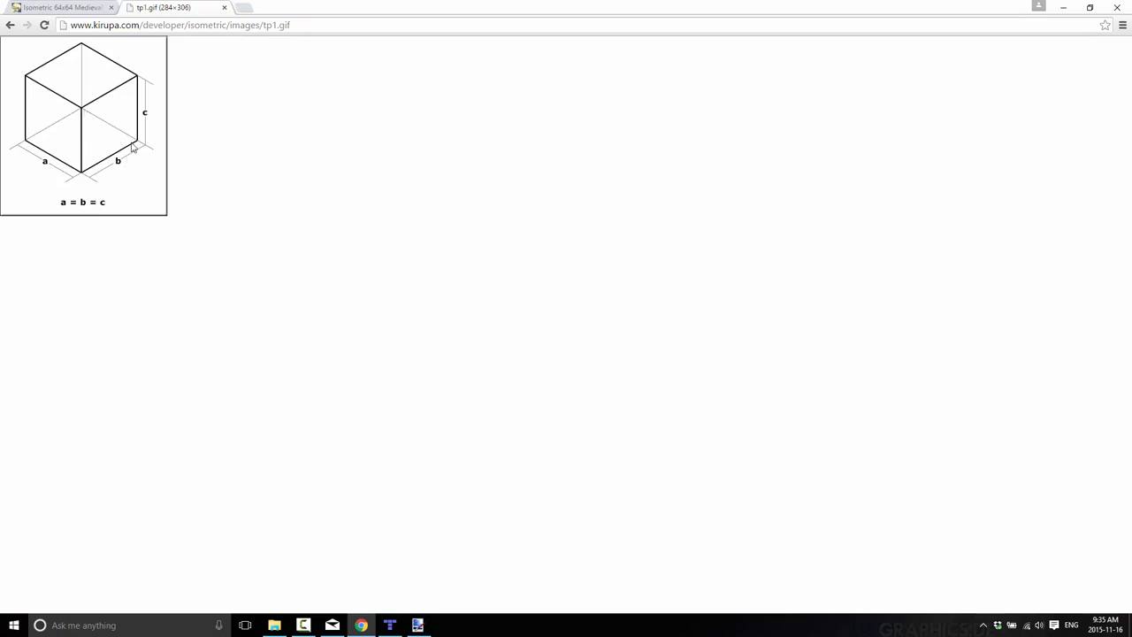
{"action": "mouse_move", "coordinate": [196, 157]}
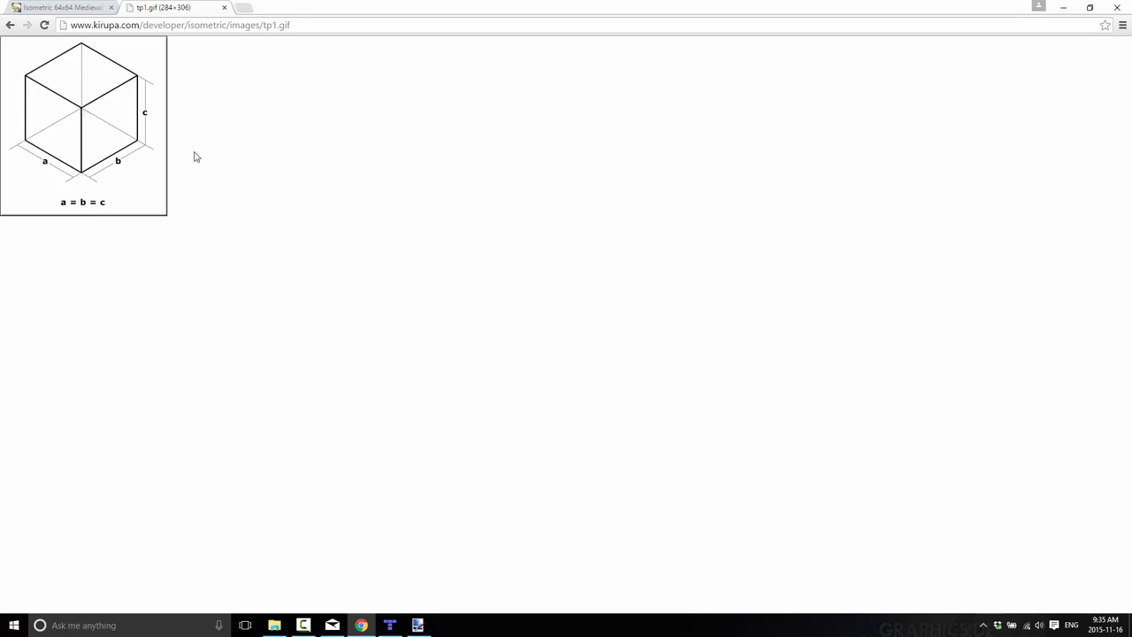
{"action": "mouse_move", "coordinate": [77, 155]}
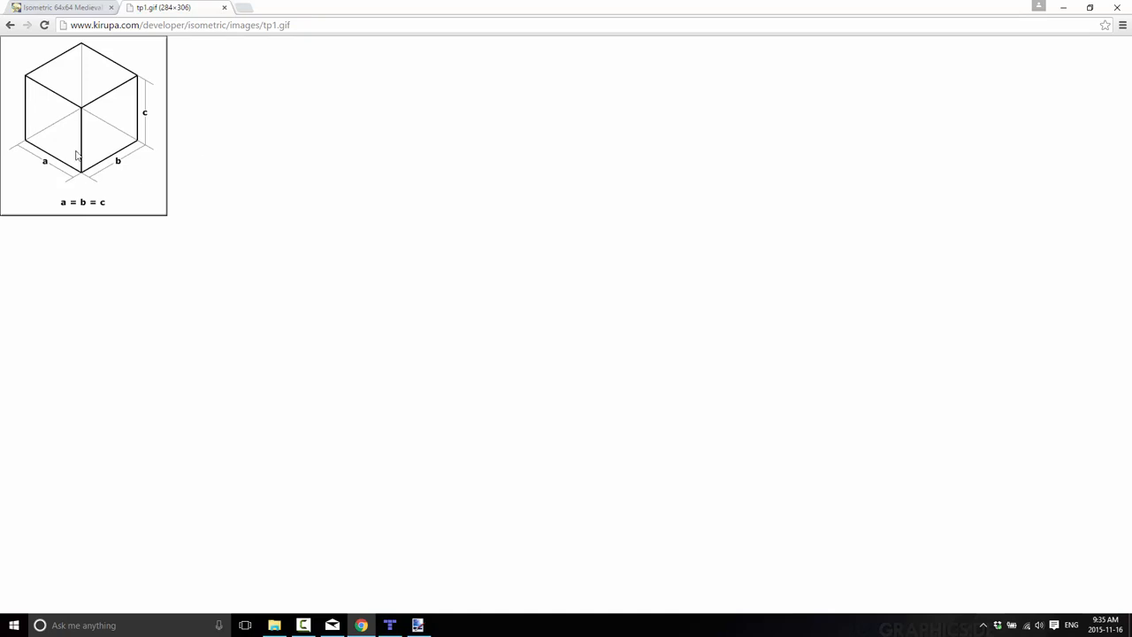
{"action": "mouse_move", "coordinate": [60, 7]}
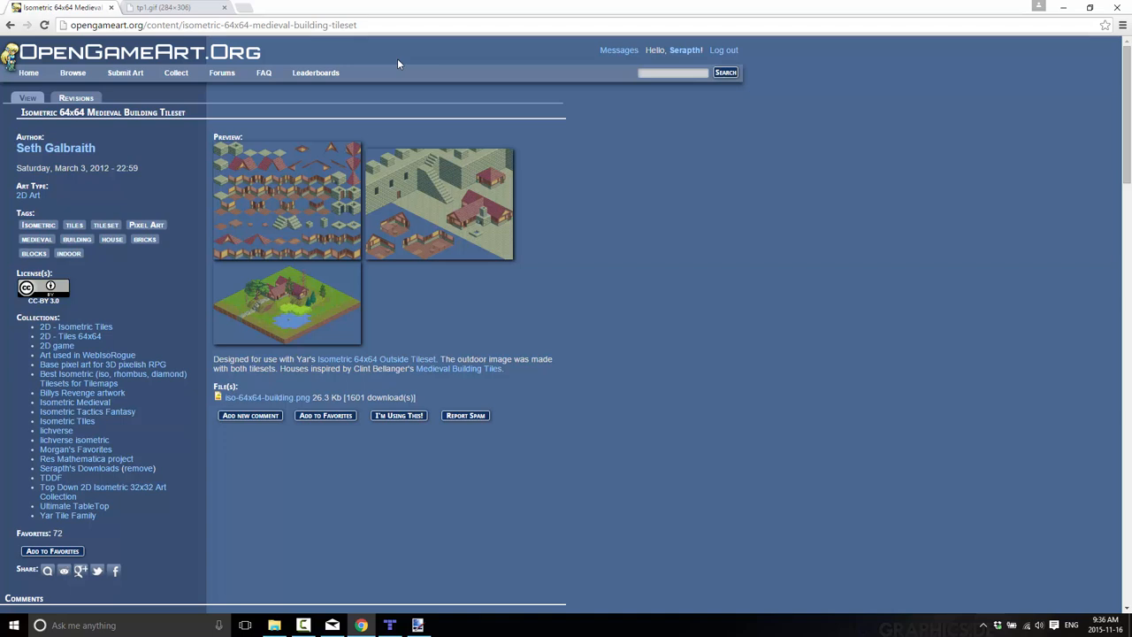
{"action": "mouse_move", "coordinate": [245, 181]}
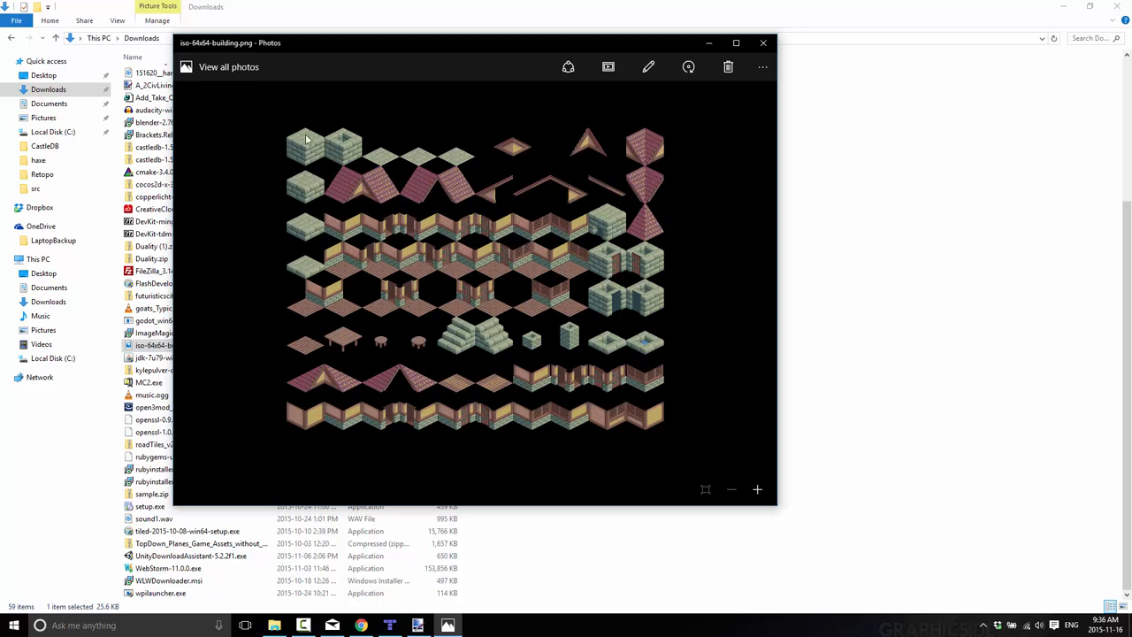
{"action": "mouse_move", "coordinate": [584, 125]}
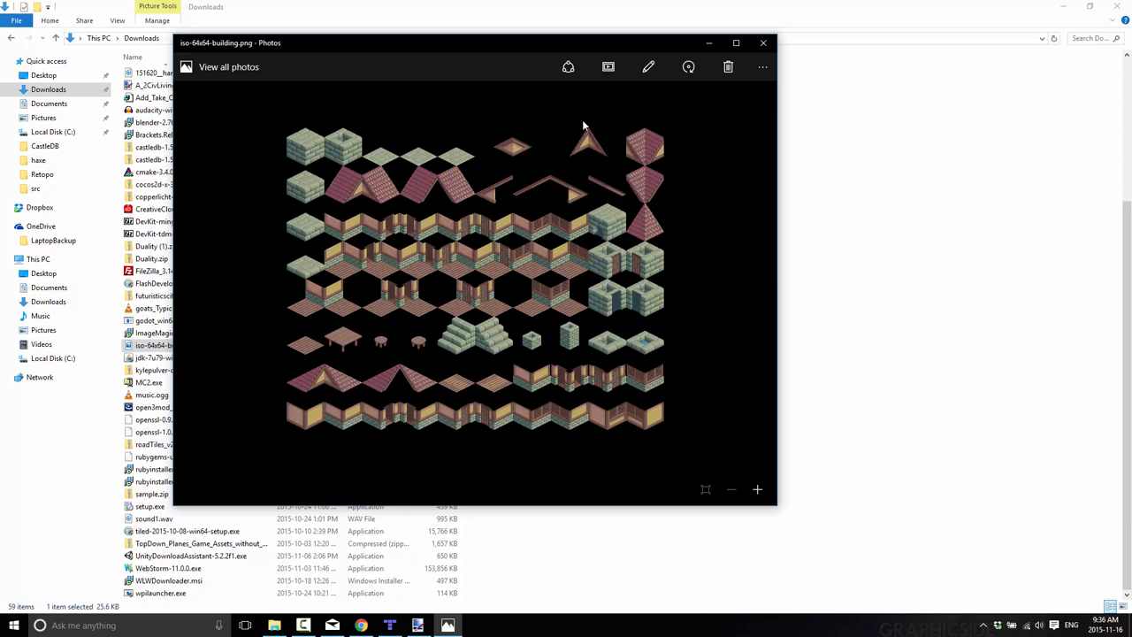
{"action": "mouse_move", "coordinate": [417, 545]}
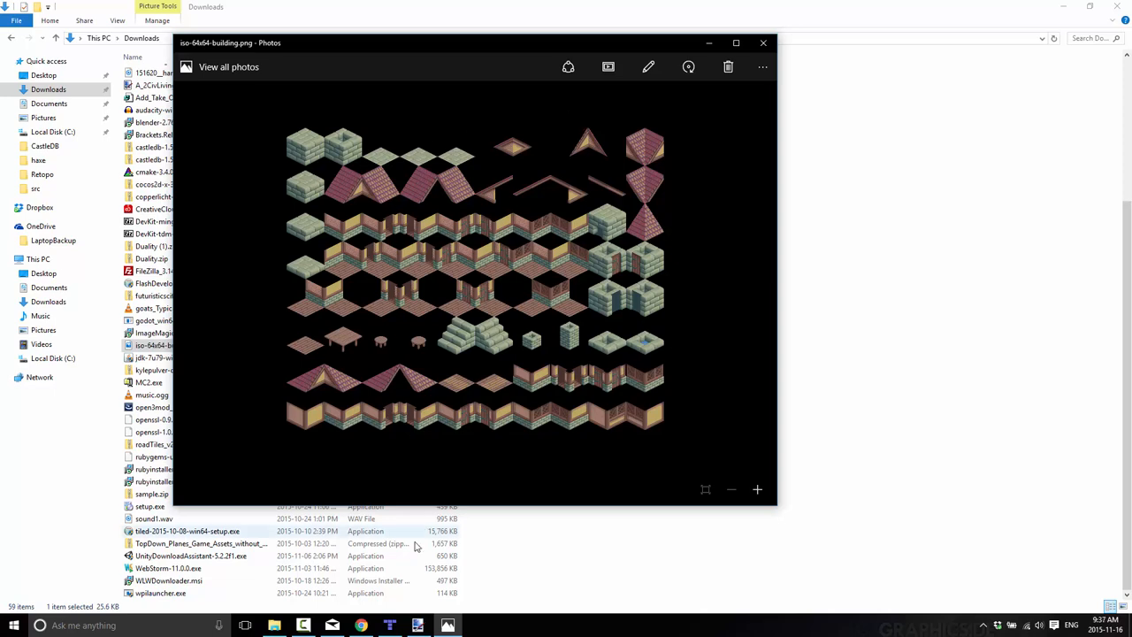
Create a Staggered Isometric map of 64×32 tiles with 32 px tiles
{"action": "left_click", "coordinate": [390, 626]}
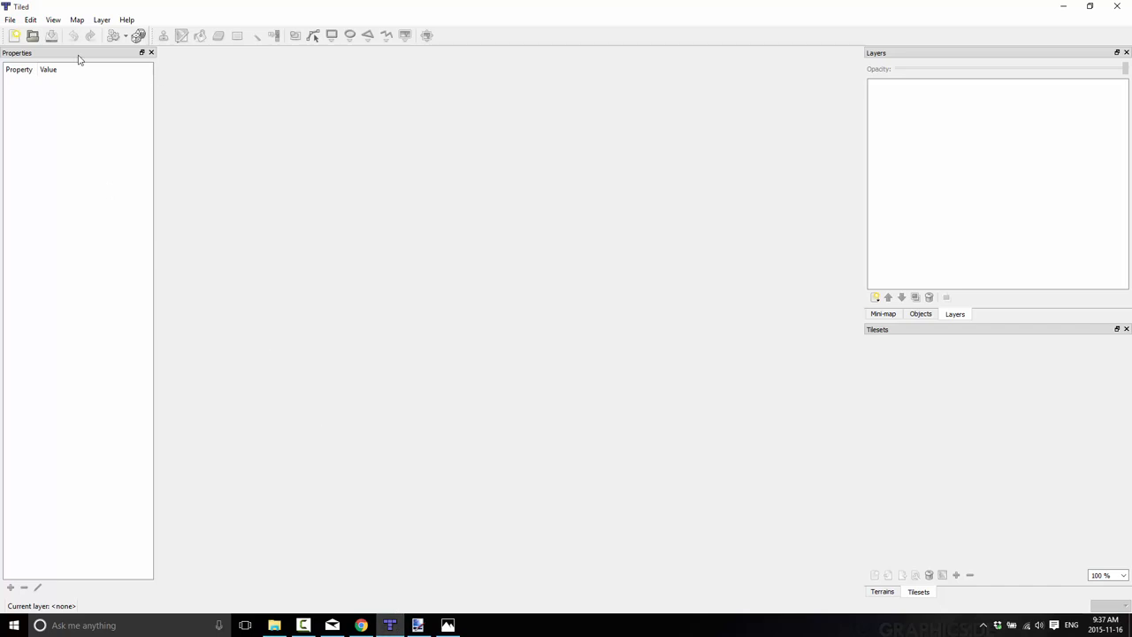
{"action": "mouse_move", "coordinate": [13, 29]}
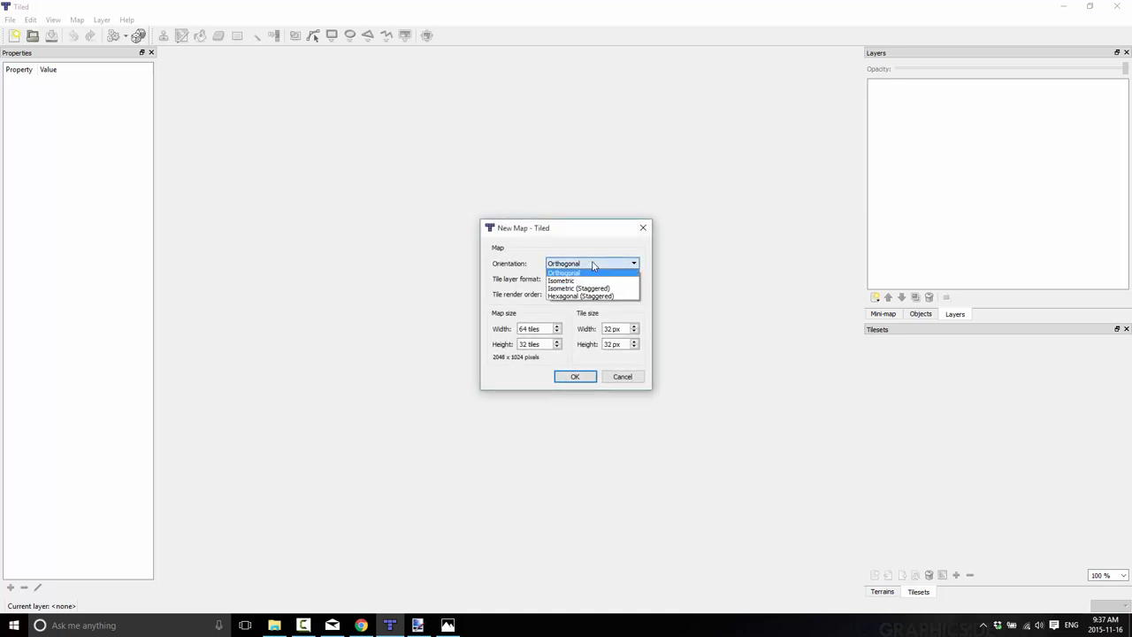
{"action": "mouse_move", "coordinate": [591, 280]}
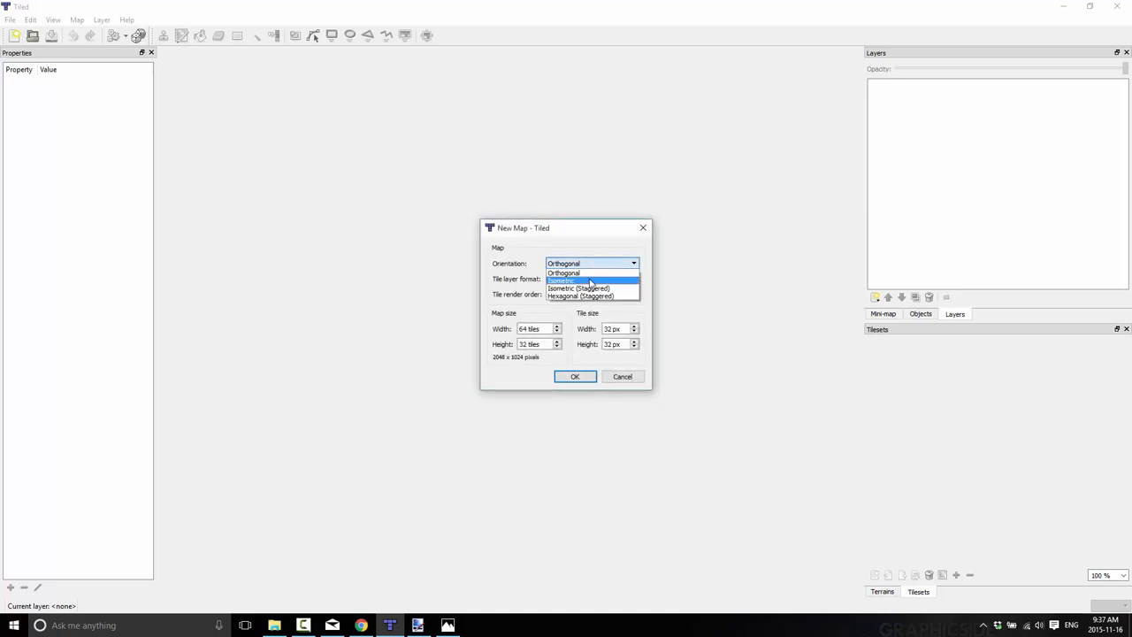
{"action": "mouse_move", "coordinate": [593, 289]}
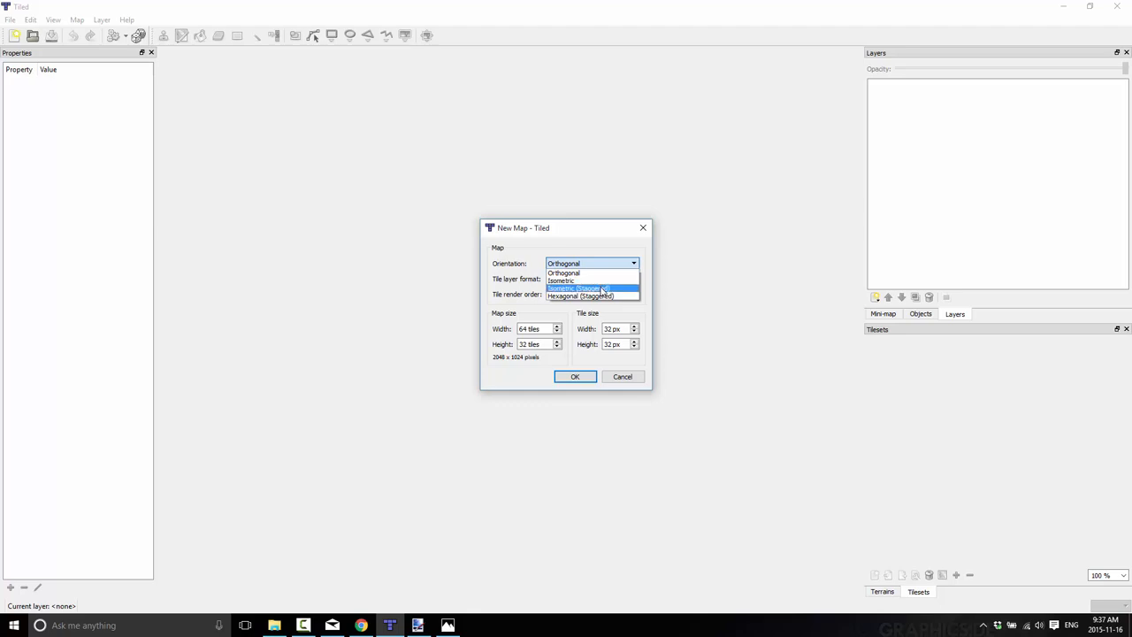
{"action": "left_click", "coordinate": [590, 289]}
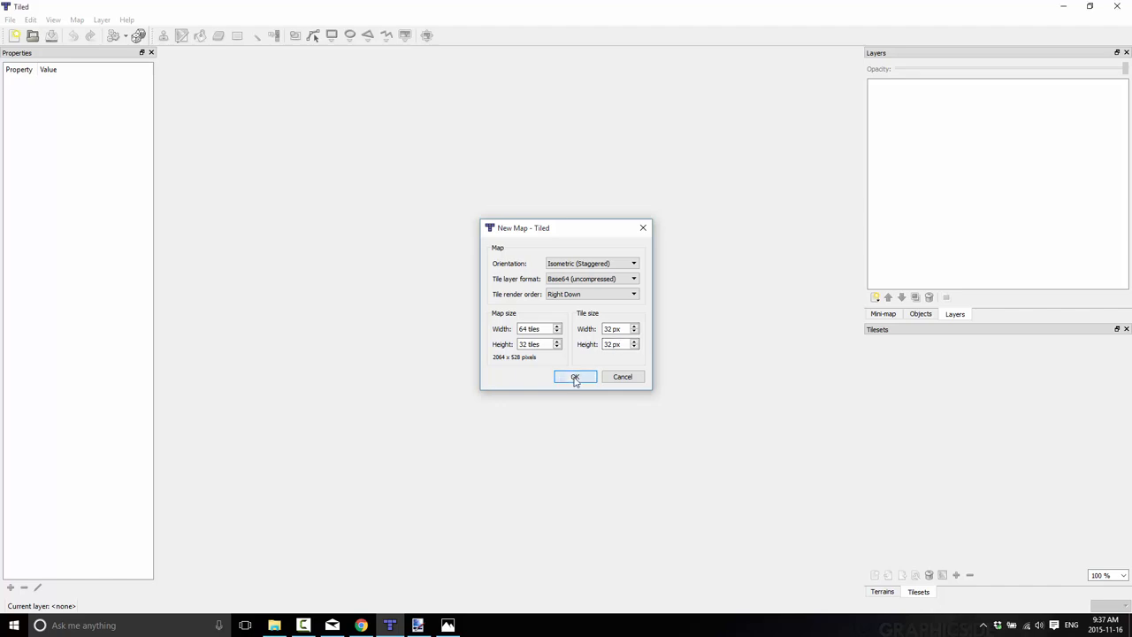
{"action": "left_click", "coordinate": [575, 376]}
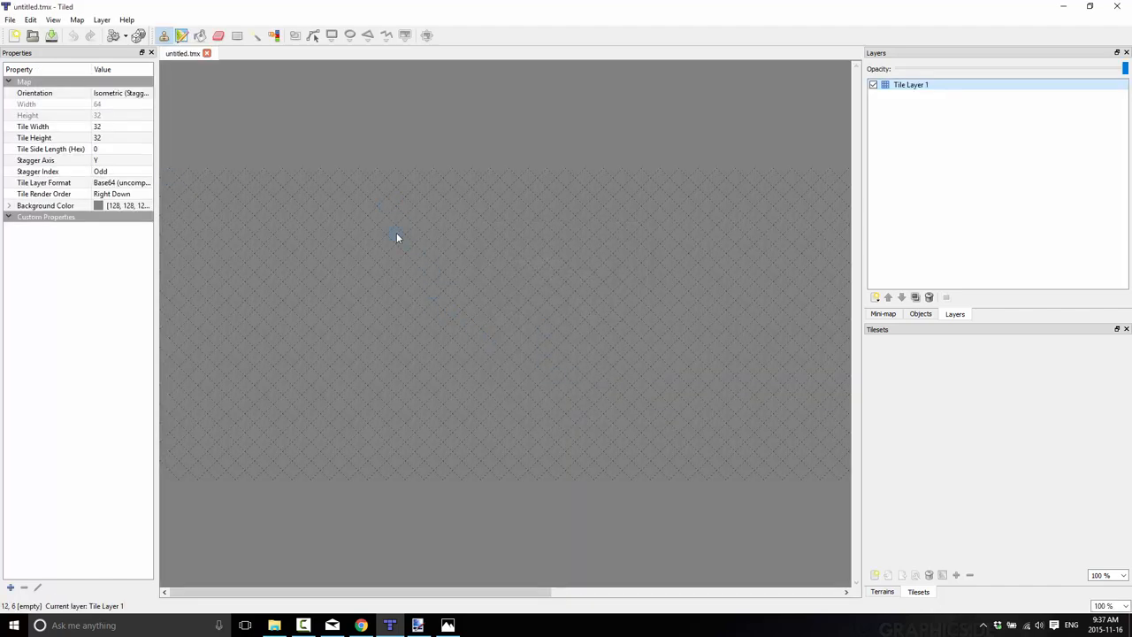
{"action": "mouse_move", "coordinate": [823, 322]}
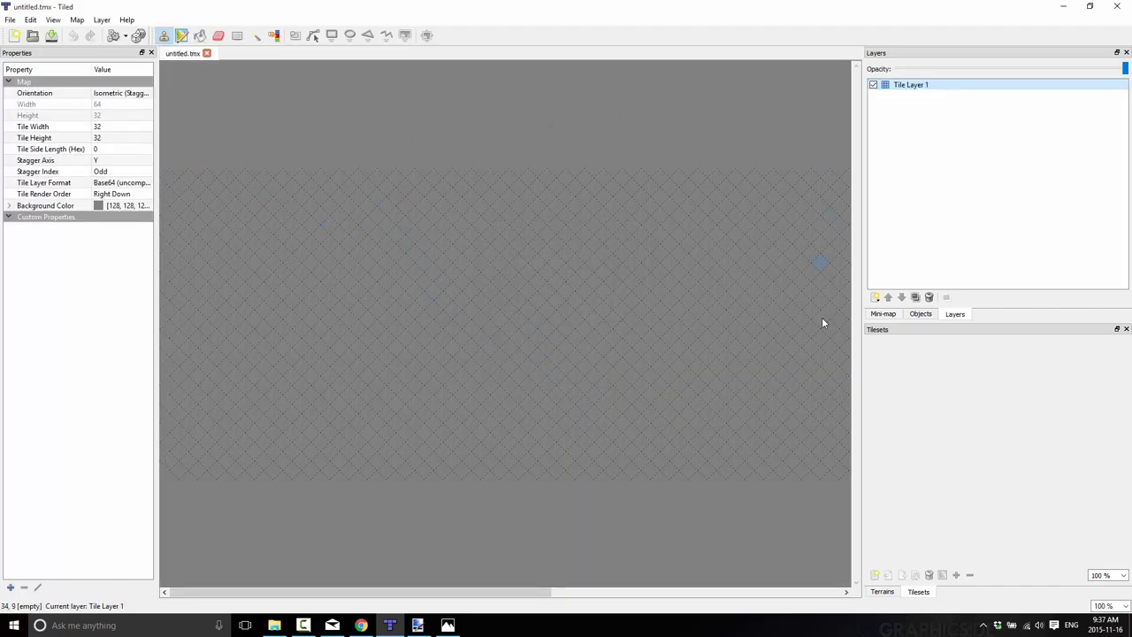
{"action": "mouse_move", "coordinate": [625, 233]}
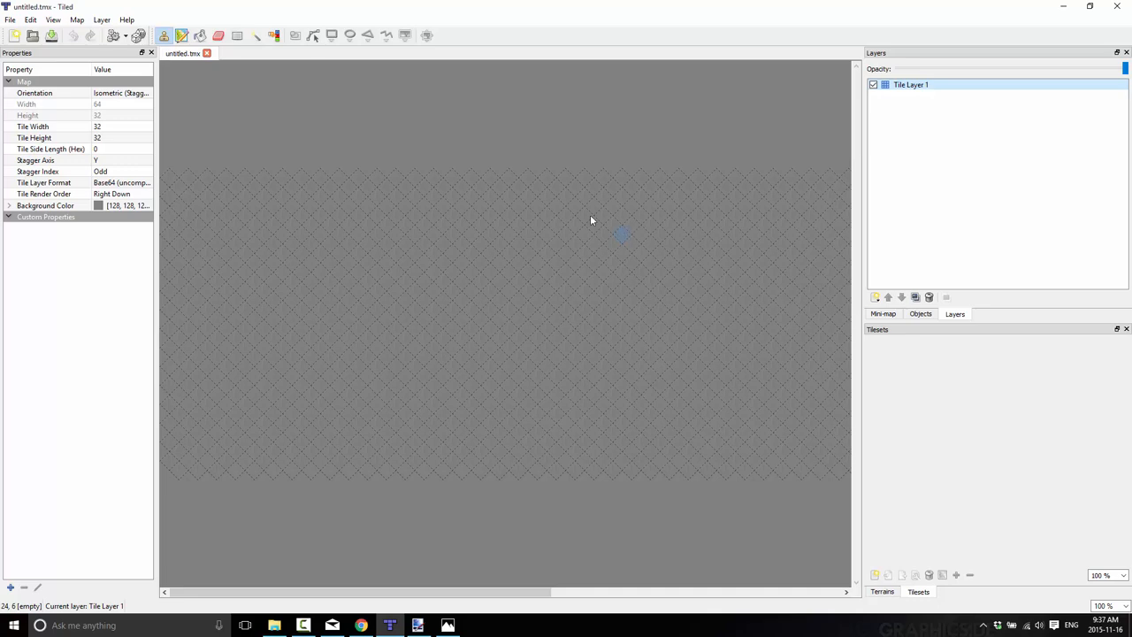
Close untitled.tmx and start a new map with plain Isometric orientation
{"action": "left_click", "coordinate": [207, 53]}
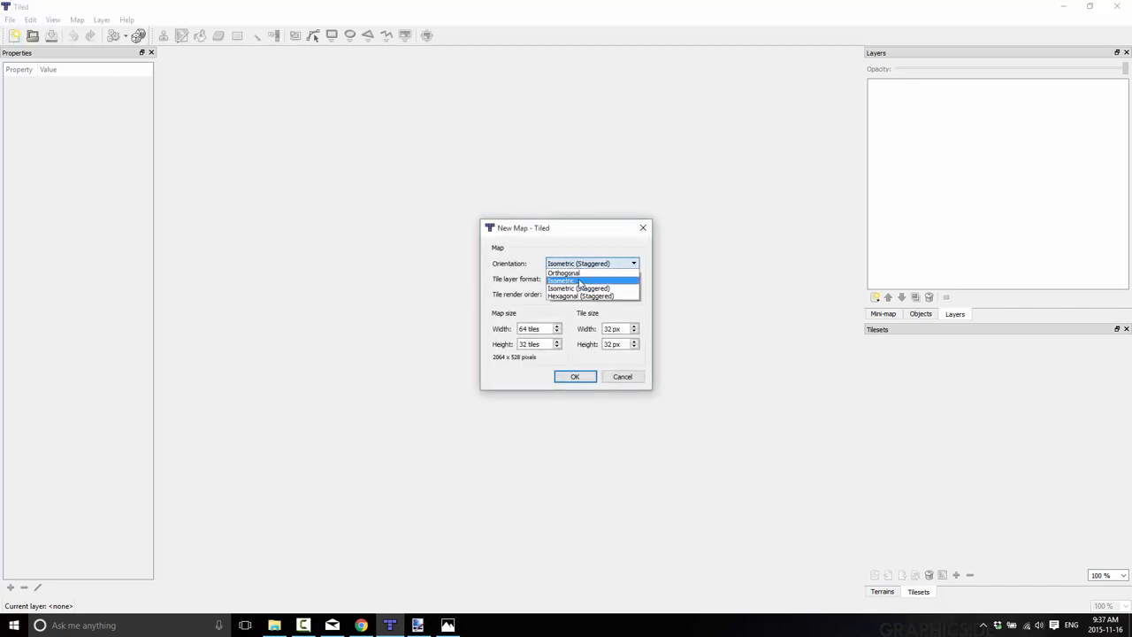
{"action": "left_click", "coordinate": [564, 280]}
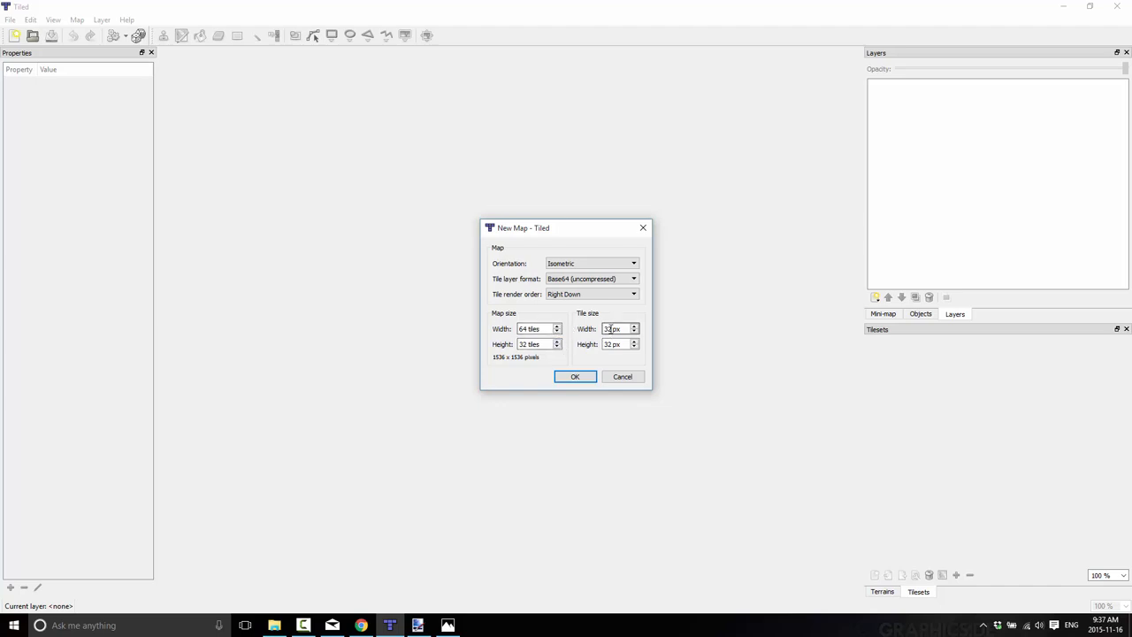
{"action": "mouse_move", "coordinate": [448, 625]}
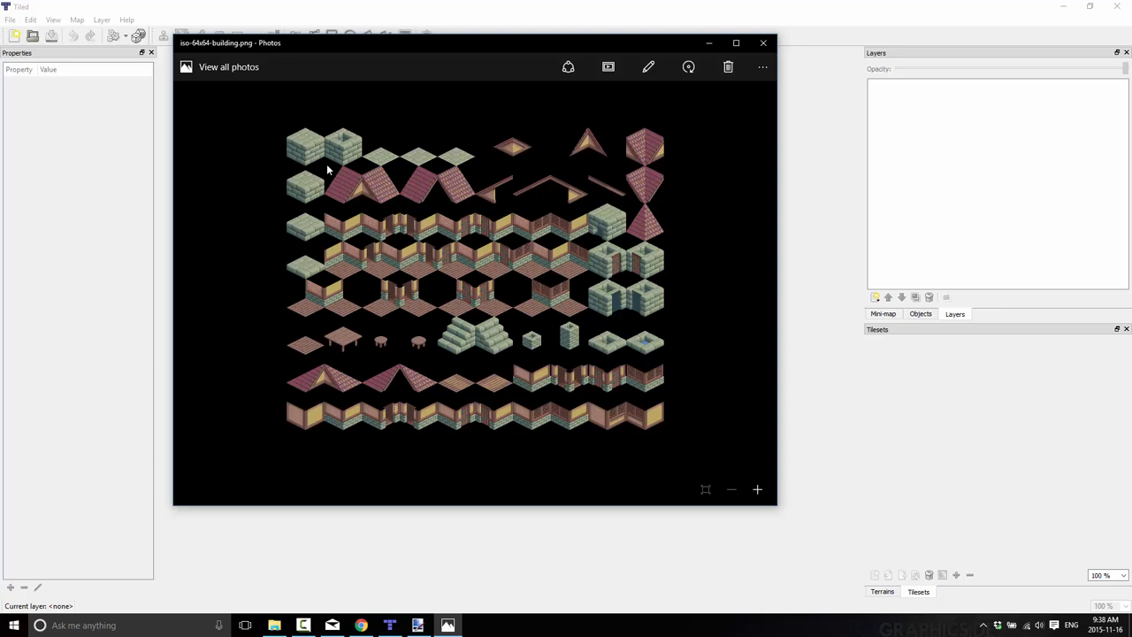
{"action": "left_click", "coordinate": [390, 626]}
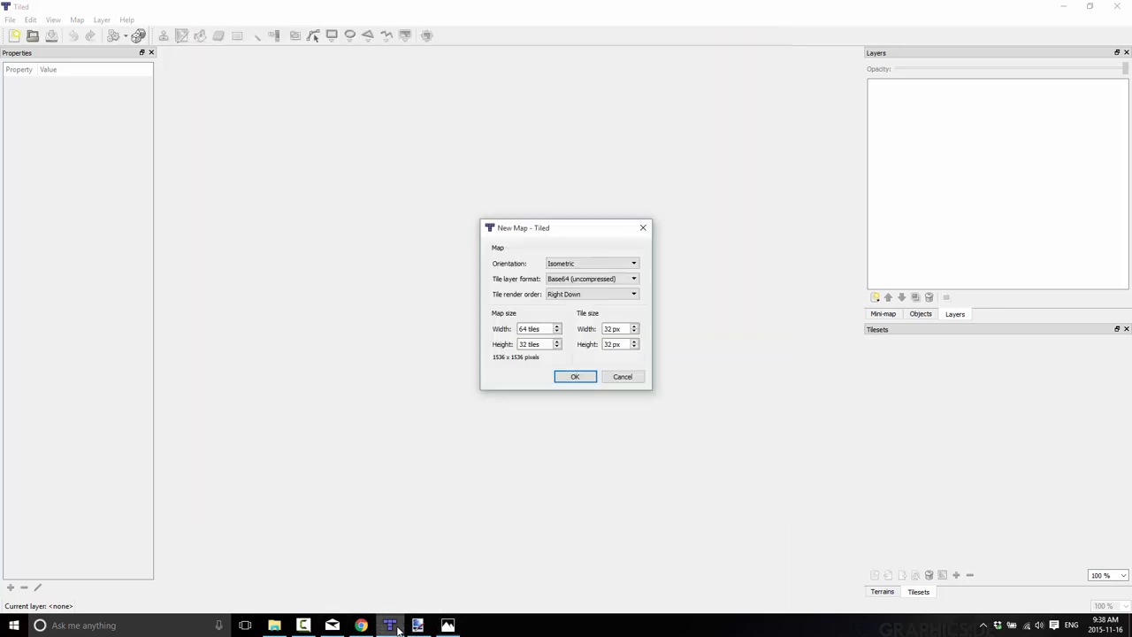
{"action": "left_click", "coordinate": [616, 328]}
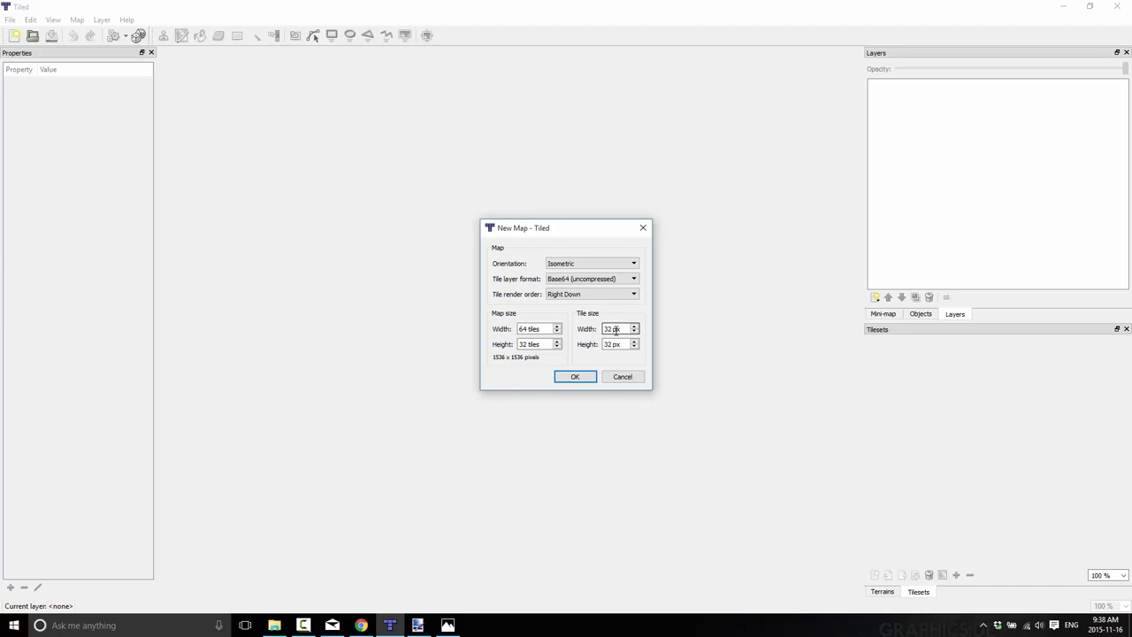
Set the new map's tile width to 64 px with 32 px tile height
{"action": "left_click", "coordinate": [615, 344]}
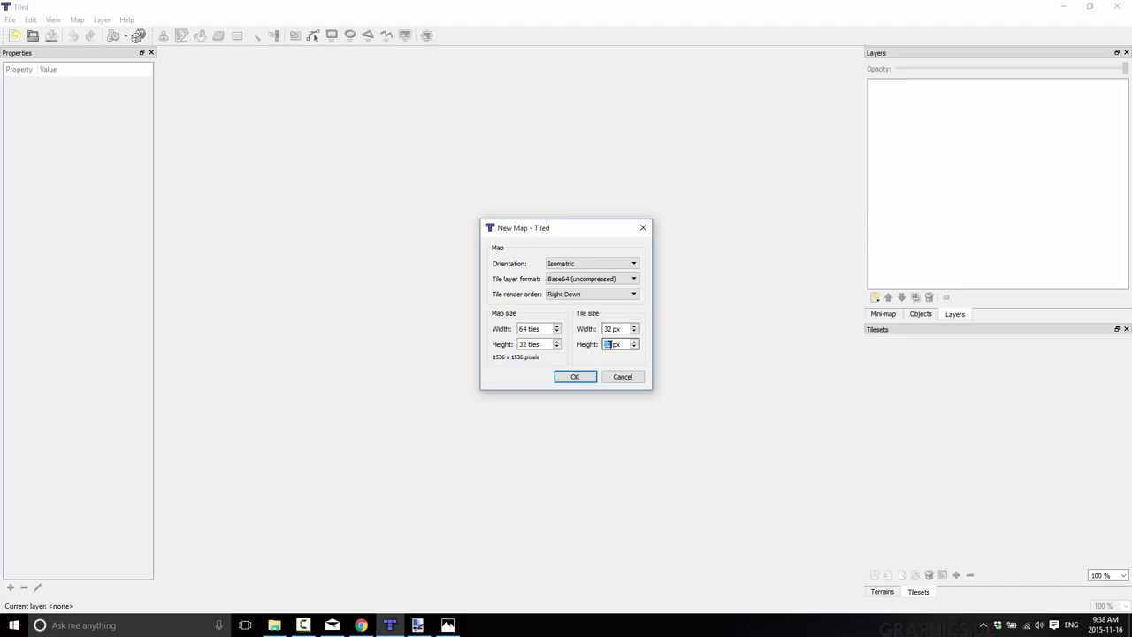
{"action": "left_click", "coordinate": [617, 328]}
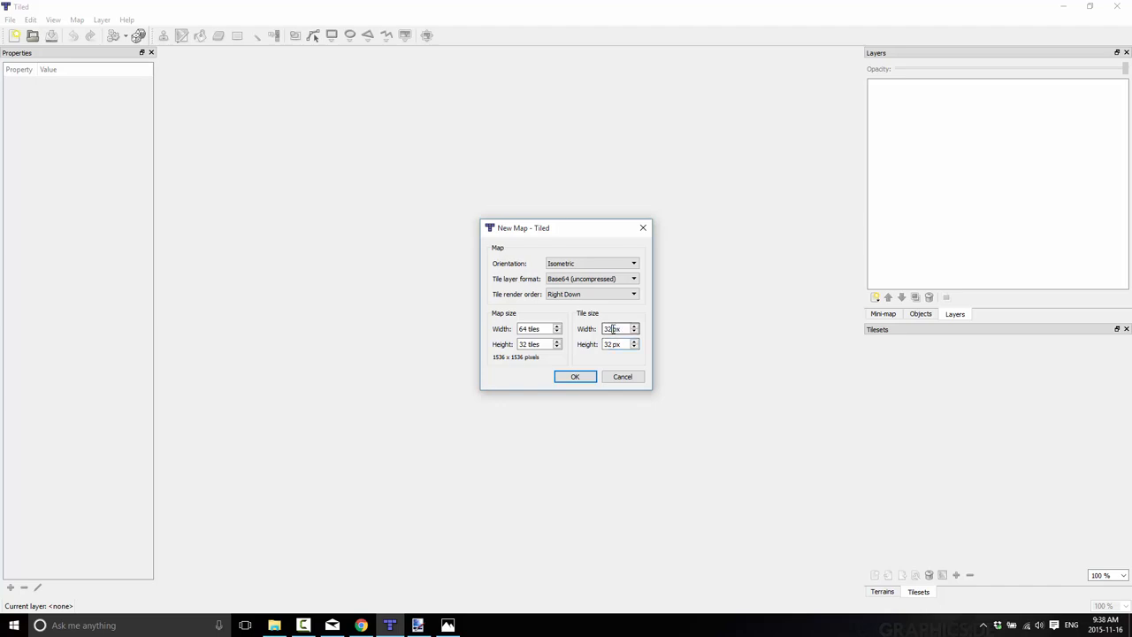
{"action": "type", "text": "64"}
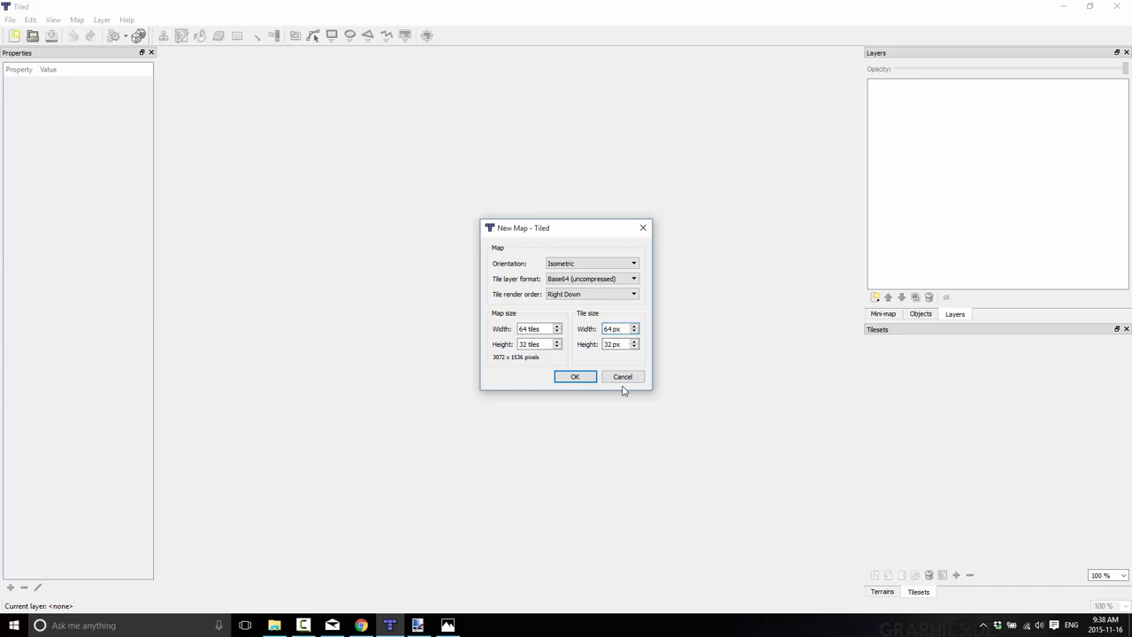
{"action": "left_click", "coordinate": [616, 328]}
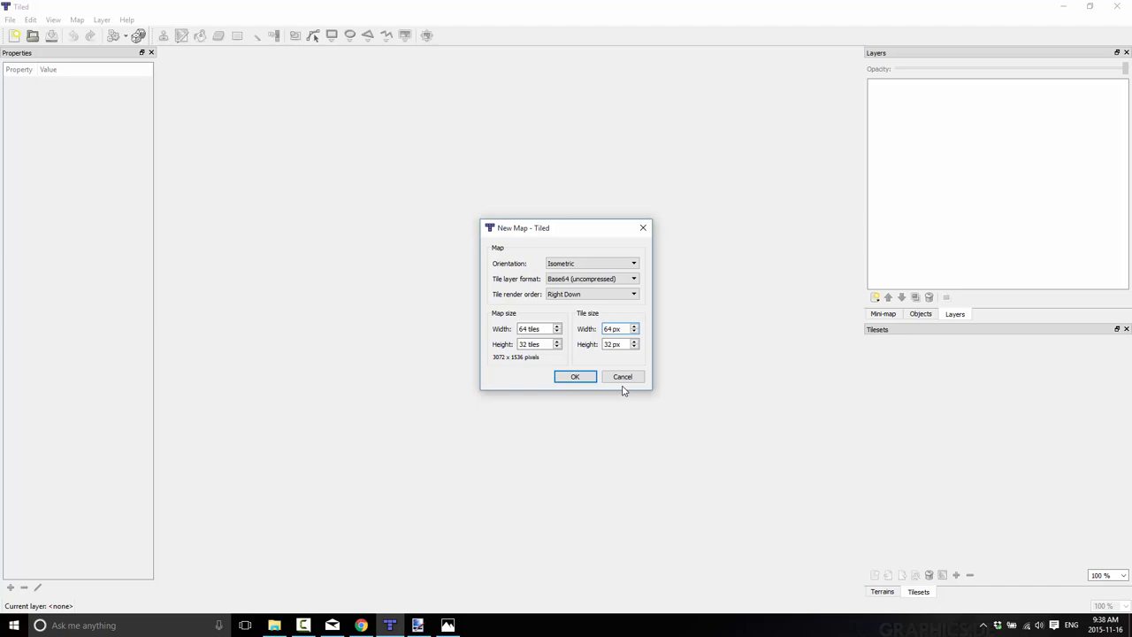
{"action": "left_click", "coordinate": [617, 328]}
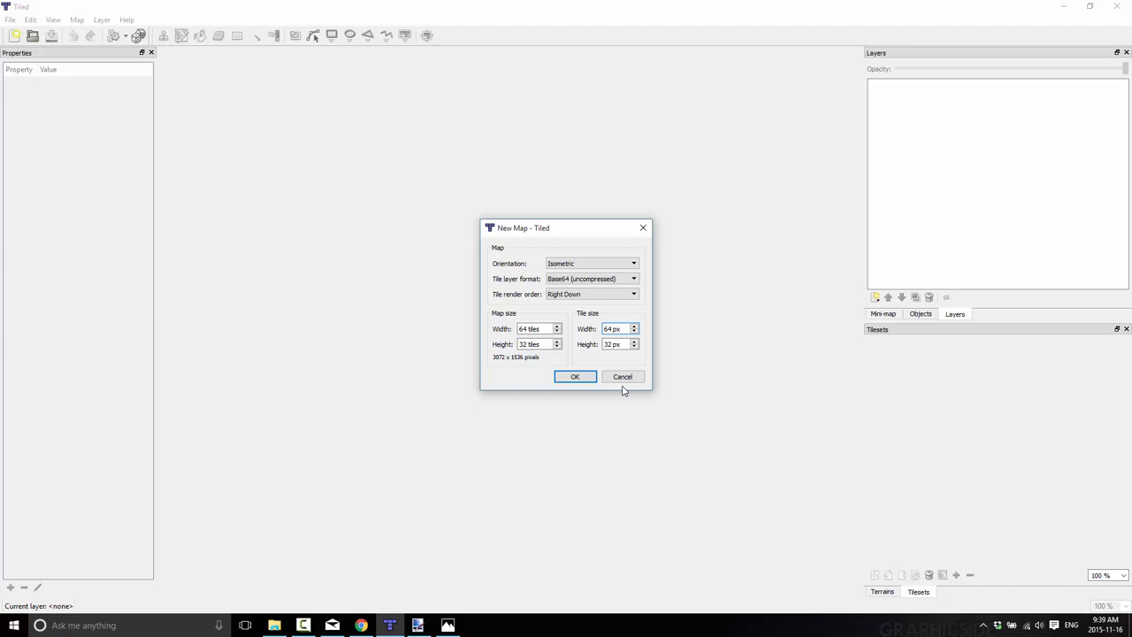
{"action": "left_click", "coordinate": [617, 329]}
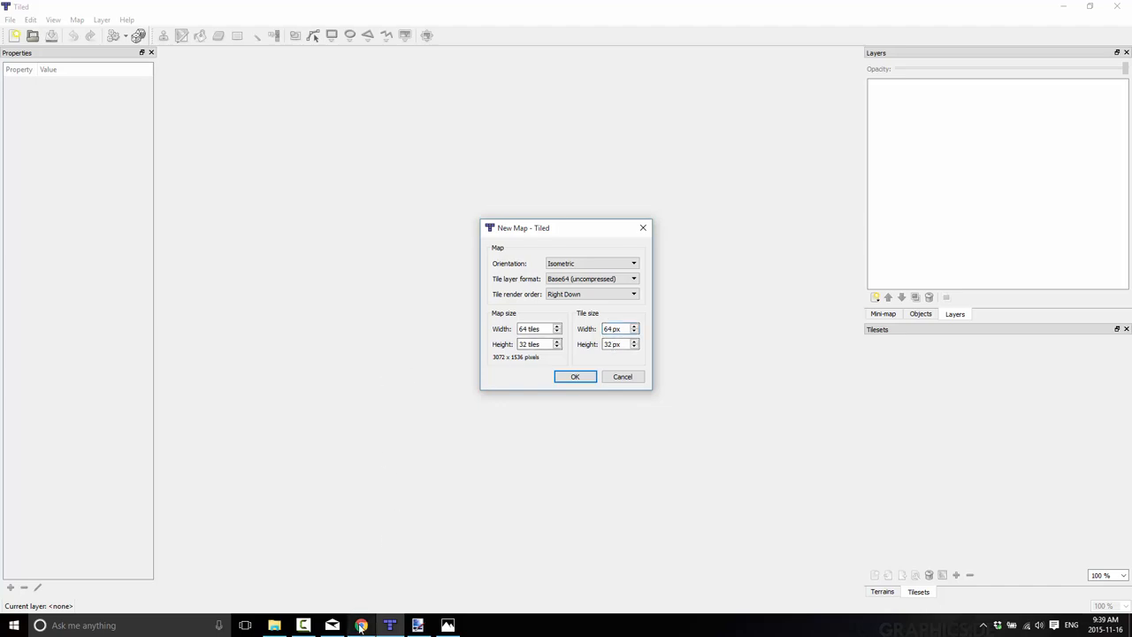
Review the equal-sided cube diagram in Chrome, then open the 64x64 building tile sheet in Photos
{"action": "left_click", "coordinate": [360, 625]}
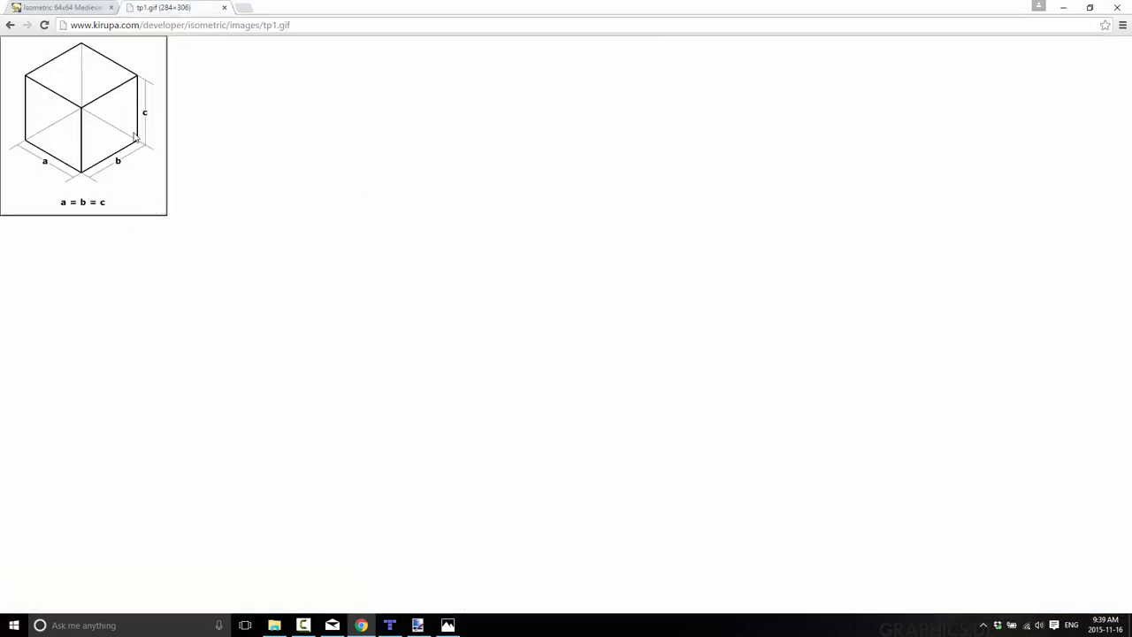
{"action": "mouse_move", "coordinate": [89, 78]}
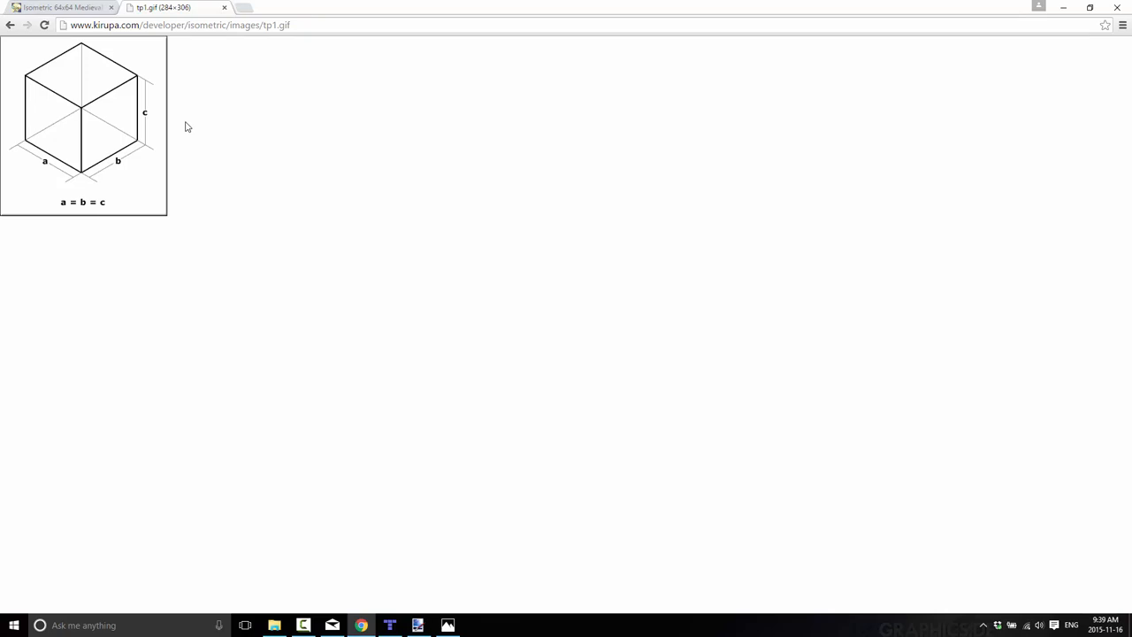
{"action": "mouse_move", "coordinate": [25, 147]}
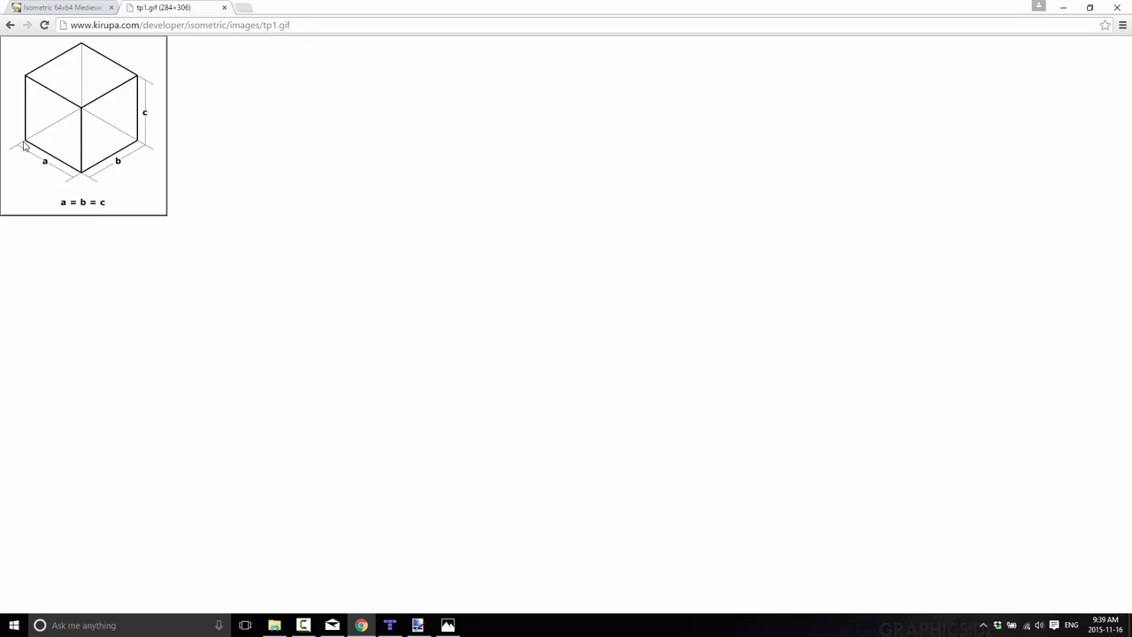
{"action": "mouse_move", "coordinate": [133, 140]}
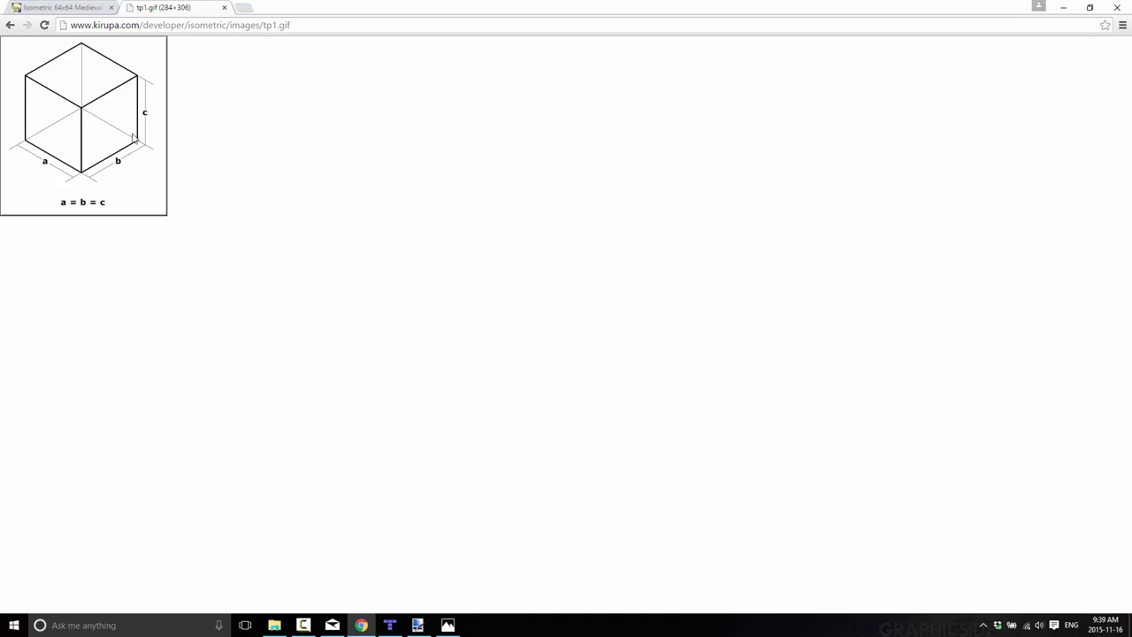
{"action": "mouse_move", "coordinate": [126, 147]}
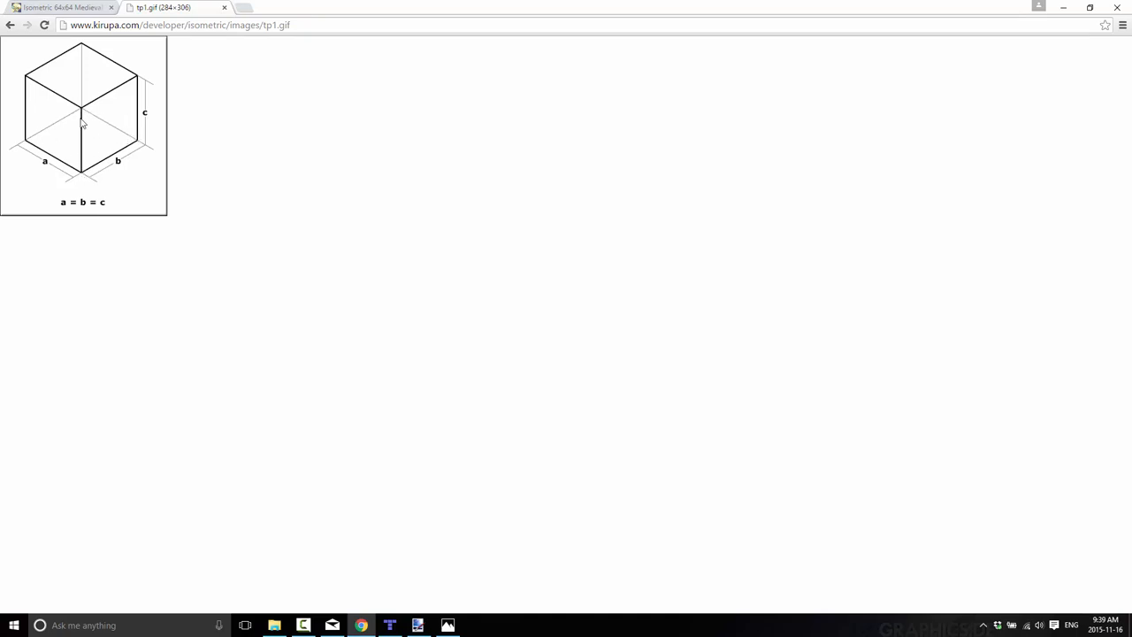
{"action": "mouse_move", "coordinate": [41, 145]}
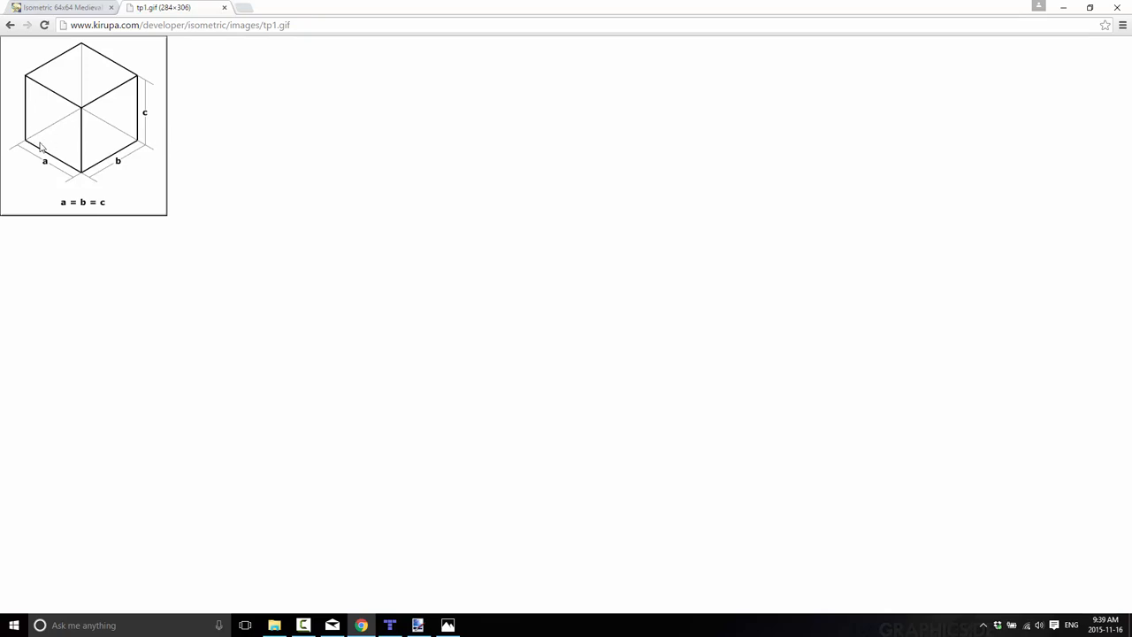
{"action": "mouse_move", "coordinate": [85, 115]}
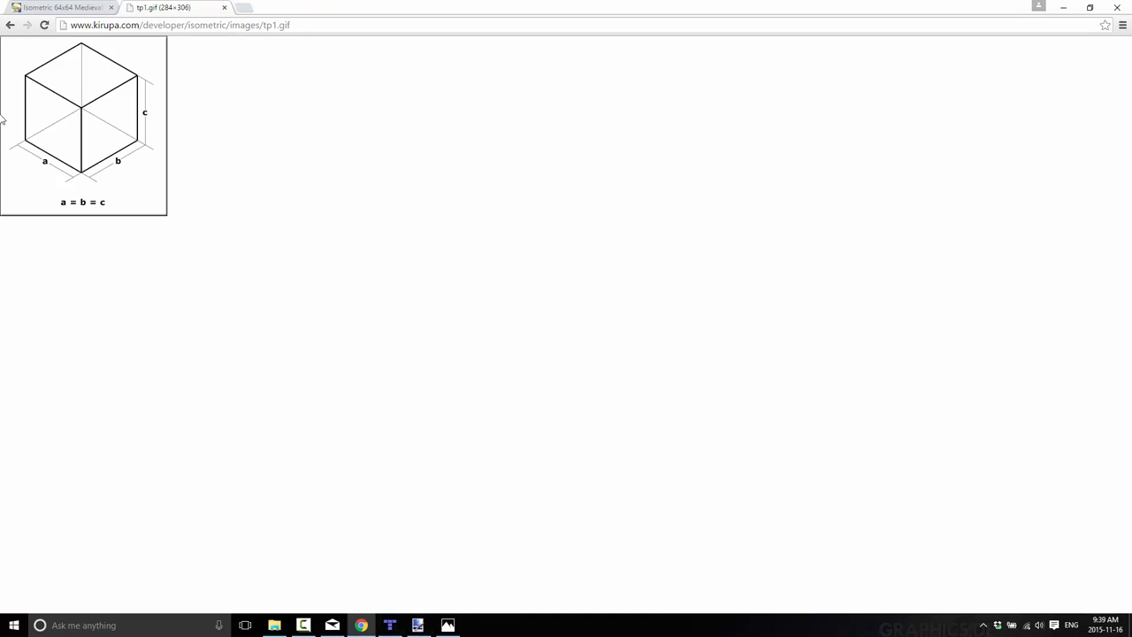
{"action": "mouse_move", "coordinate": [29, 144]}
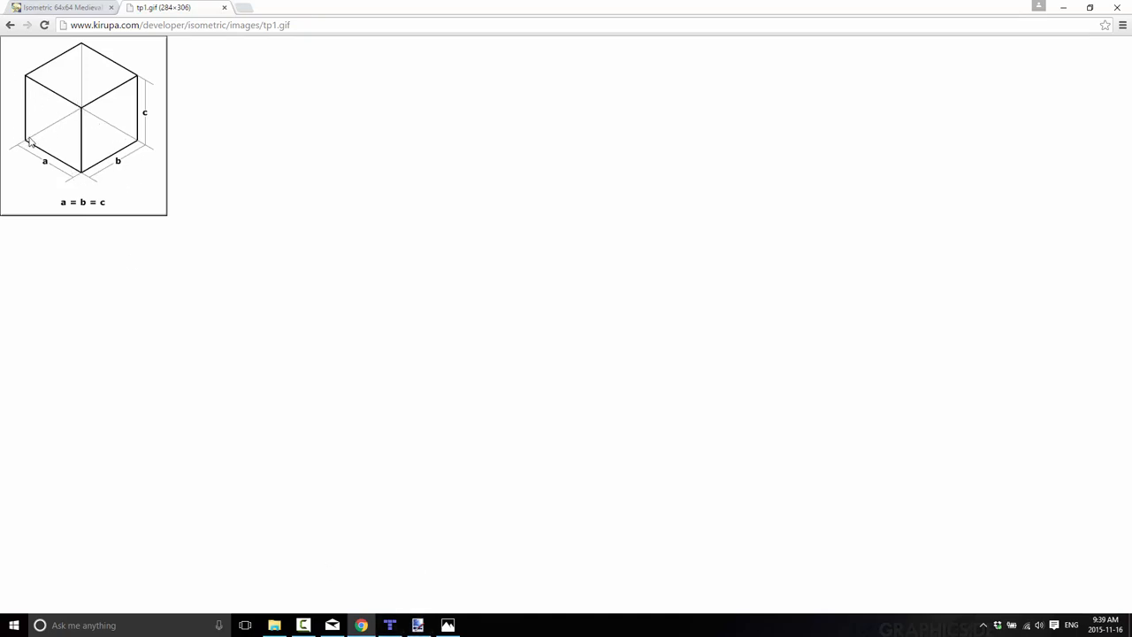
{"action": "mouse_move", "coordinate": [35, 144]}
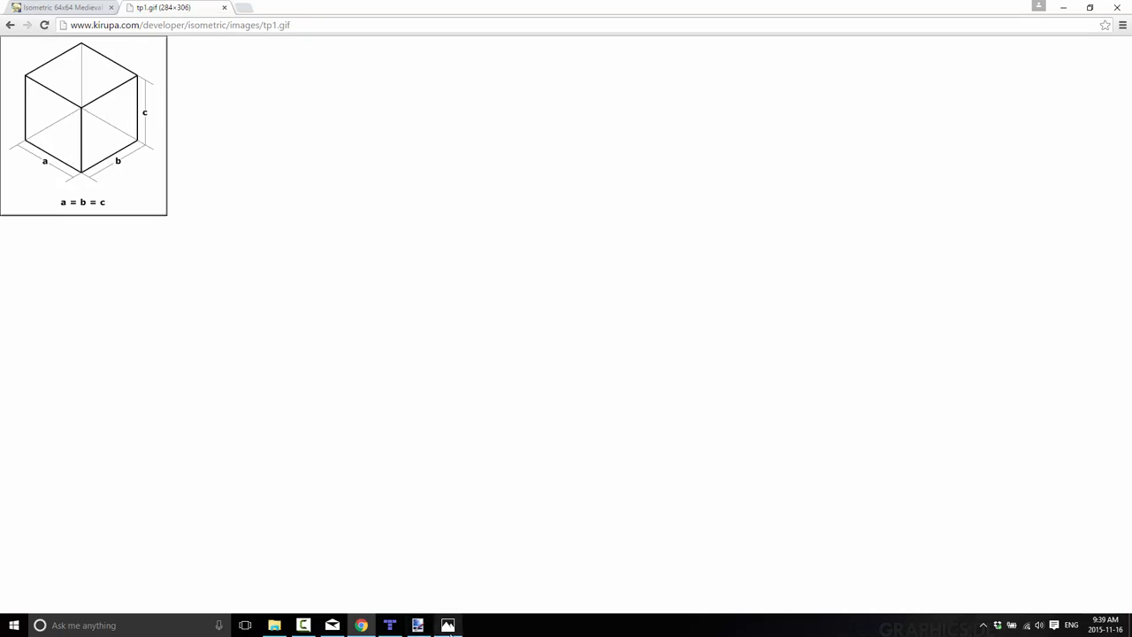
{"action": "left_click", "coordinate": [417, 625]}
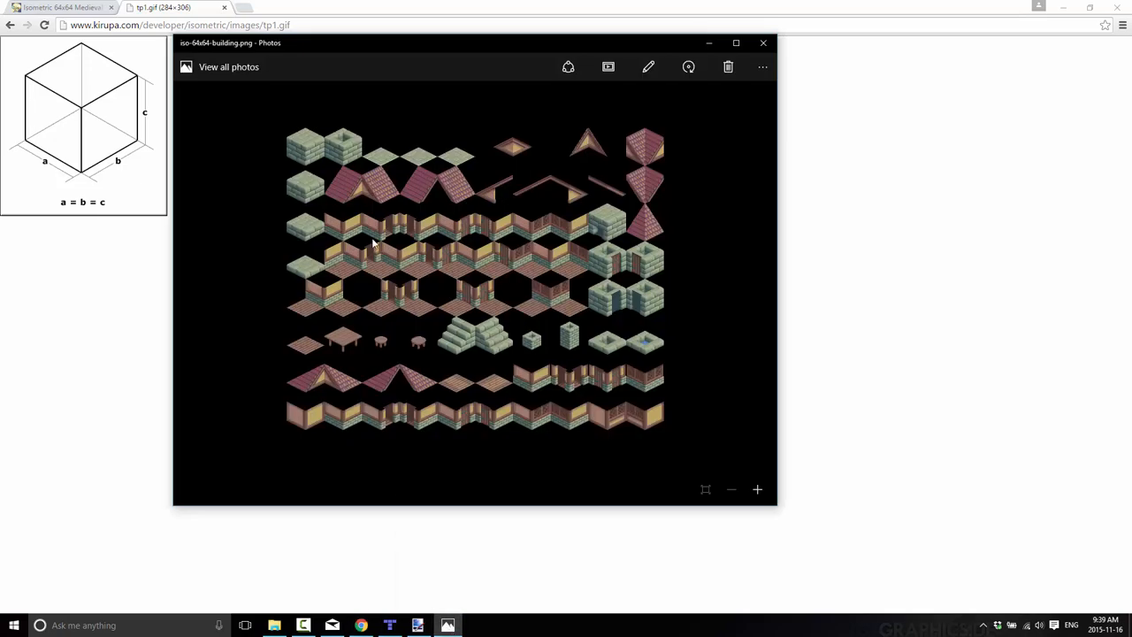
{"action": "mouse_move", "coordinate": [310, 309]}
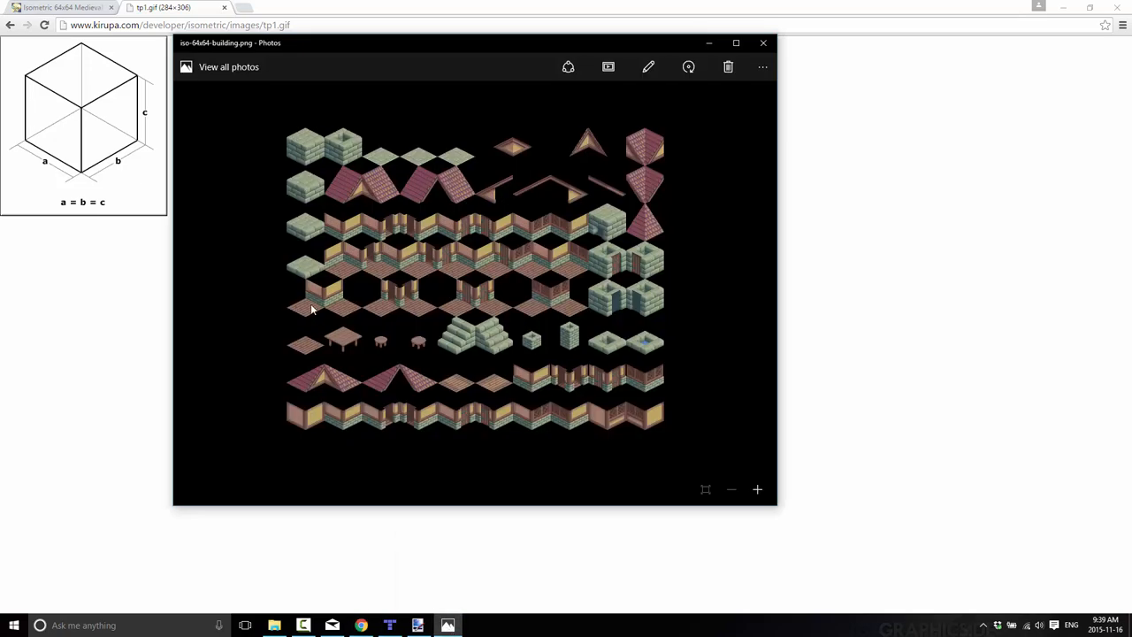
{"action": "mouse_move", "coordinate": [288, 208]}
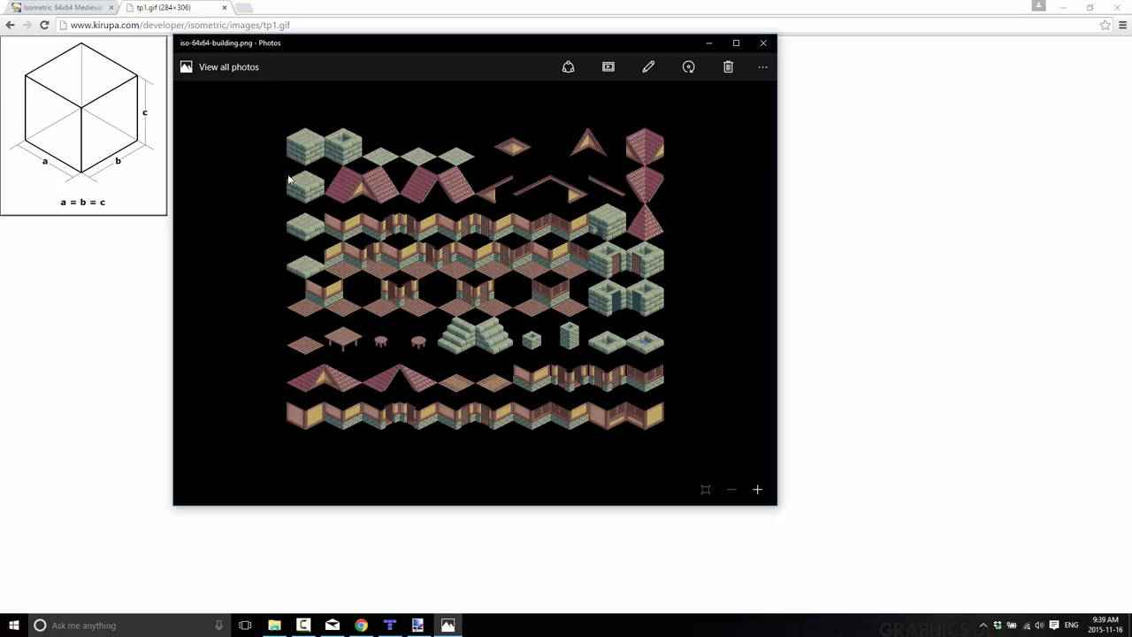
{"action": "mouse_move", "coordinate": [74, 144]}
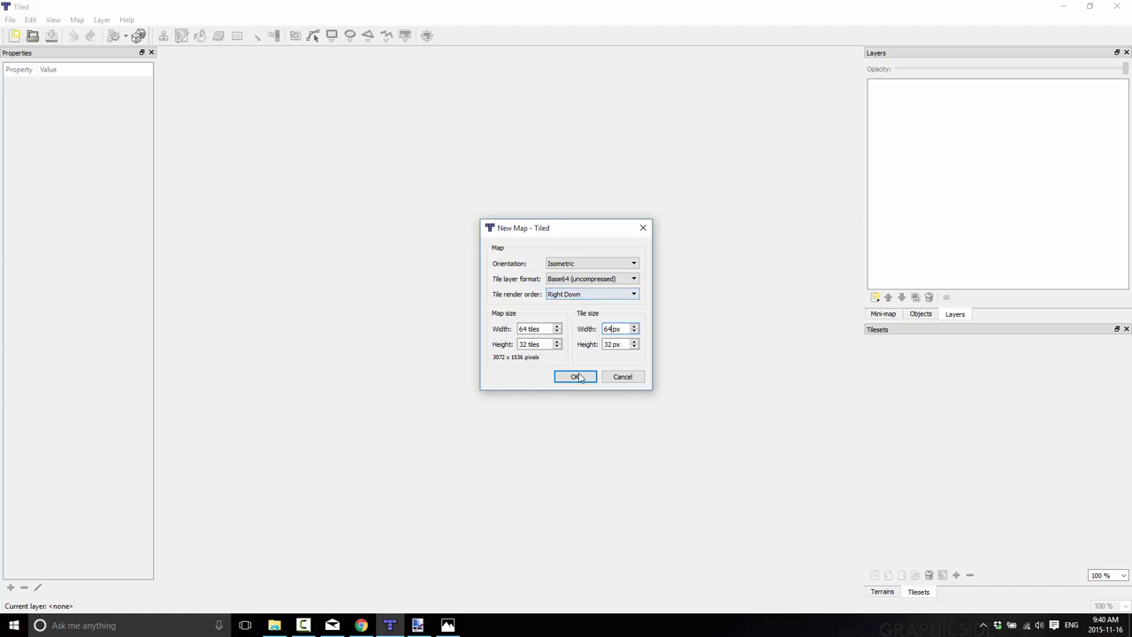
Confirm the untitled isometric map, 64×32 tiles at 64×32 px
{"action": "left_click", "coordinate": [575, 376]}
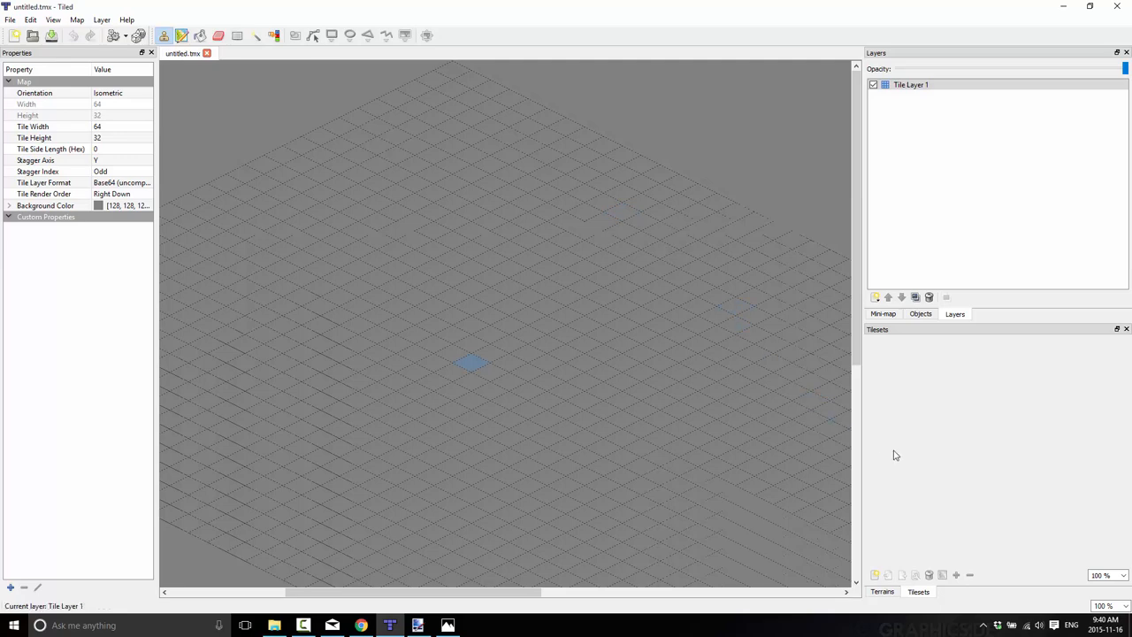
{"action": "mouse_move", "coordinate": [894, 460]}
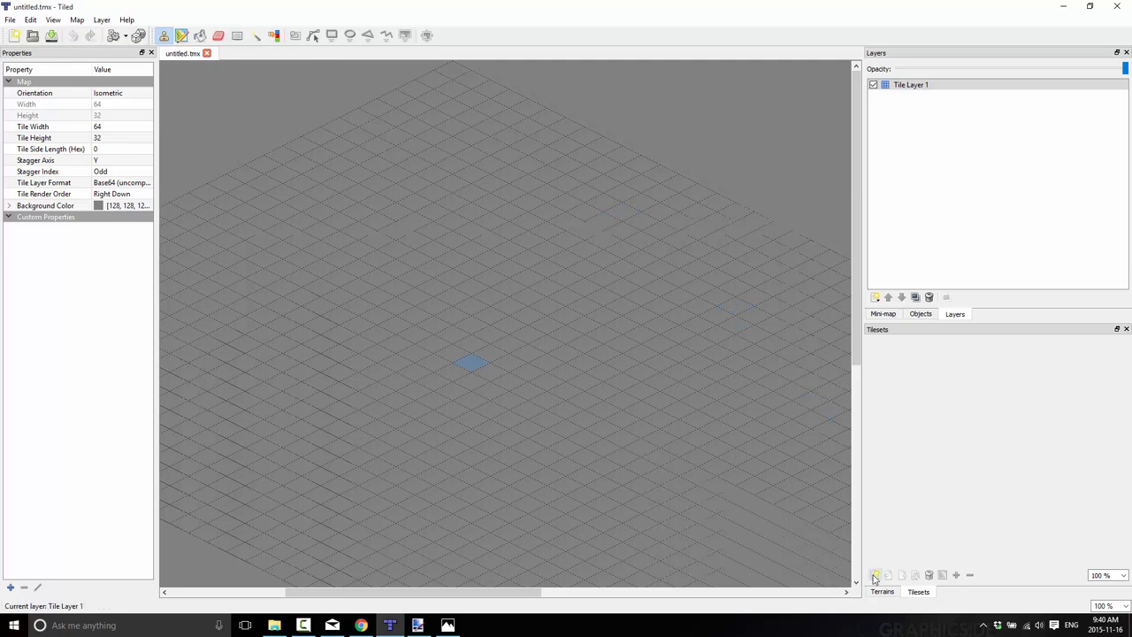
Add iso-64x64-building from Downloads as an image-based tileset with 64×64 px tiles
{"action": "left_click", "coordinate": [875, 575]}
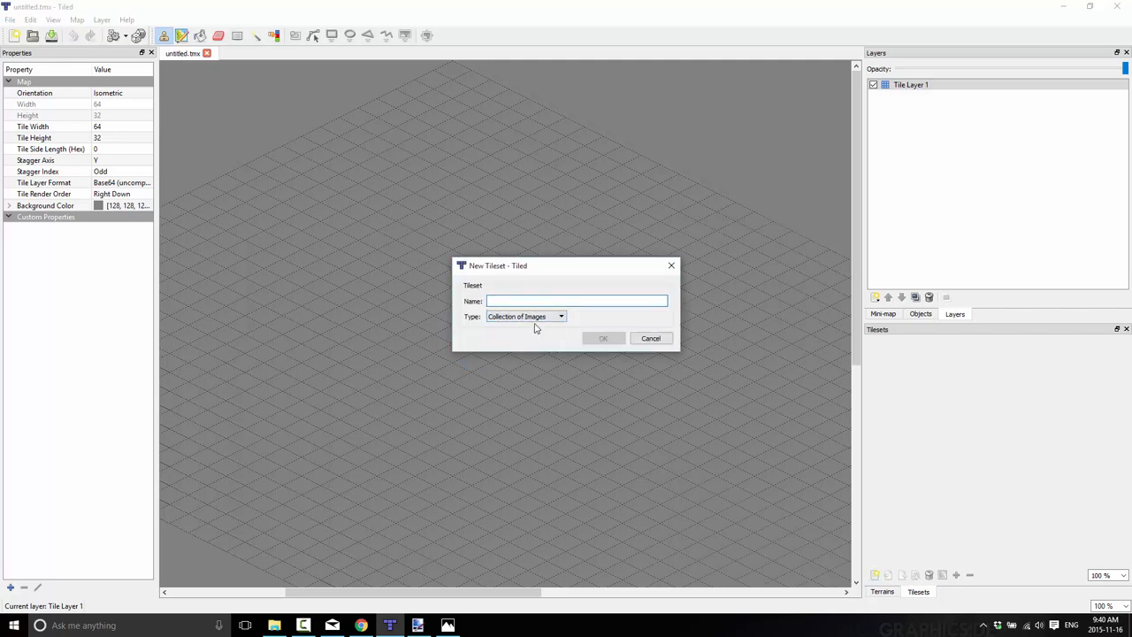
{"action": "left_click", "coordinate": [575, 301]}
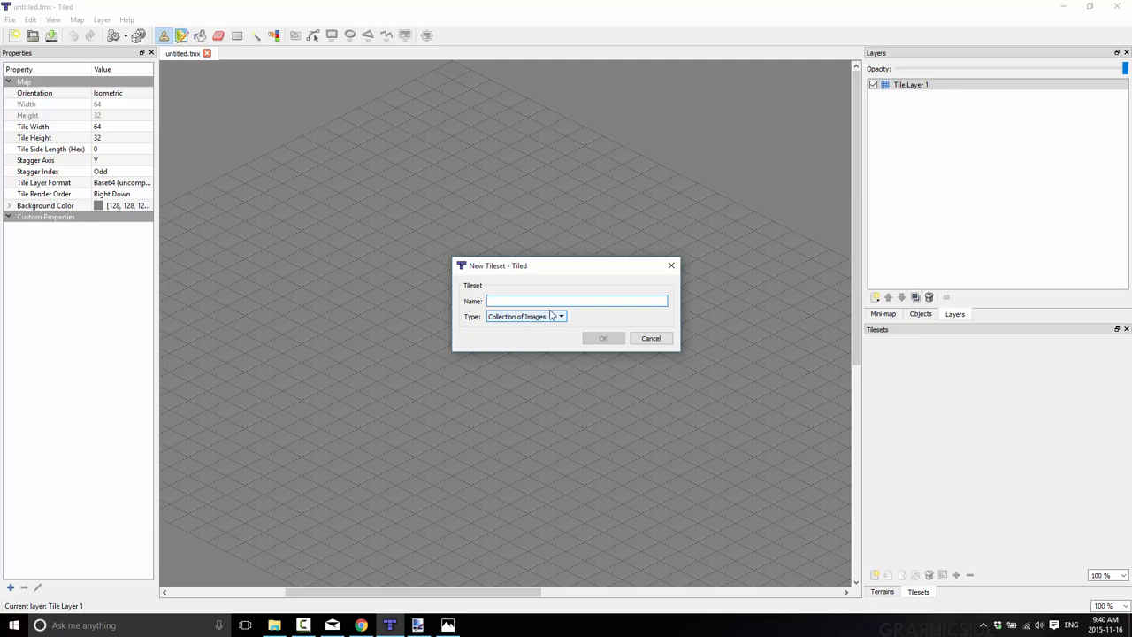
{"action": "mouse_move", "coordinate": [556, 318]}
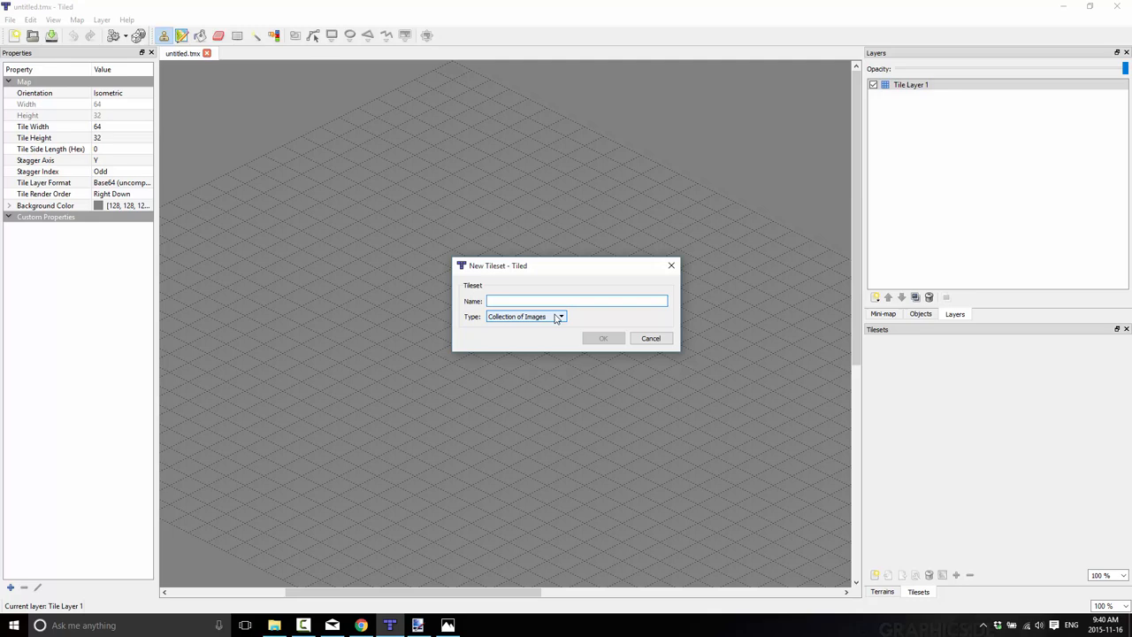
{"action": "left_click", "coordinate": [559, 317]}
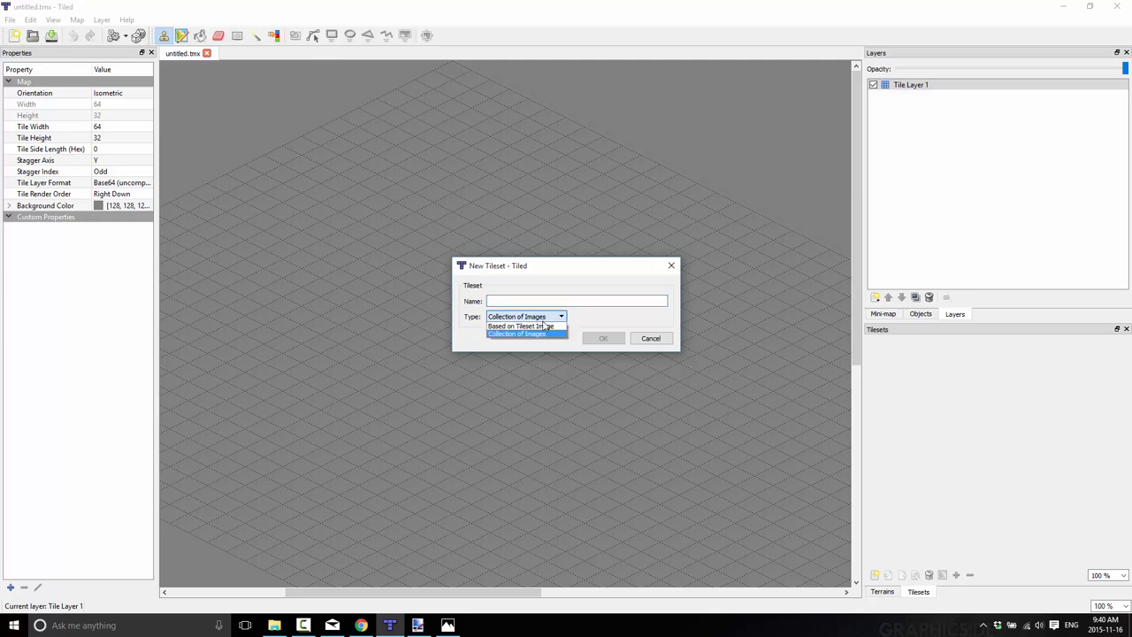
{"action": "left_click", "coordinate": [519, 326]}
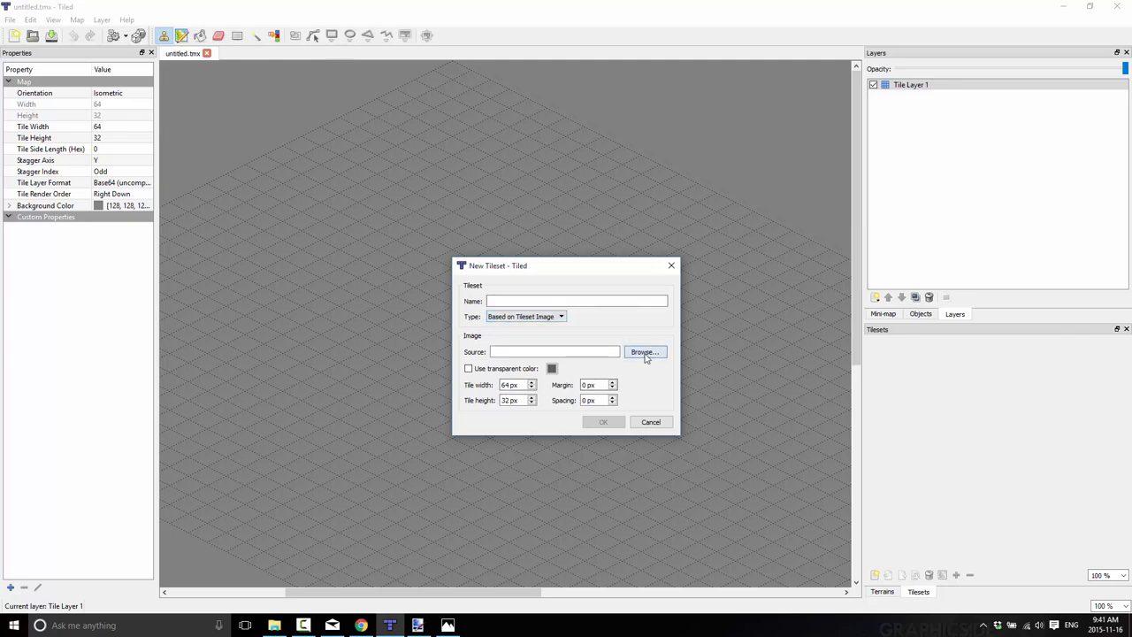
{"action": "left_click", "coordinate": [645, 352]}
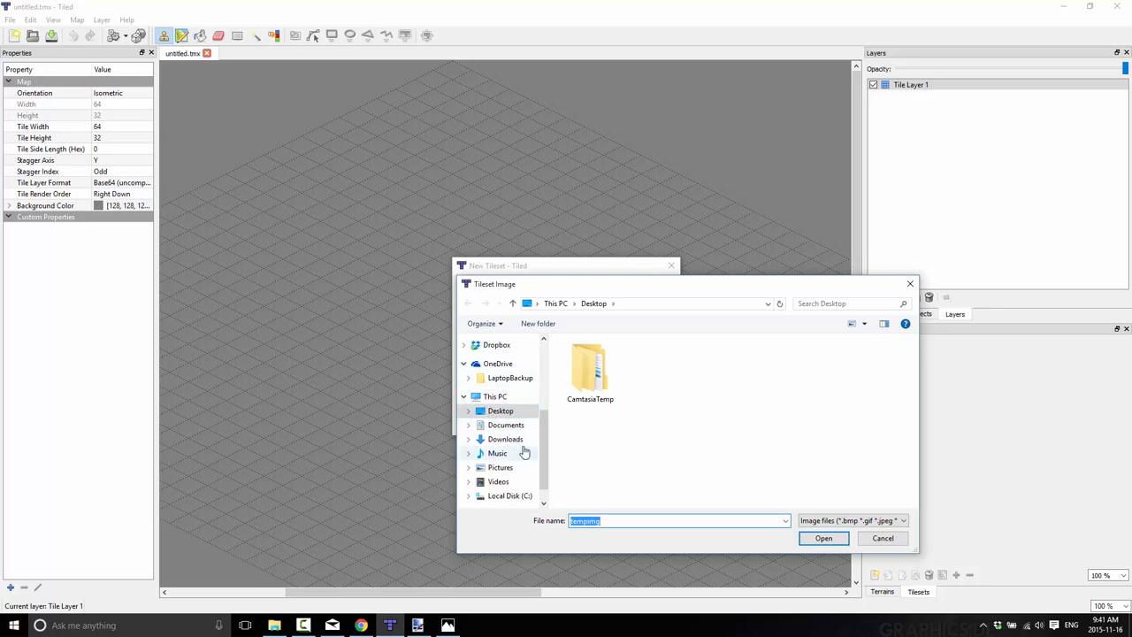
{"action": "left_click", "coordinate": [505, 439]}
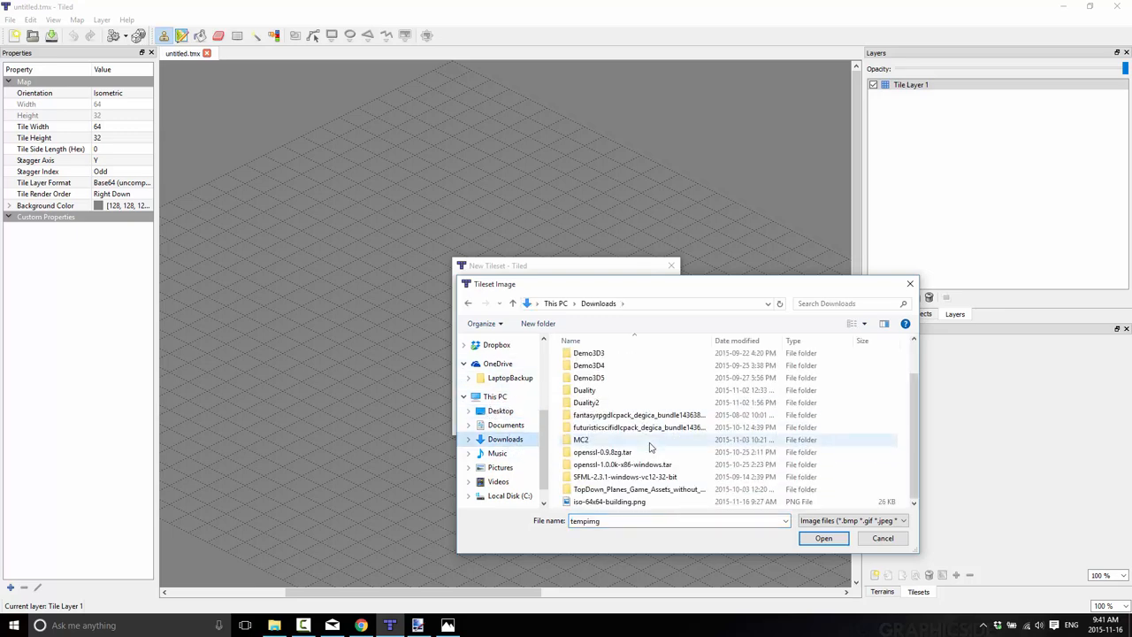
{"action": "left_click", "coordinate": [822, 538]}
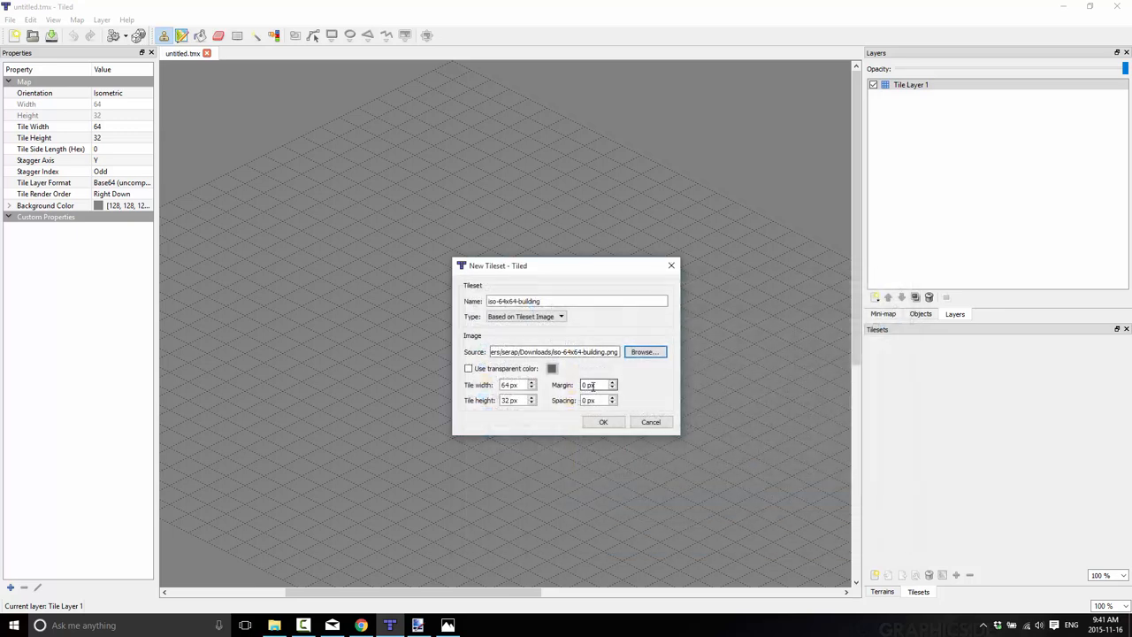
{"action": "left_click", "coordinate": [515, 400]}
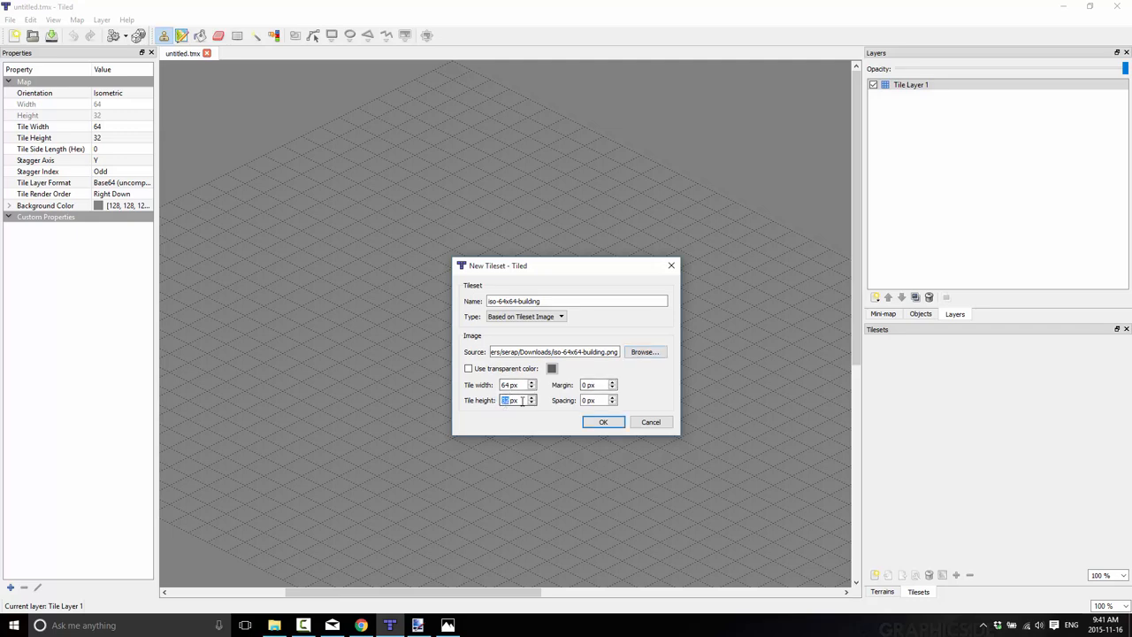
{"action": "type", "text": "64"}
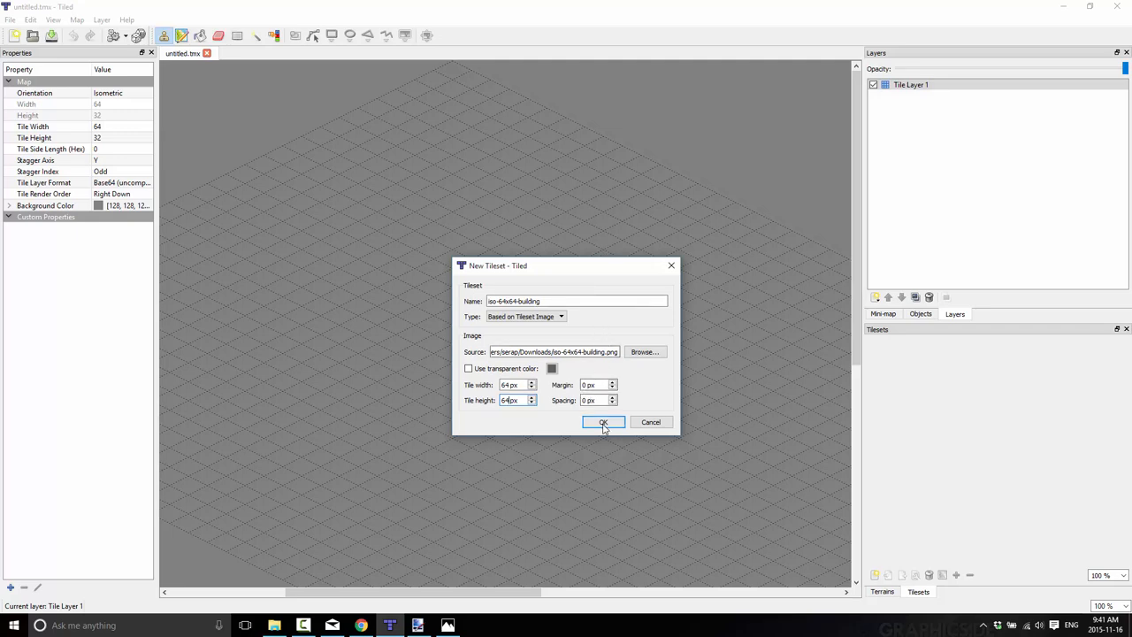
{"action": "left_click", "coordinate": [604, 422]}
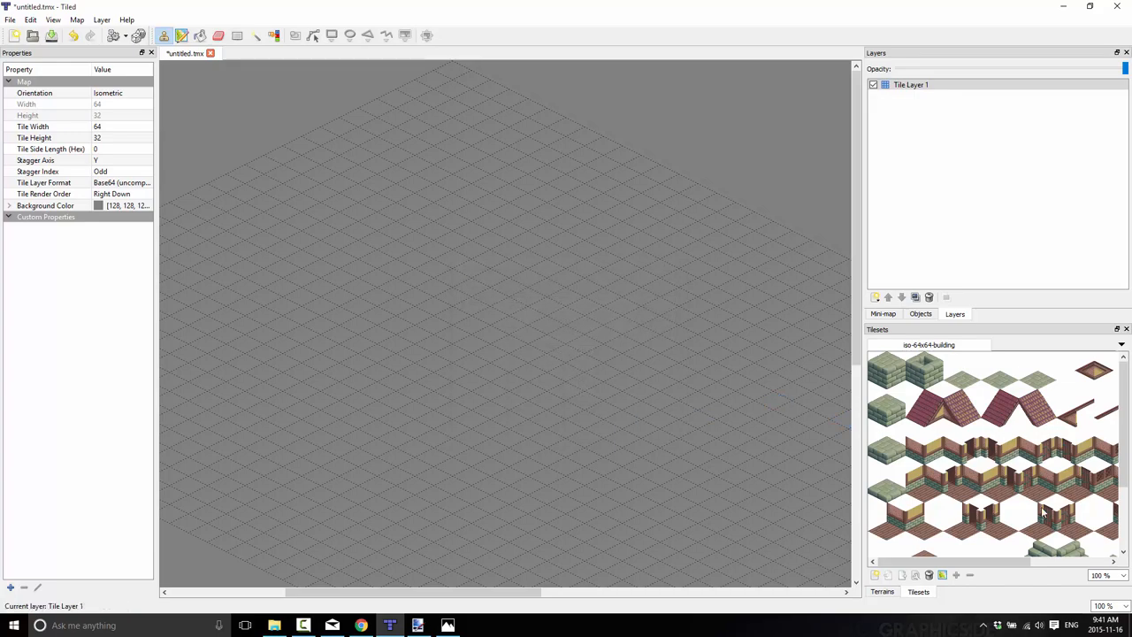
{"action": "scroll", "scroll_direction": "down", "scroll_amount": 3}
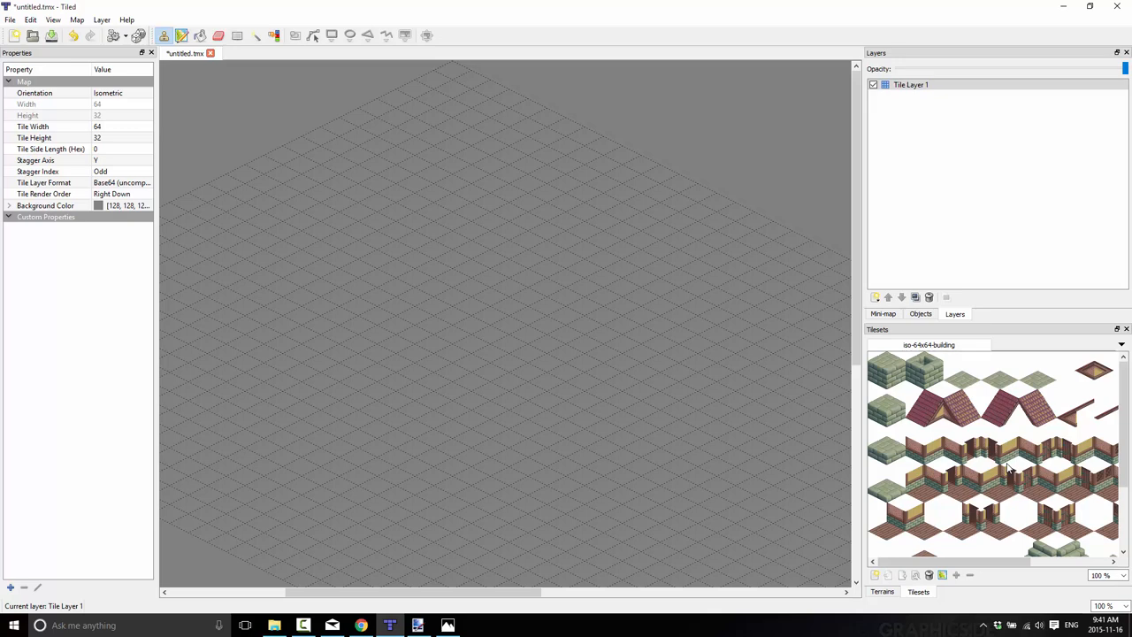
{"action": "mouse_move", "coordinate": [872, 335]}
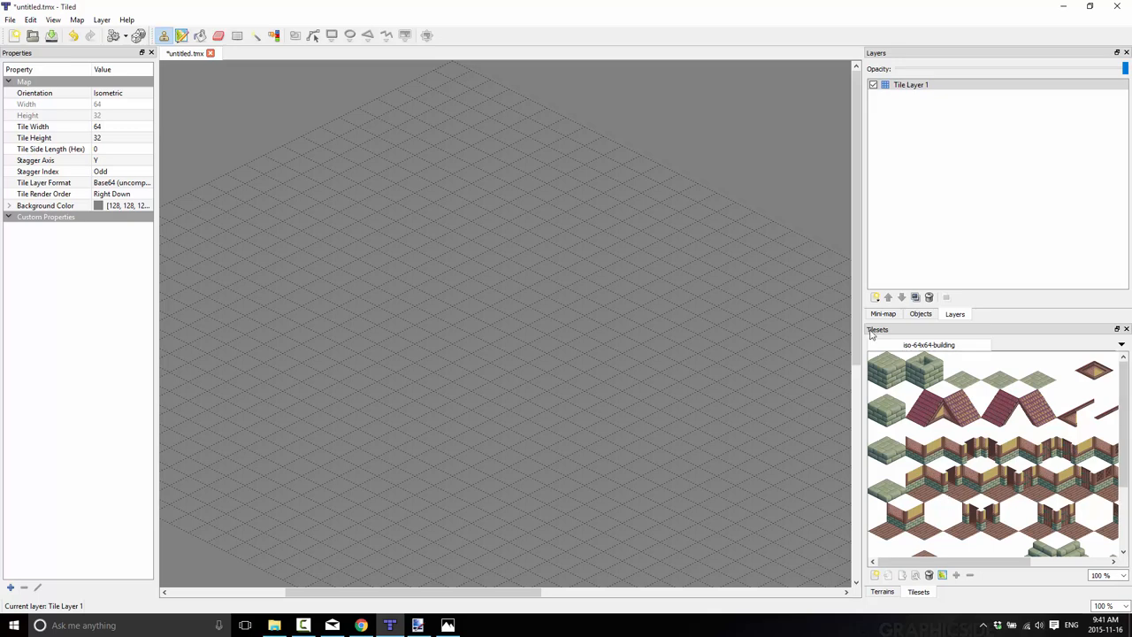
{"action": "left_click", "coordinate": [911, 84]}
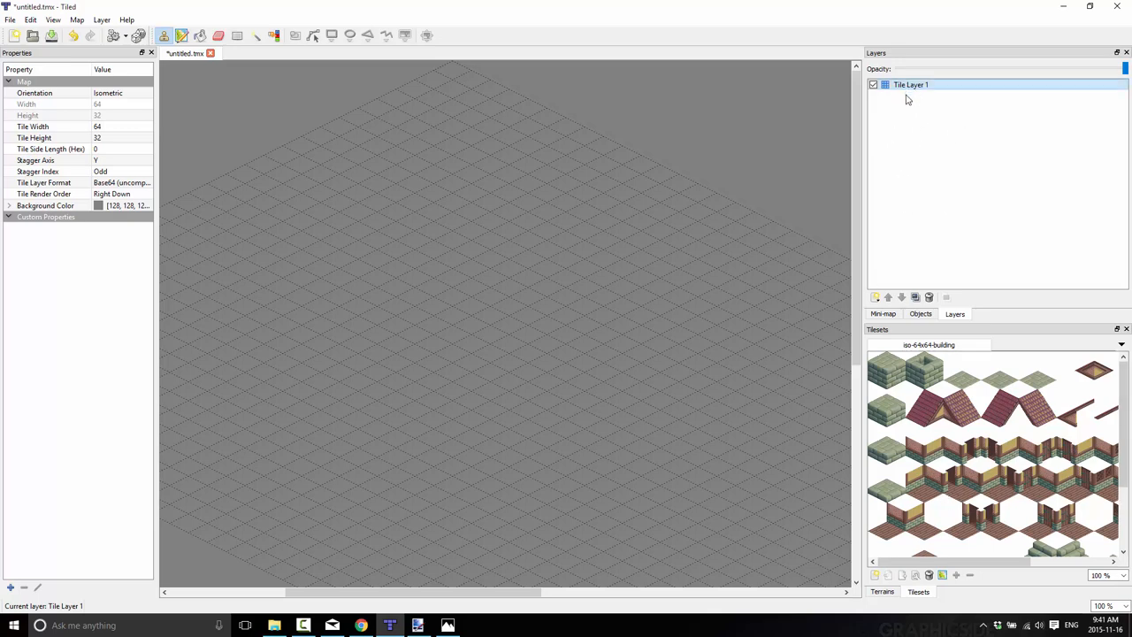
{"action": "double_click", "coordinate": [911, 84]}
{"action": "type", "text": "Bottom"}
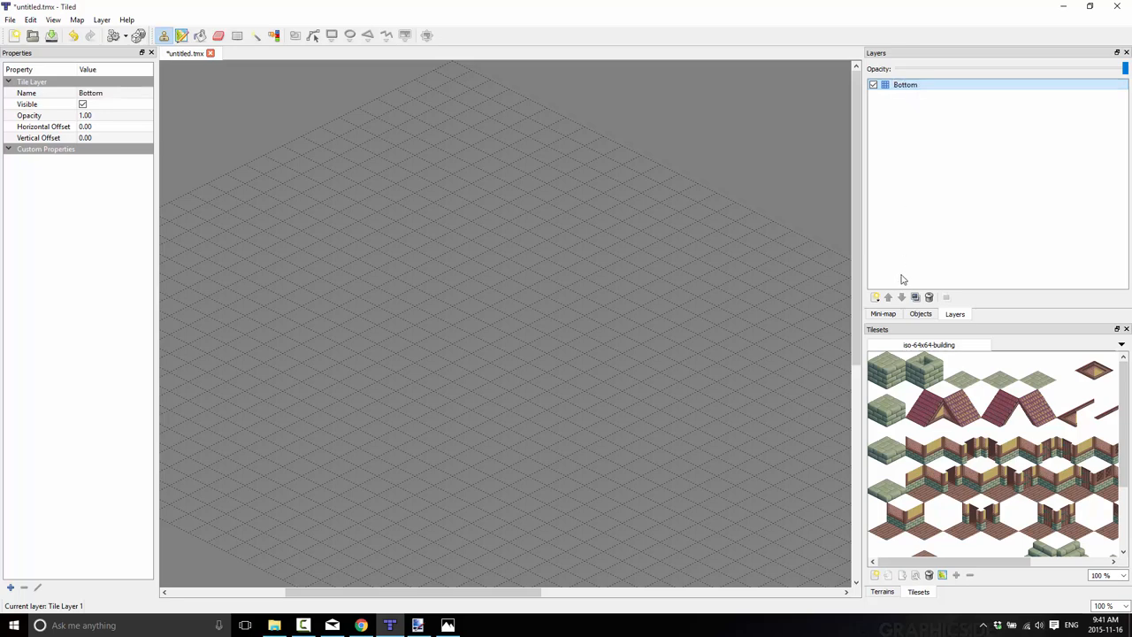
{"action": "left_click", "coordinate": [875, 297]}
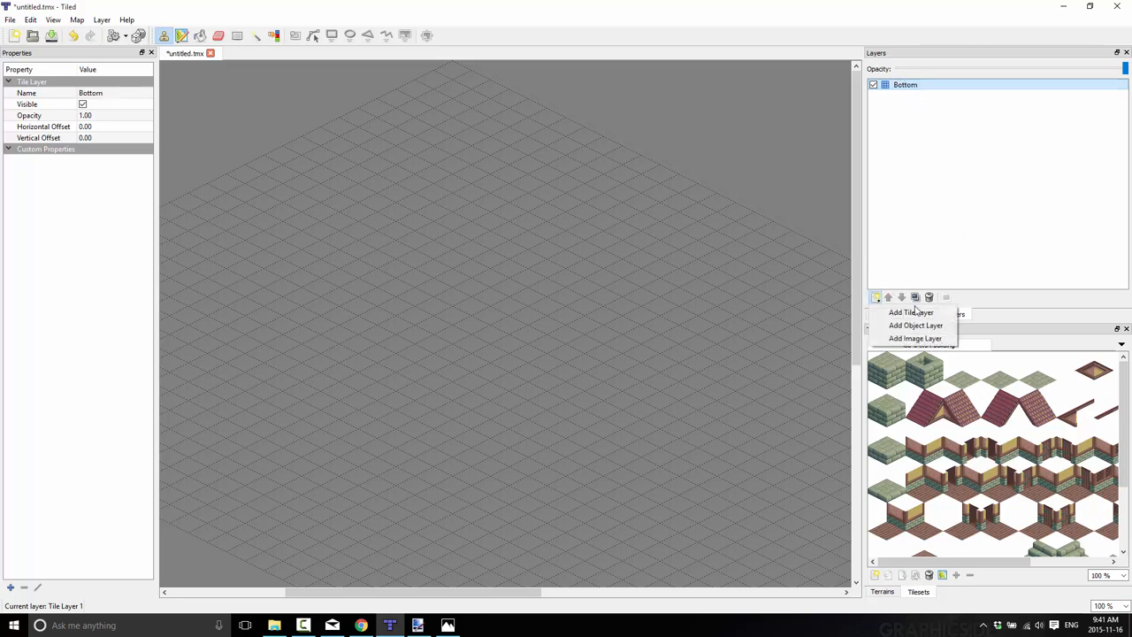
{"action": "left_click", "coordinate": [910, 312]}
{"action": "type", "text": "Top"}
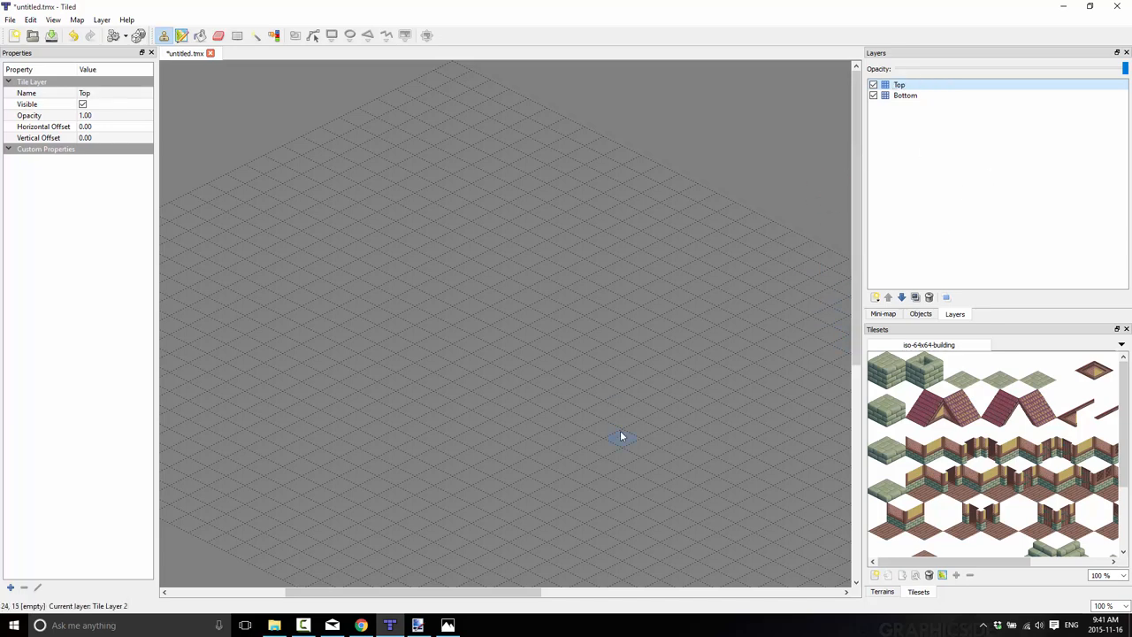
{"action": "left_click", "coordinate": [905, 95]}
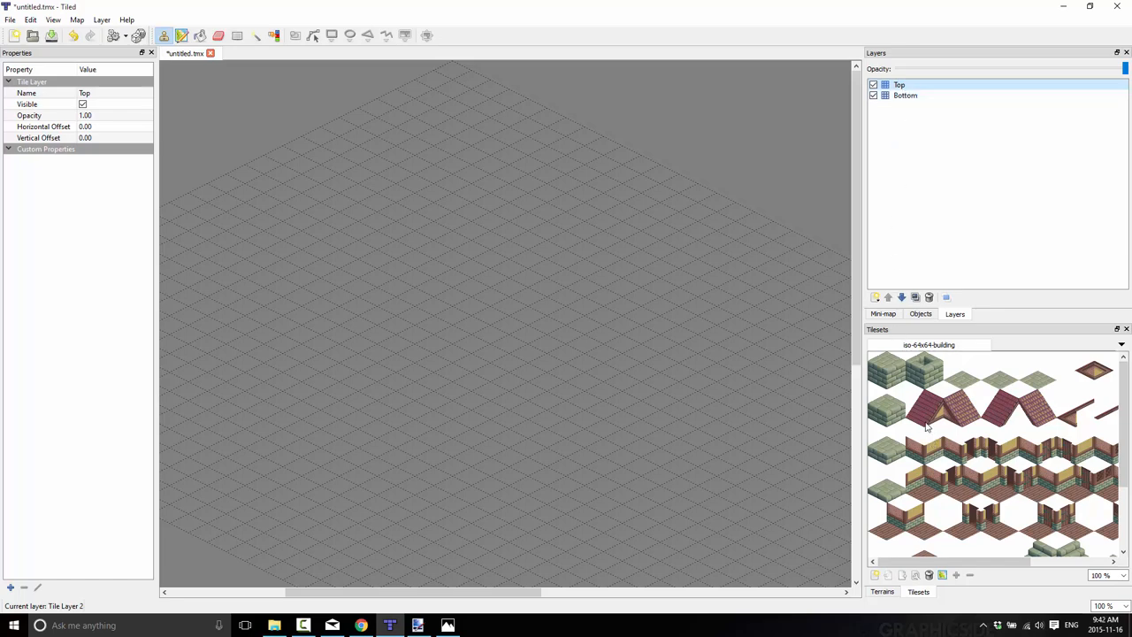
Select the plain green ground tile from the building tileset
{"action": "left_click", "coordinate": [962, 370]}
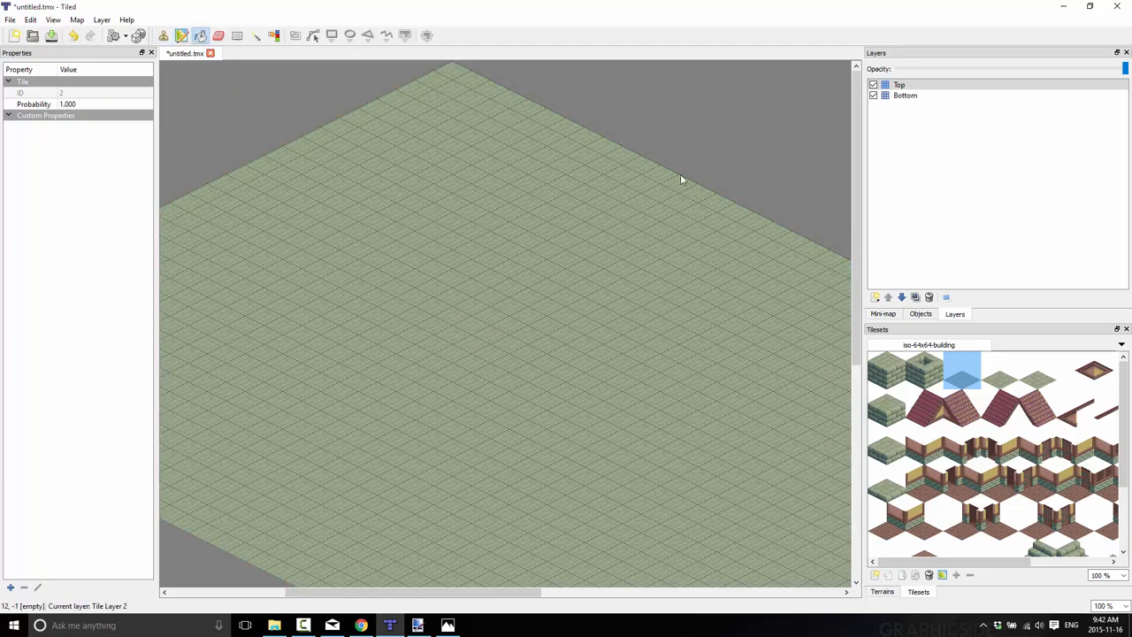
{"action": "mouse_move", "coordinate": [678, 180]}
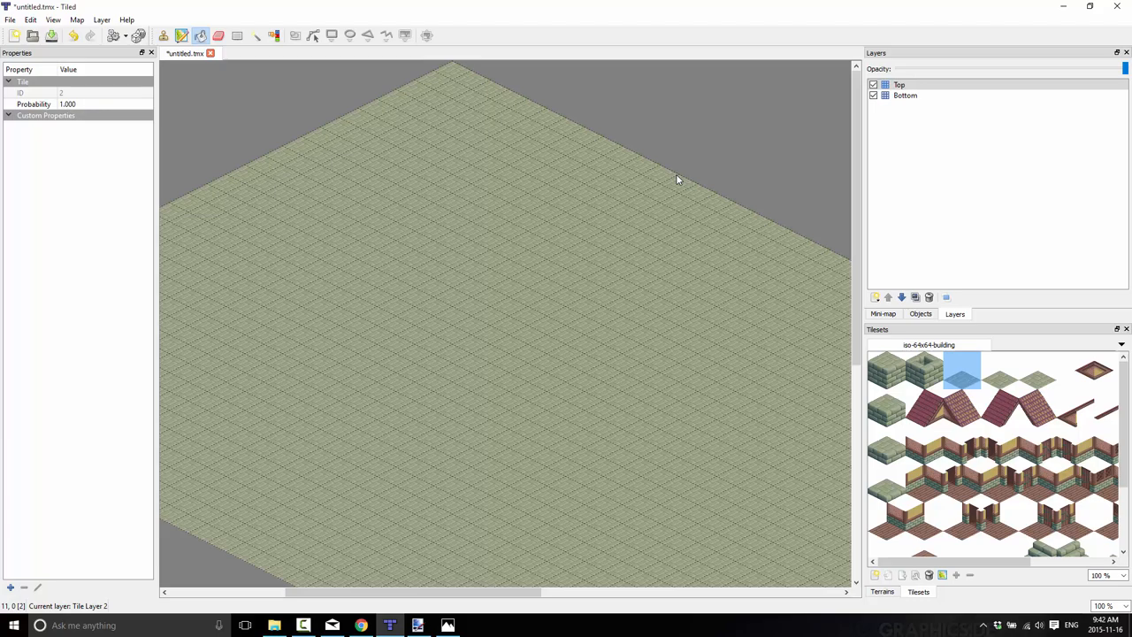
{"action": "mouse_move", "coordinate": [613, 239]}
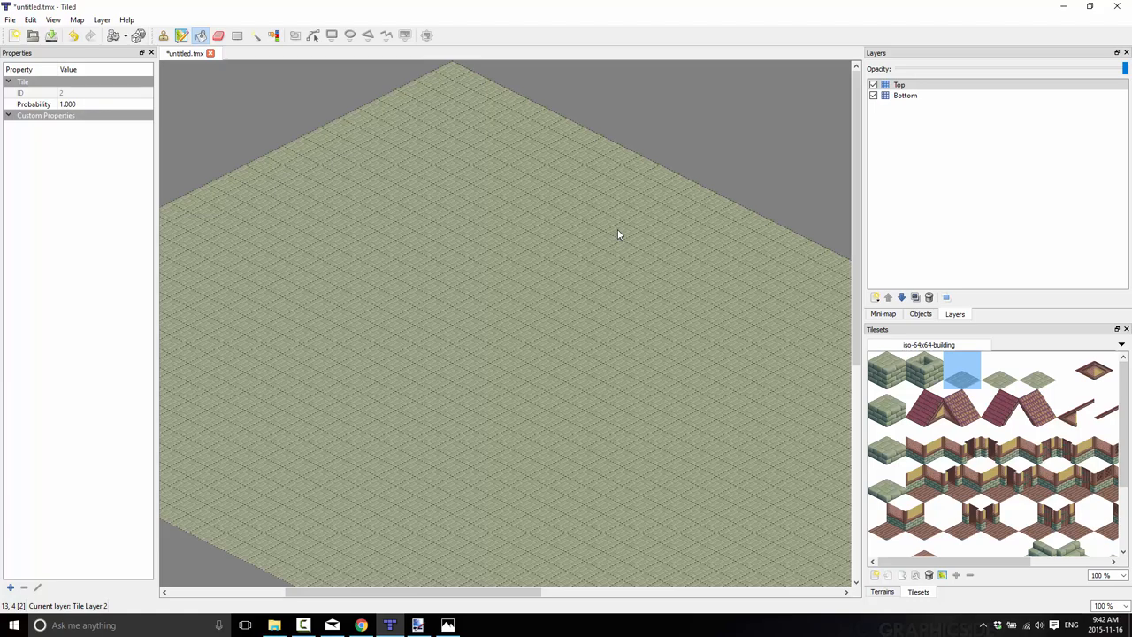
{"action": "mouse_move", "coordinate": [812, 291]}
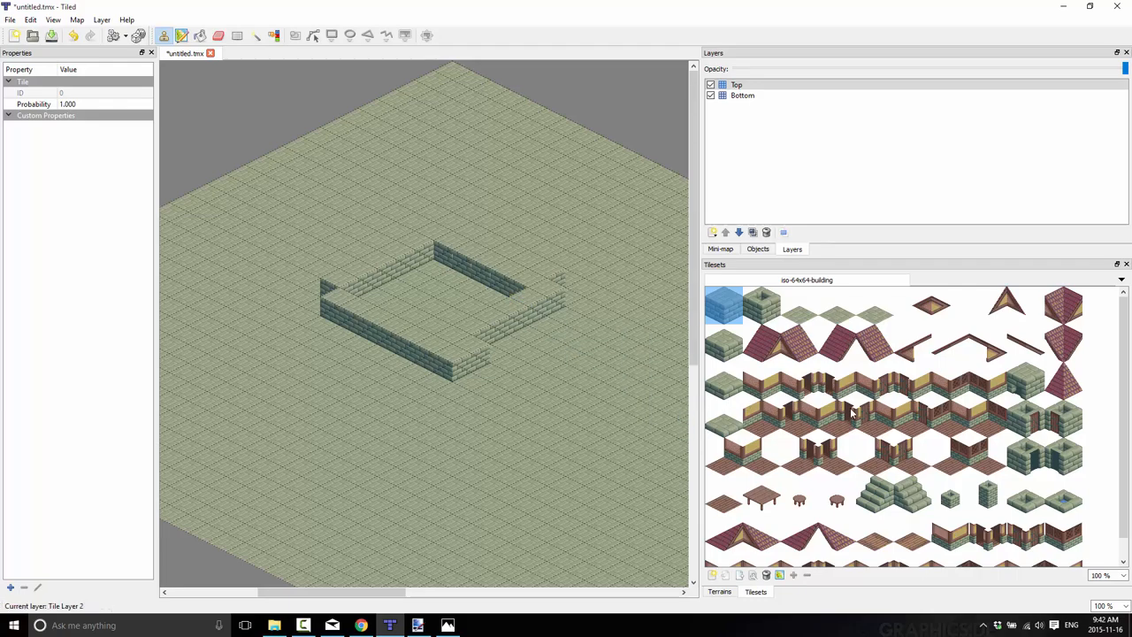
Pick the stone wall-with-door tile and stamp it onto the front wall
{"action": "left_click", "coordinate": [876, 420]}
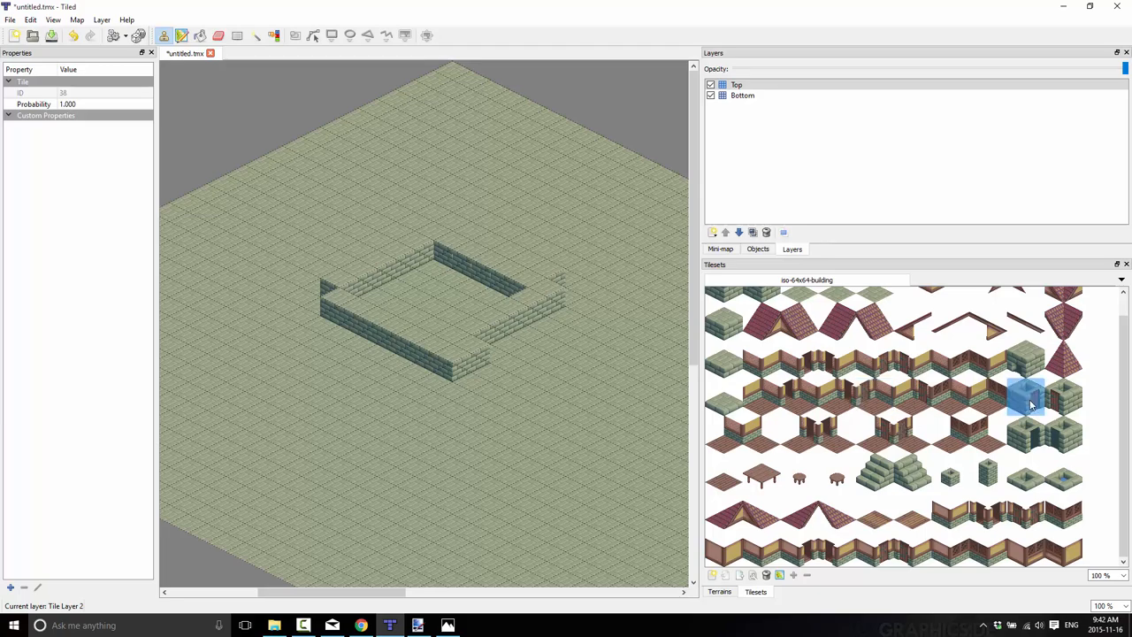
{"action": "left_click", "coordinate": [471, 360]}
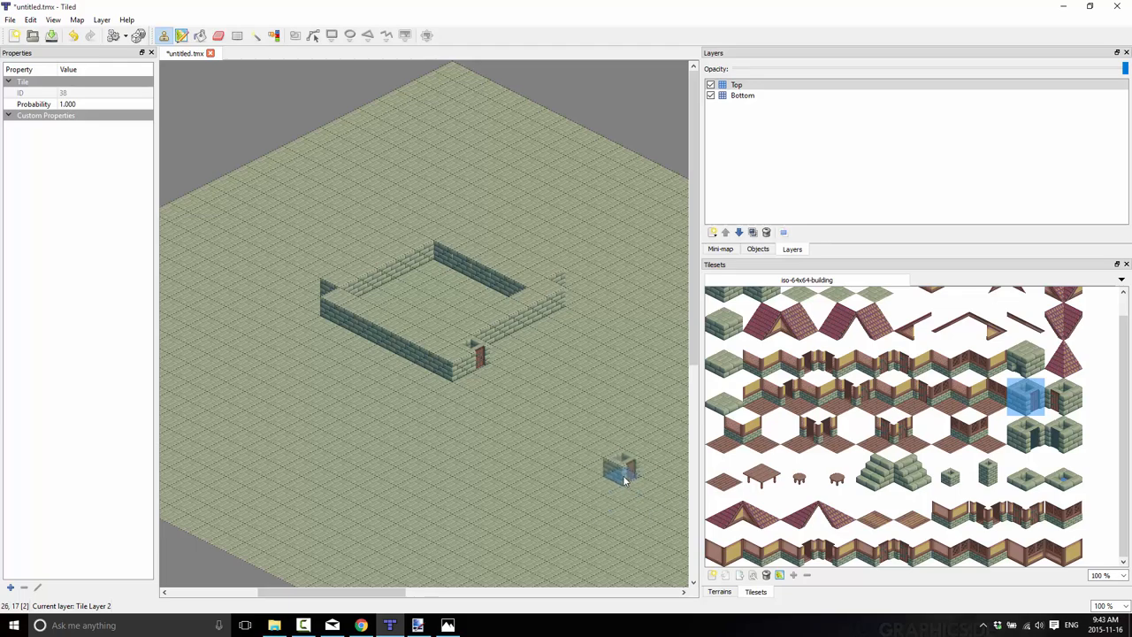
{"action": "left_click", "coordinate": [736, 84]}
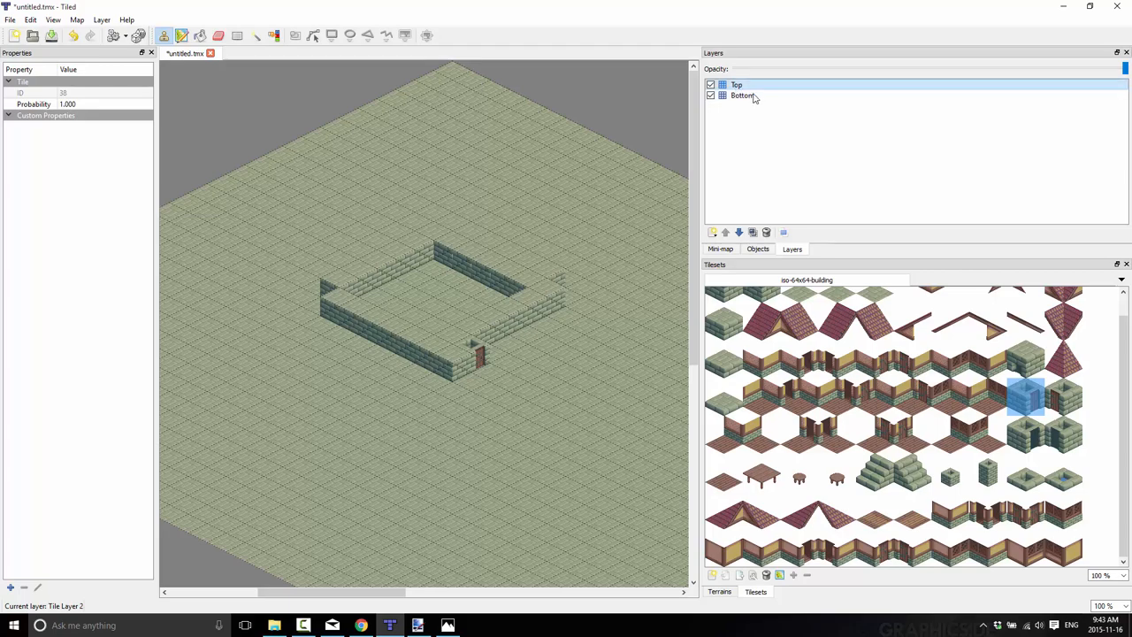
{"action": "left_click", "coordinate": [451, 310]}
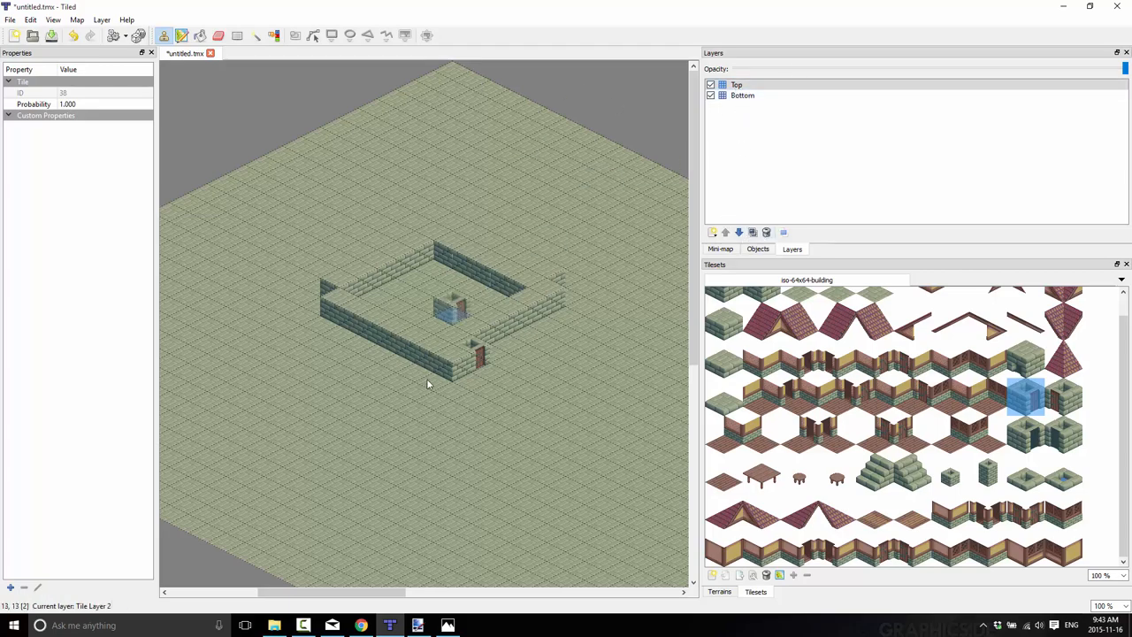
Remove the Top layer and its tiles, add a new tile layer, and select Bottom
{"action": "right_click", "coordinate": [736, 84]}
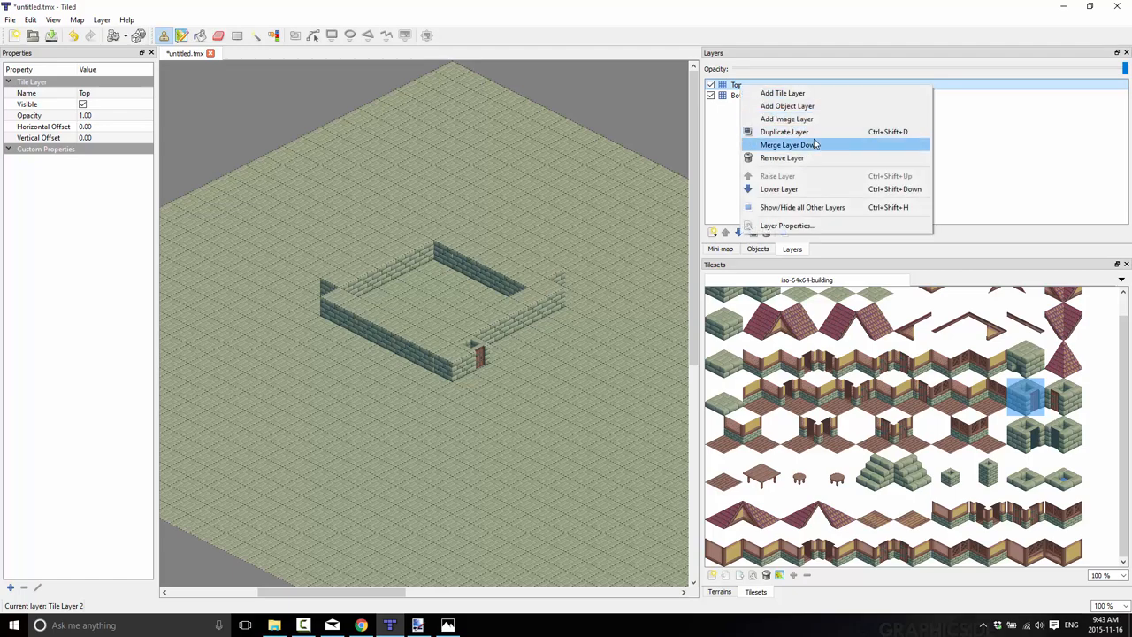
{"action": "mouse_move", "coordinate": [782, 158]}
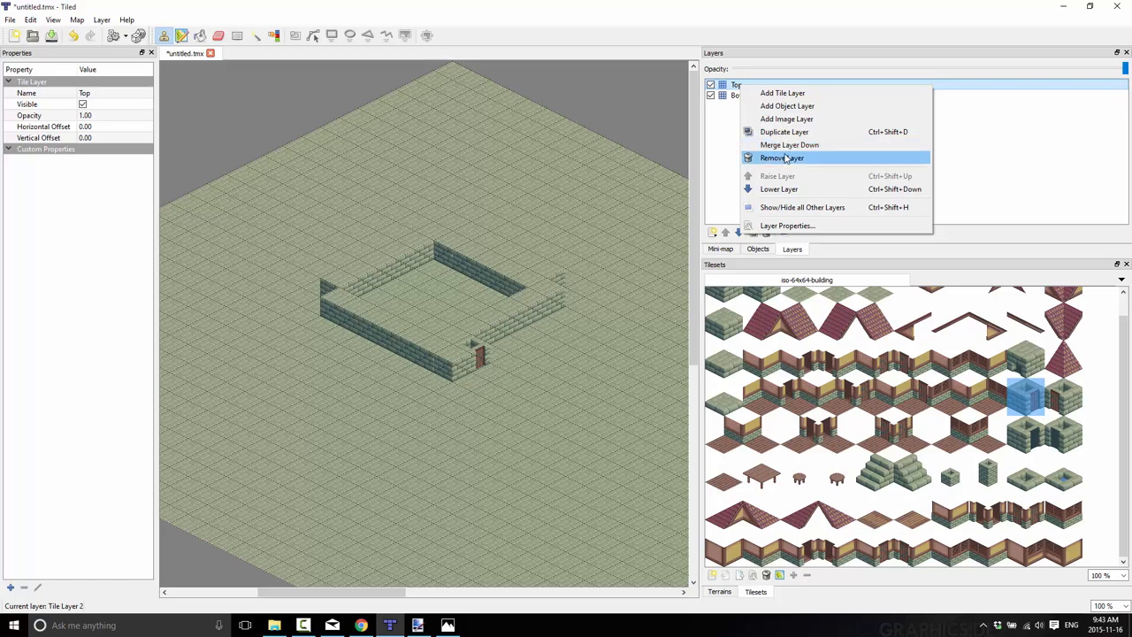
{"action": "left_click", "coordinate": [781, 158]}
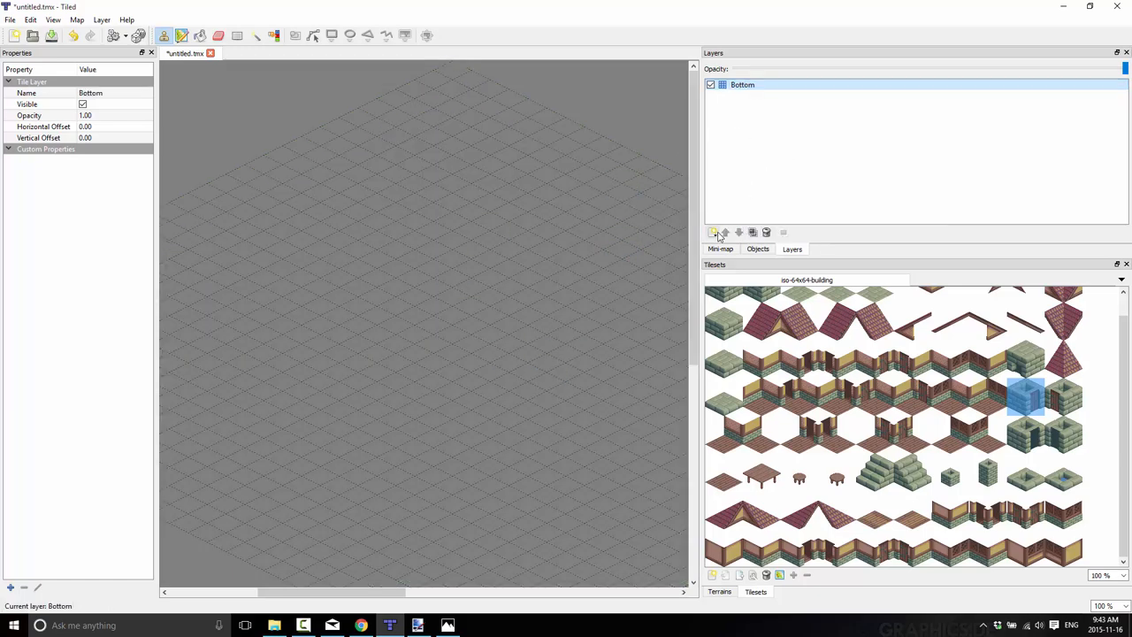
{"action": "left_click", "coordinate": [713, 232]}
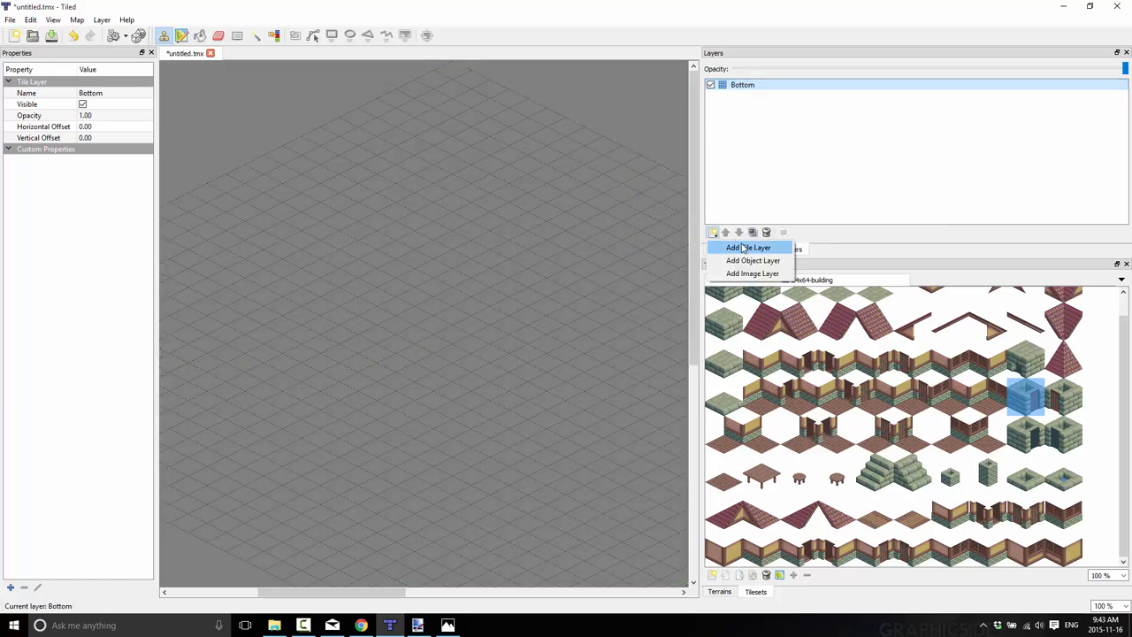
{"action": "left_click", "coordinate": [749, 247]}
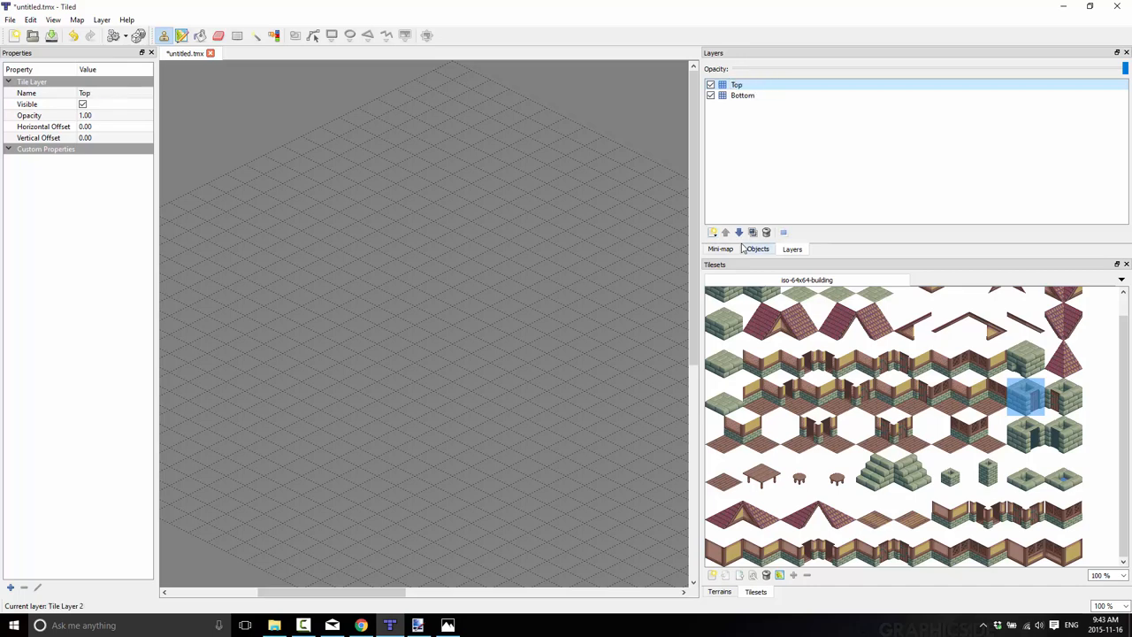
{"action": "left_click", "coordinate": [742, 95]}
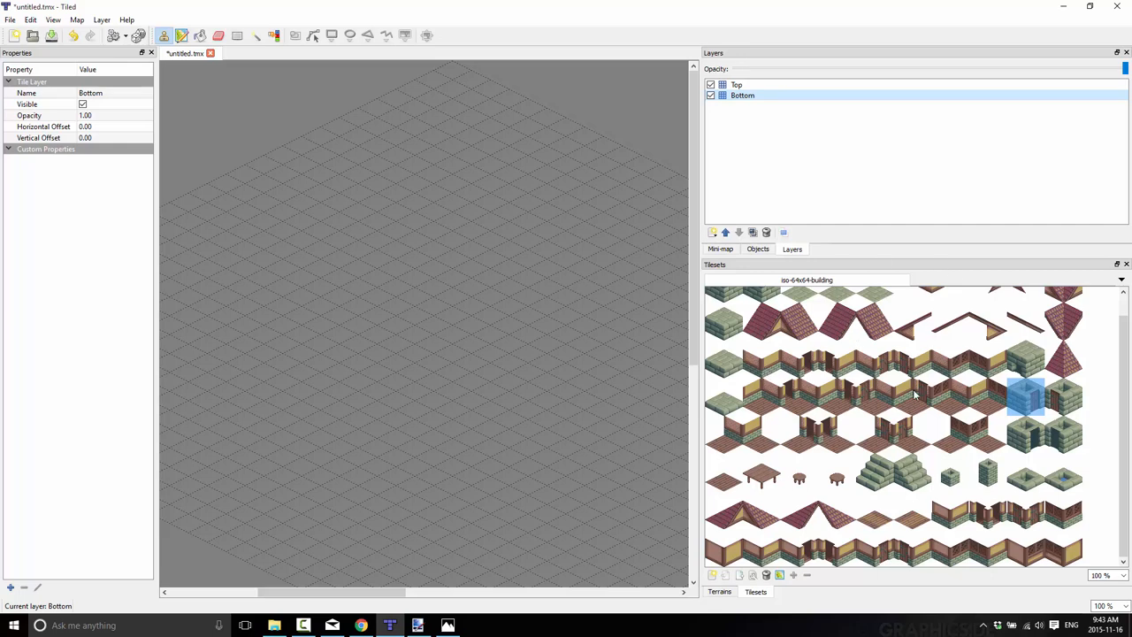
Stamp full stone blocks in a rectangle on the Bottom layer, leaving a front gap
{"action": "scroll", "scroll_direction": "down", "scroll_amount": 3}
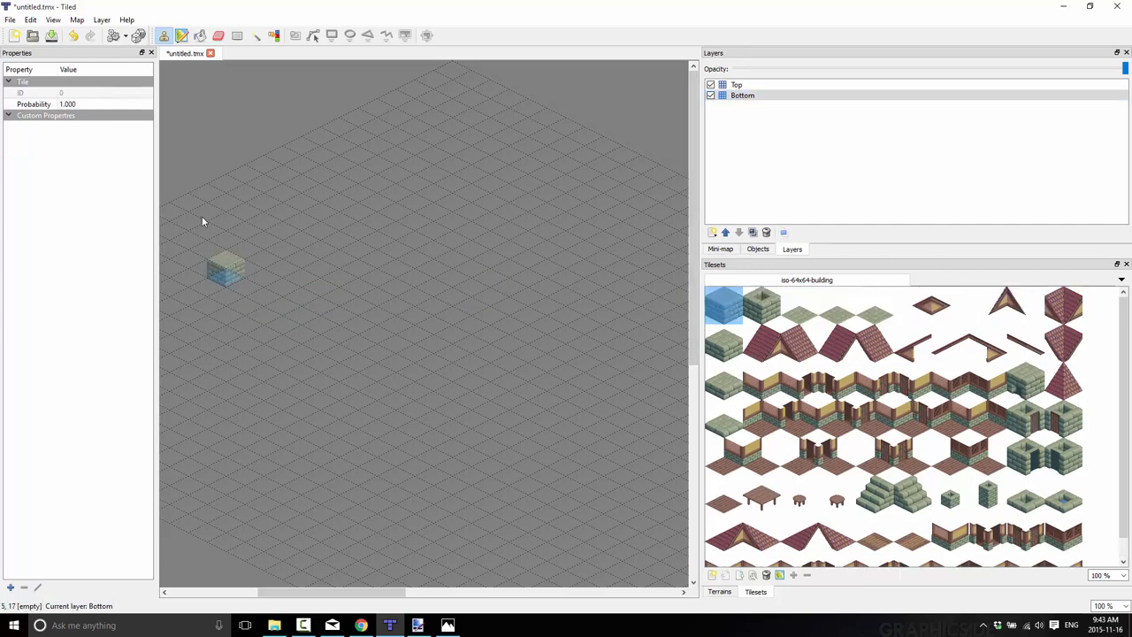
{"action": "left_click", "coordinate": [394, 341]}
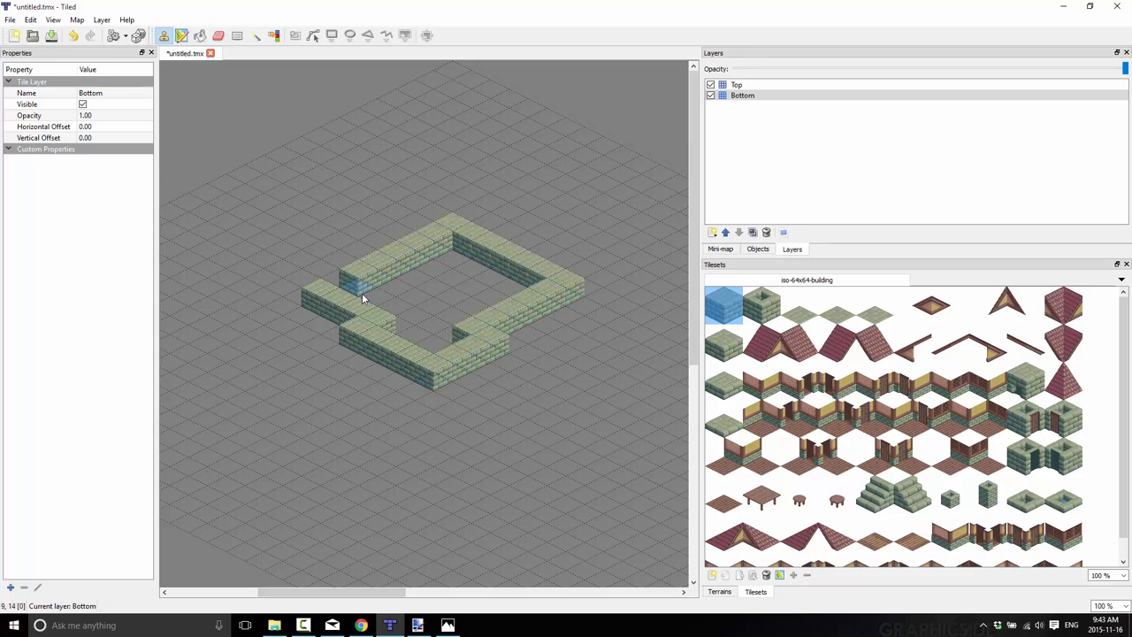
{"action": "left_click", "coordinate": [601, 363]}
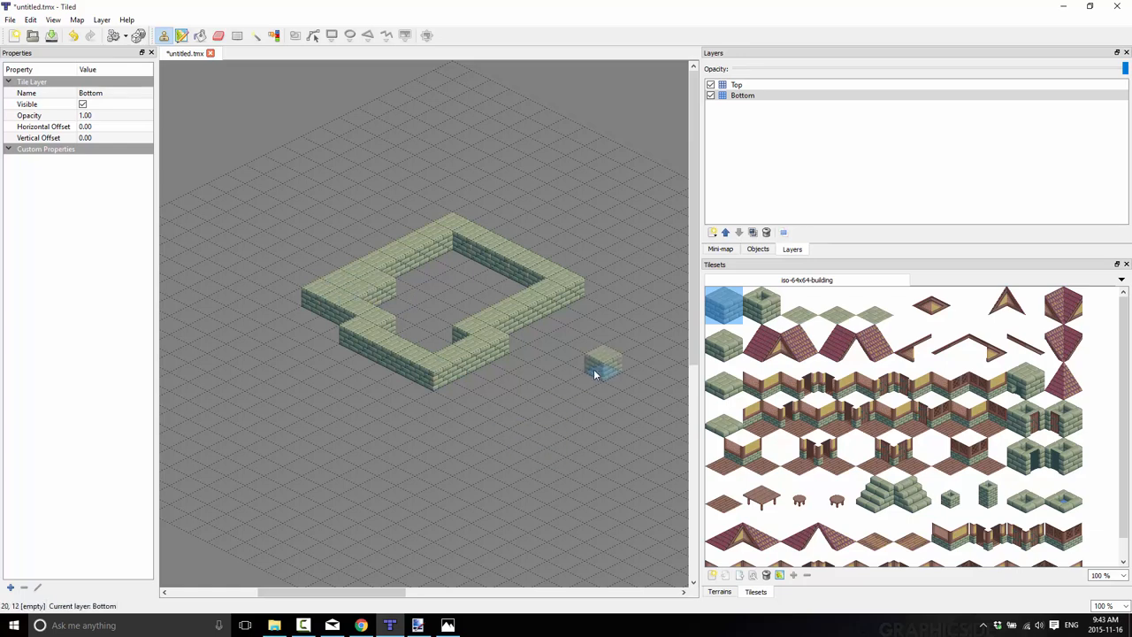
{"action": "left_click", "coordinate": [433, 332]}
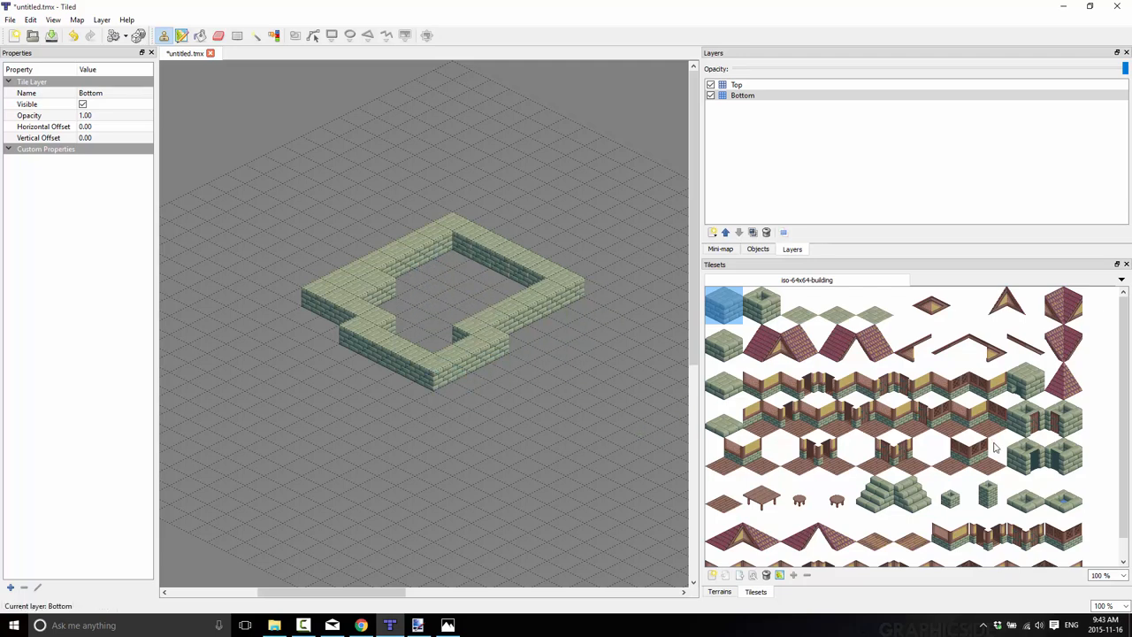
Stamp the wall-with-door tile into the front and right-hand walls
{"action": "left_click", "coordinate": [1026, 420]}
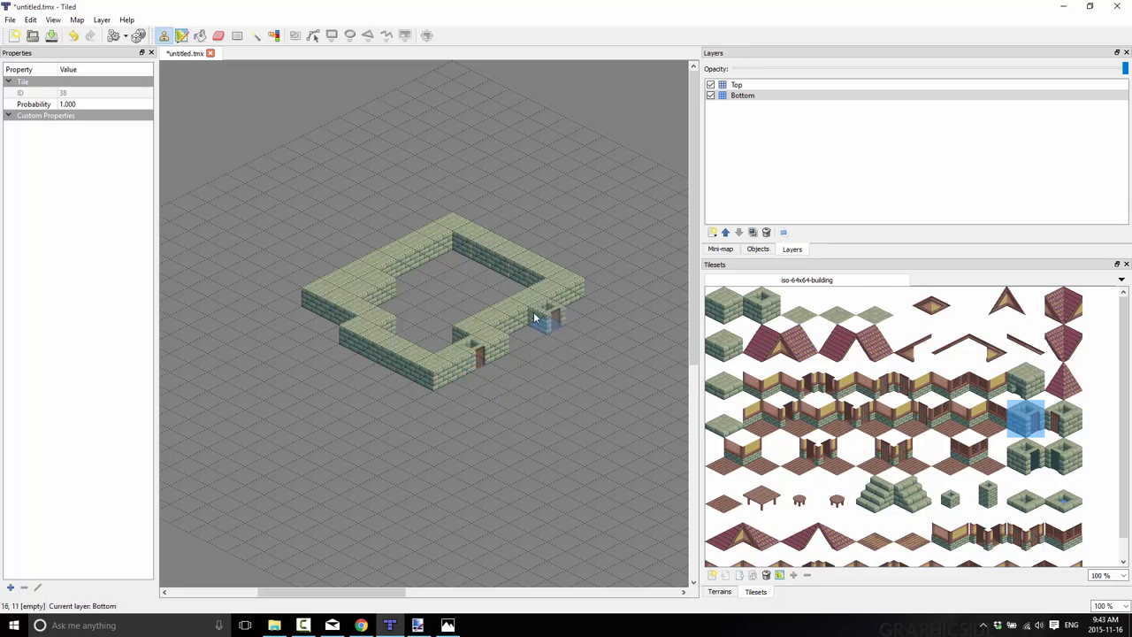
{"action": "left_click", "coordinate": [636, 477]}
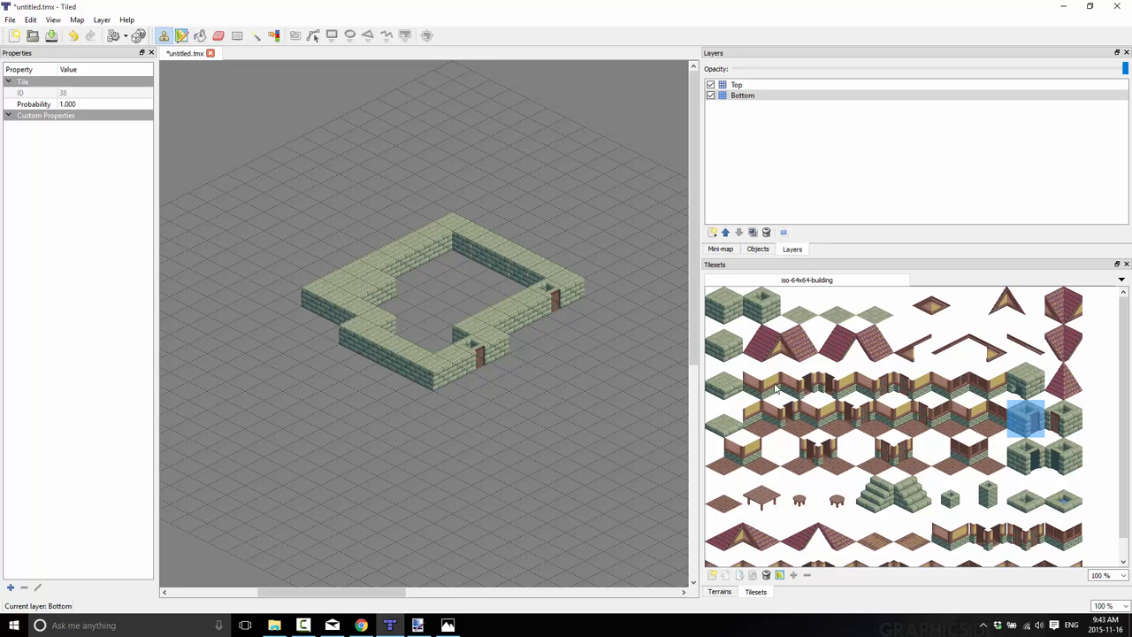
{"action": "mouse_move", "coordinate": [781, 388]}
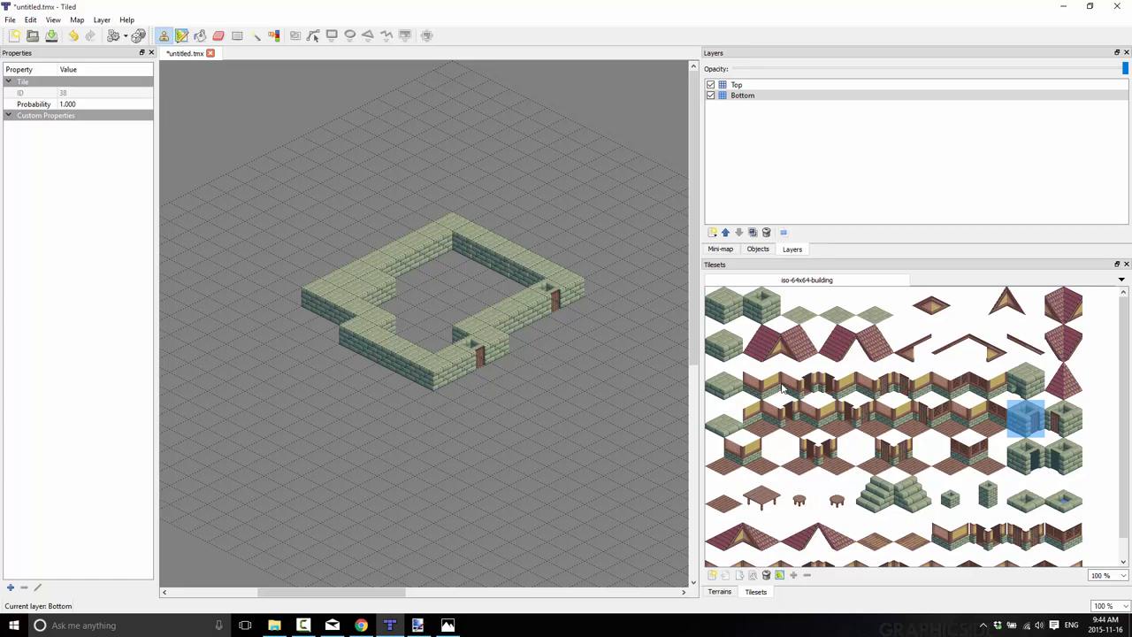
On the Top layer, lay red roof slope tiles along the front section inside the walls
{"action": "left_click", "coordinate": [736, 84]}
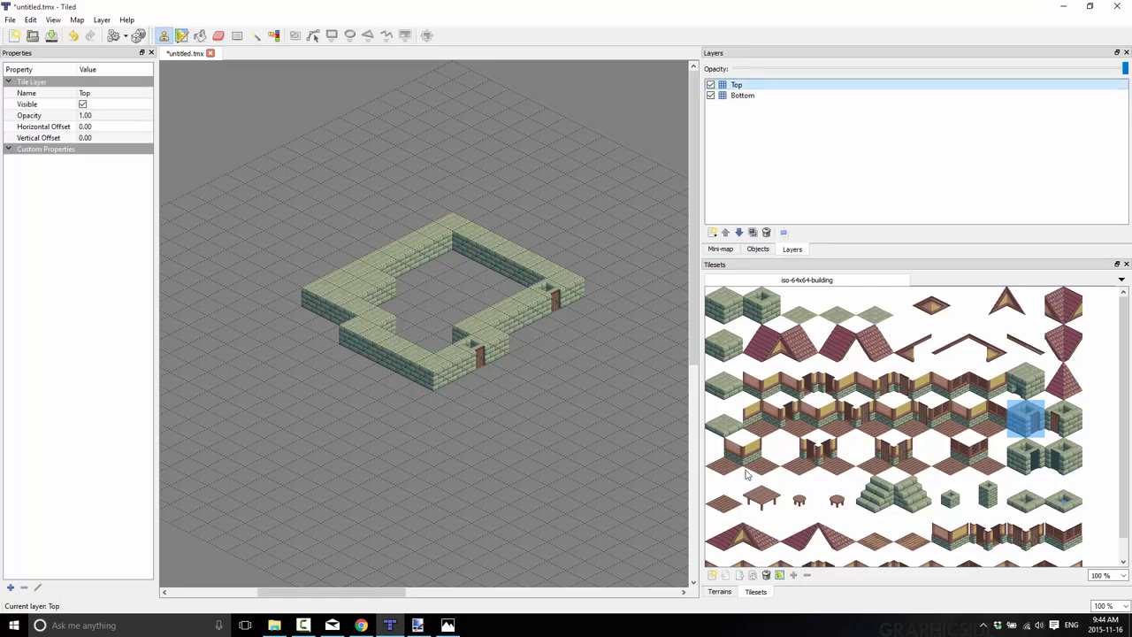
{"action": "left_click", "coordinate": [762, 344]}
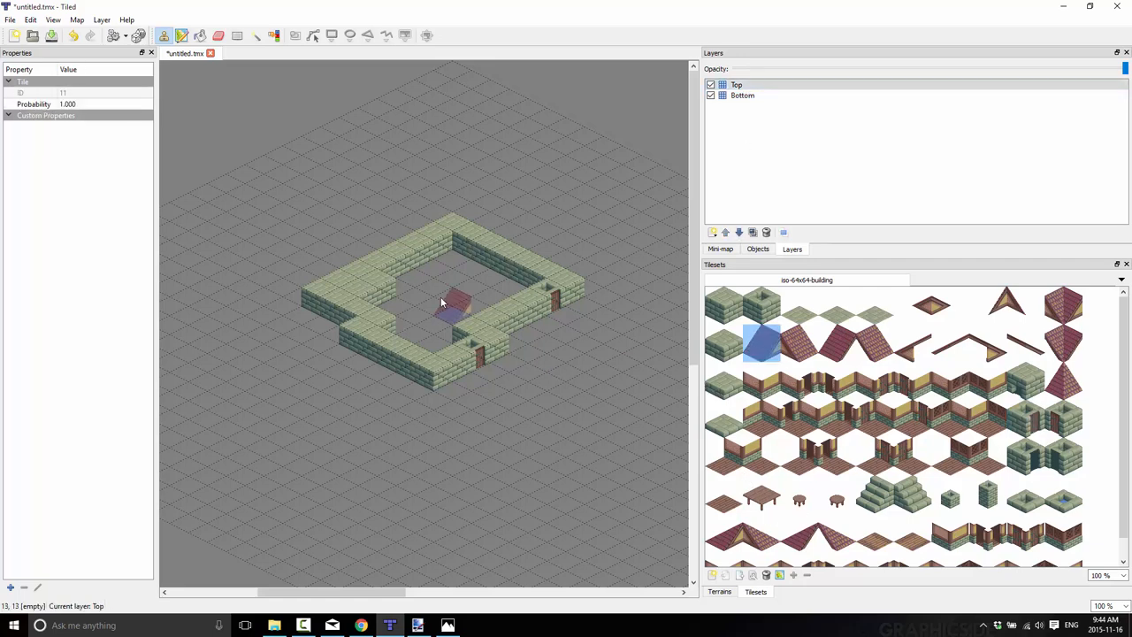
{"action": "left_click", "coordinate": [434, 340]}
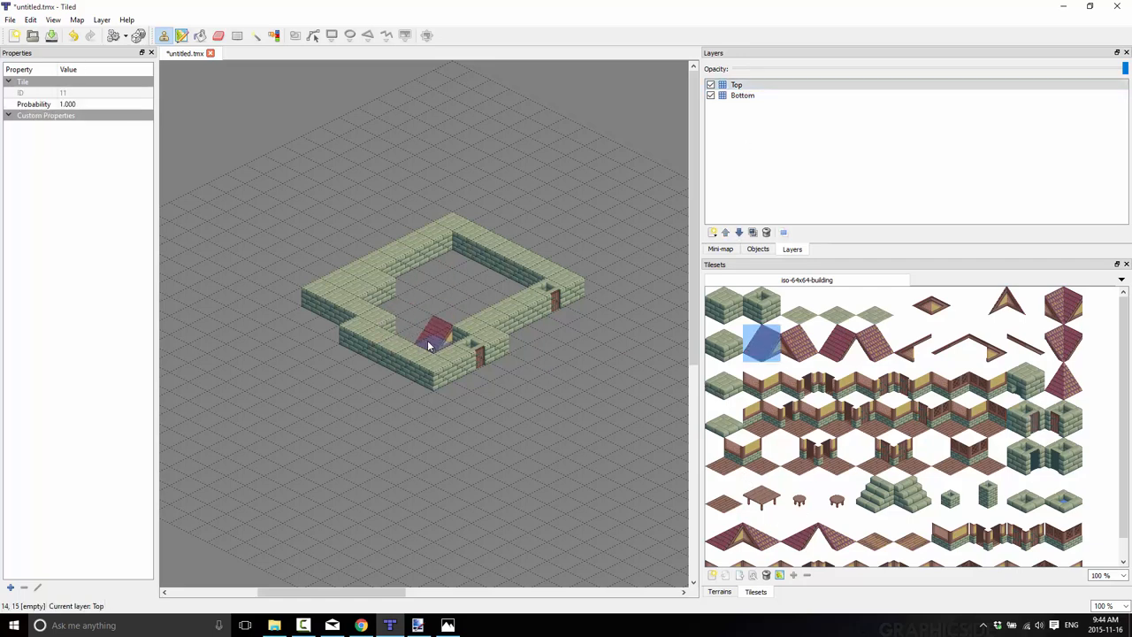
{"action": "left_click", "coordinate": [398, 318]}
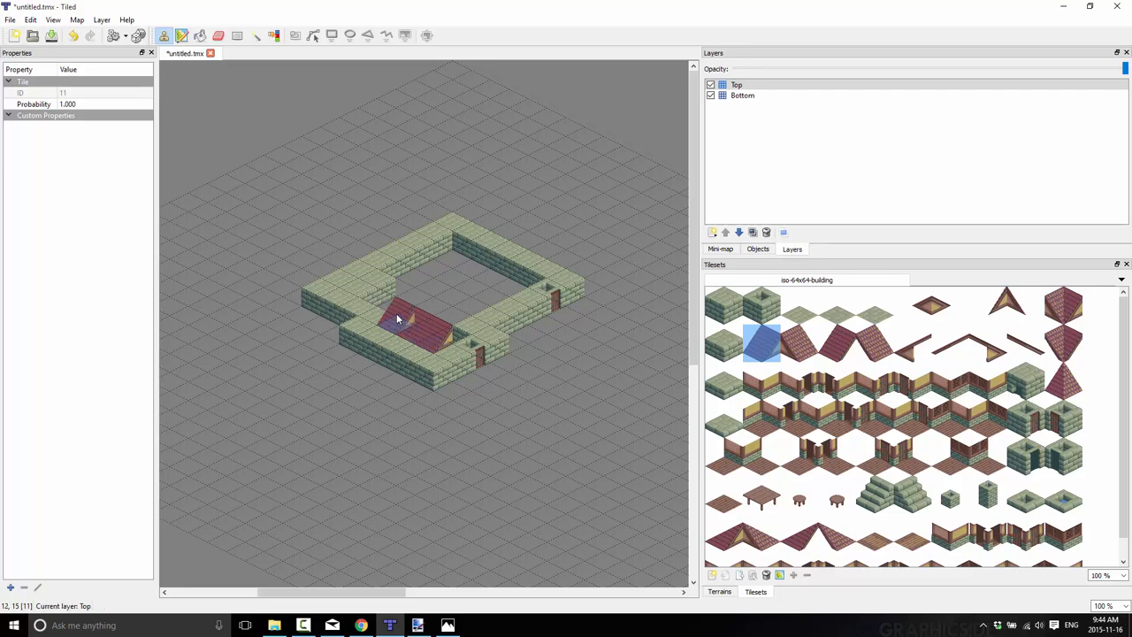
{"action": "left_click", "coordinate": [381, 291]}
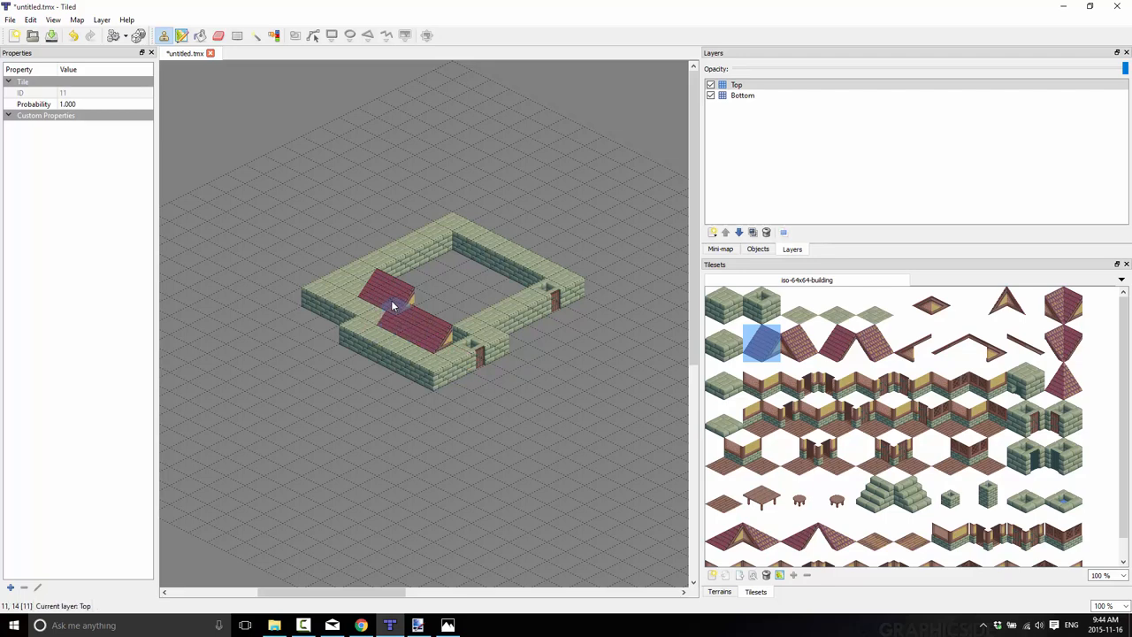
Add roof pieces by the front door and fill in with the other red slope tile
{"action": "left_click", "coordinate": [427, 314]}
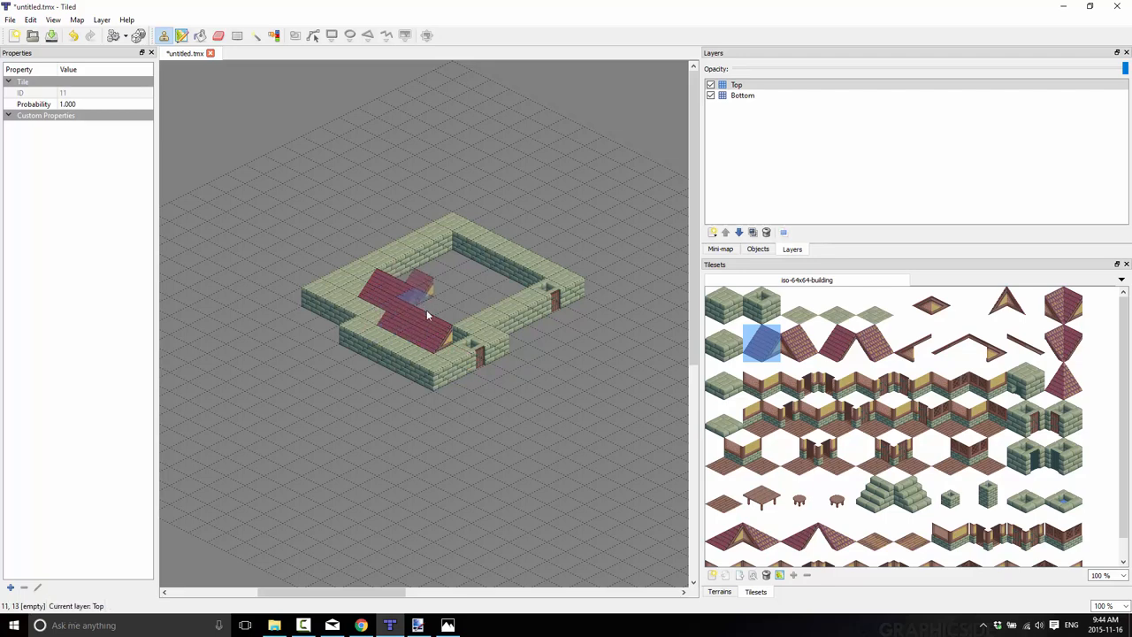
{"action": "left_click", "coordinate": [468, 353]}
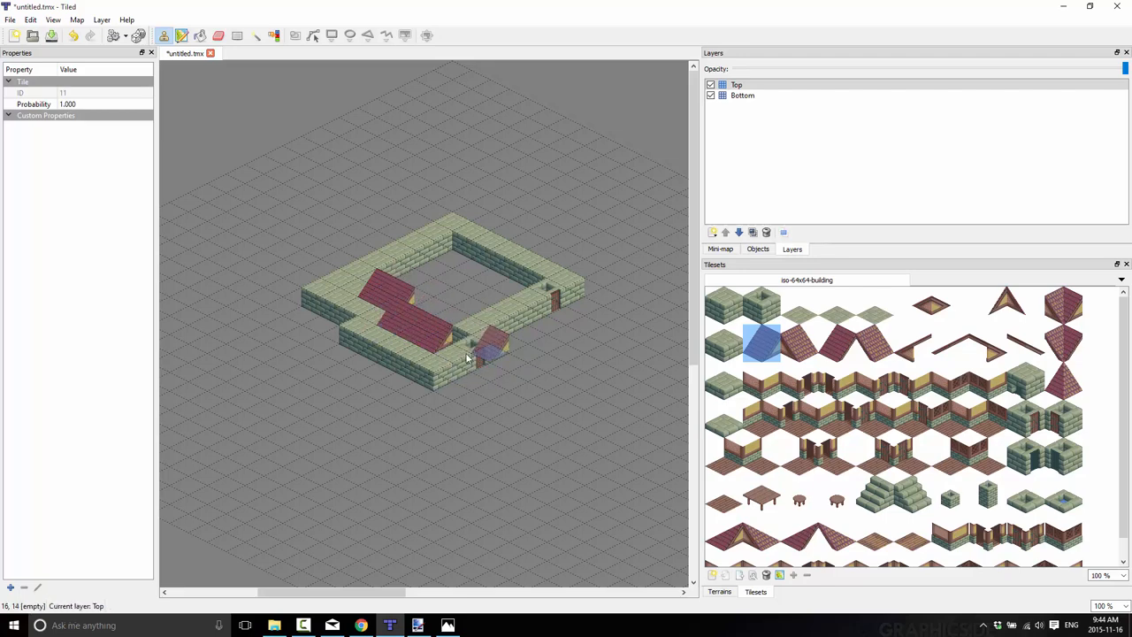
{"action": "left_click", "coordinate": [473, 296]}
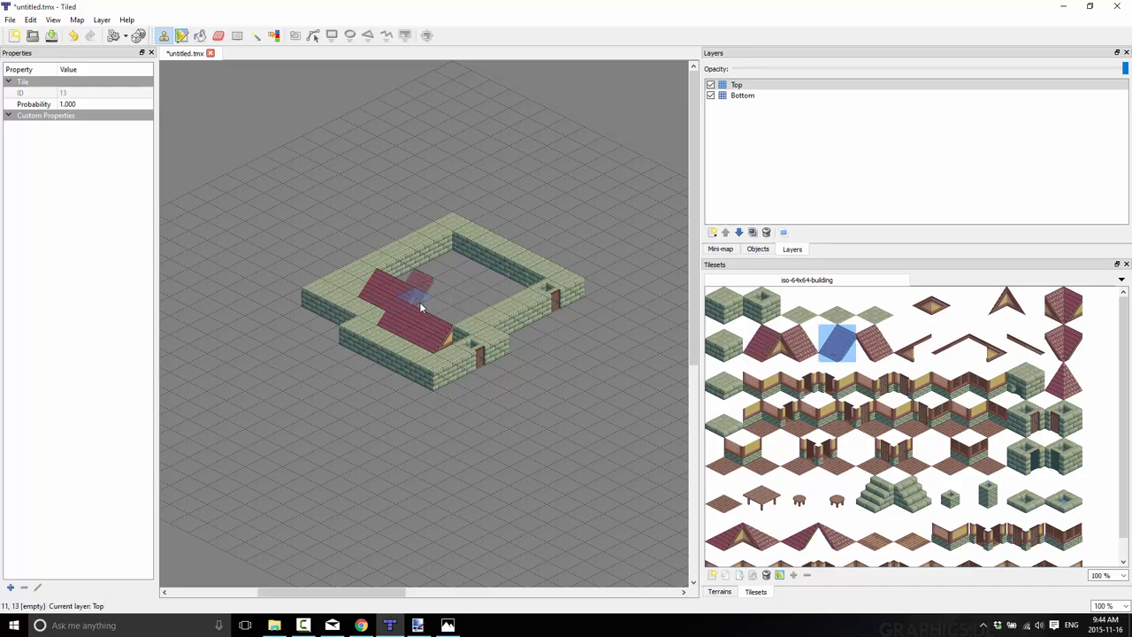
{"action": "left_click", "coordinate": [411, 314]}
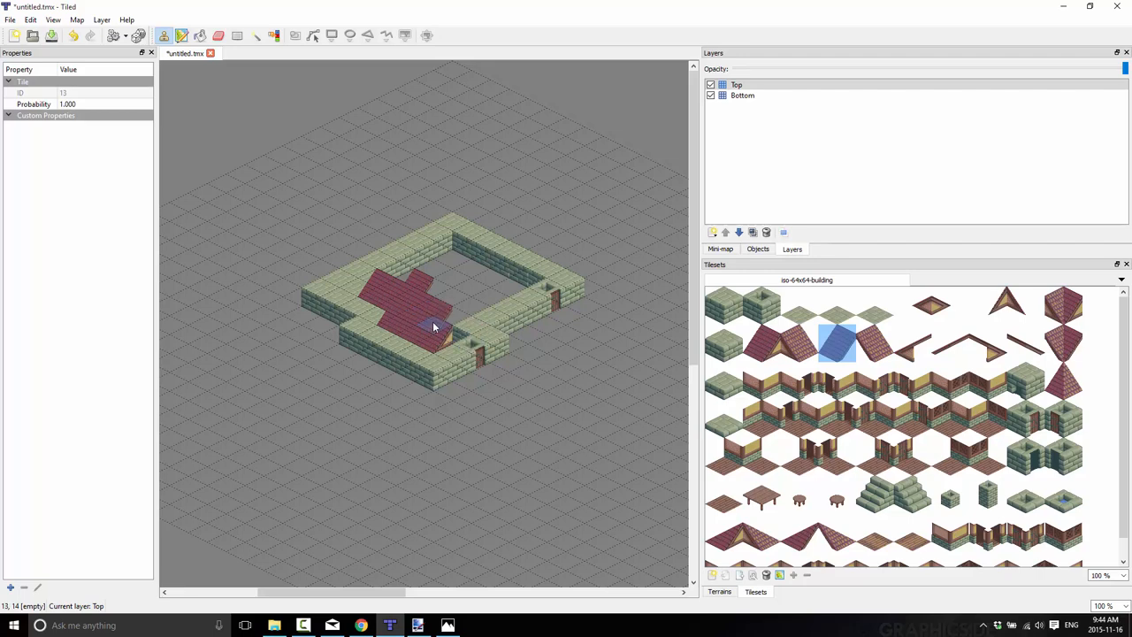
{"action": "left_click", "coordinate": [478, 367]}
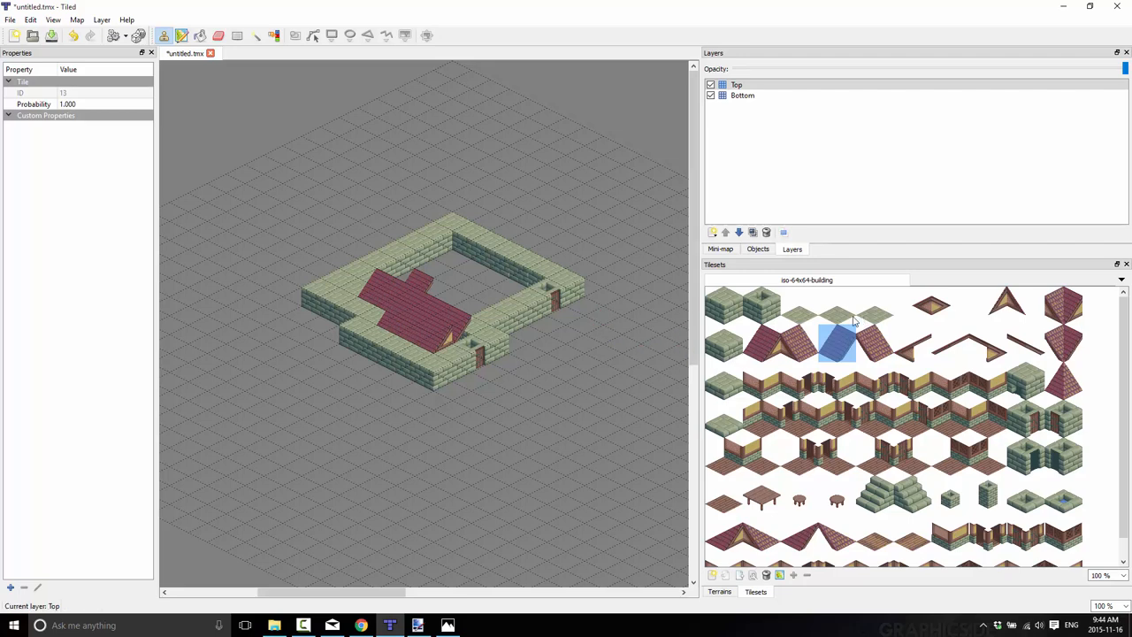
{"action": "mouse_move", "coordinate": [1060, 315]}
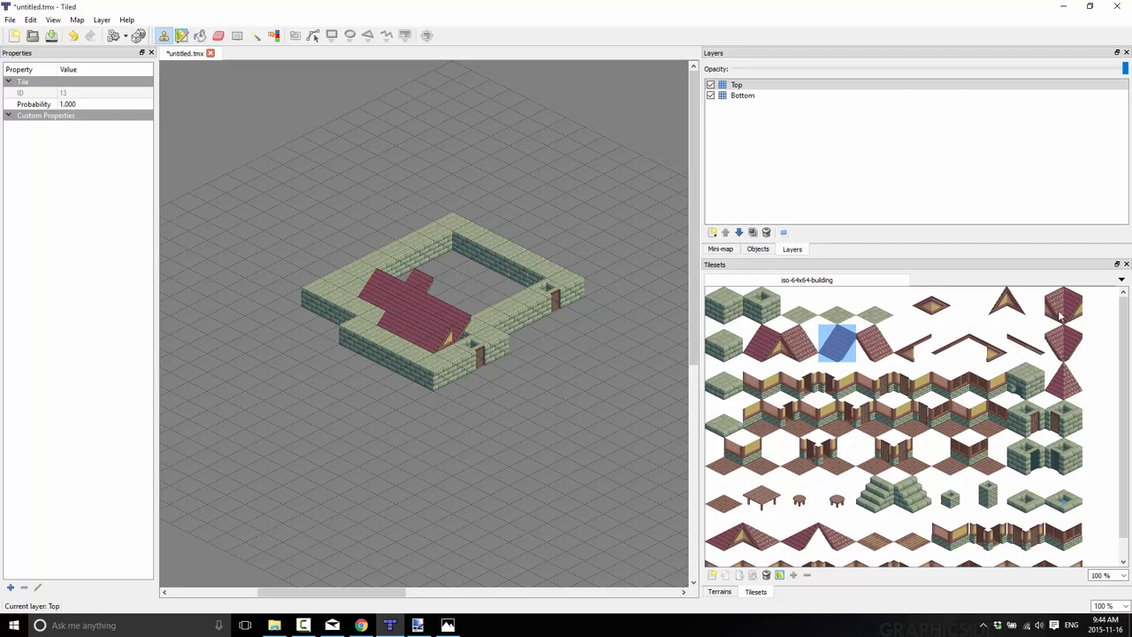
Stamp the pointed hipped roof corner tile at the red roof's right end
{"action": "left_click", "coordinate": [1065, 305]}
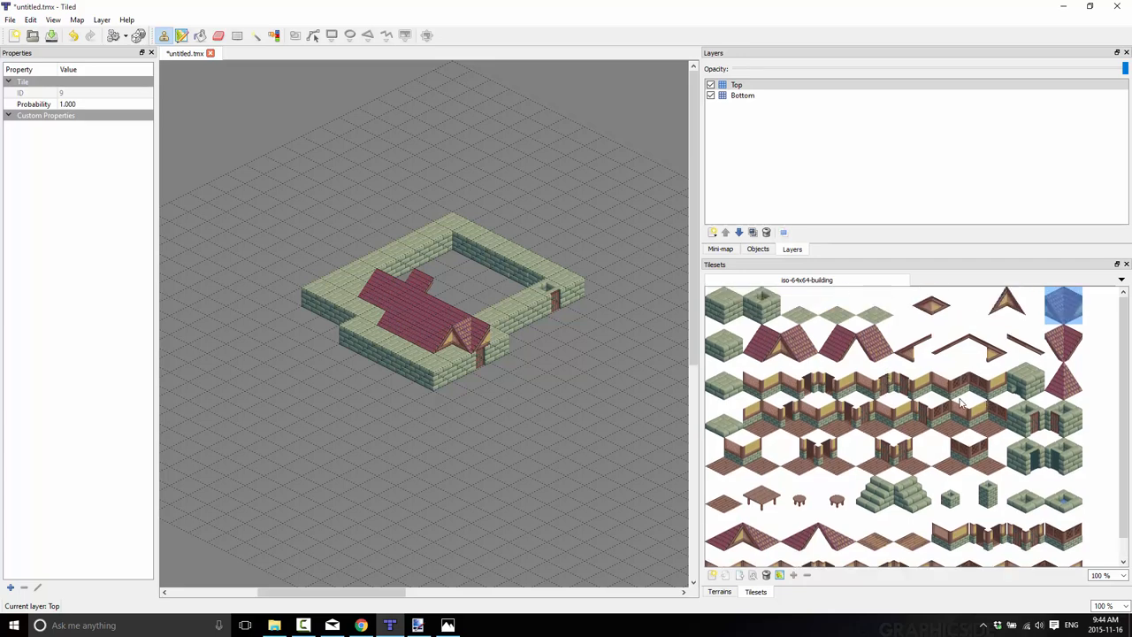
{"action": "mouse_move", "coordinate": [741, 368]}
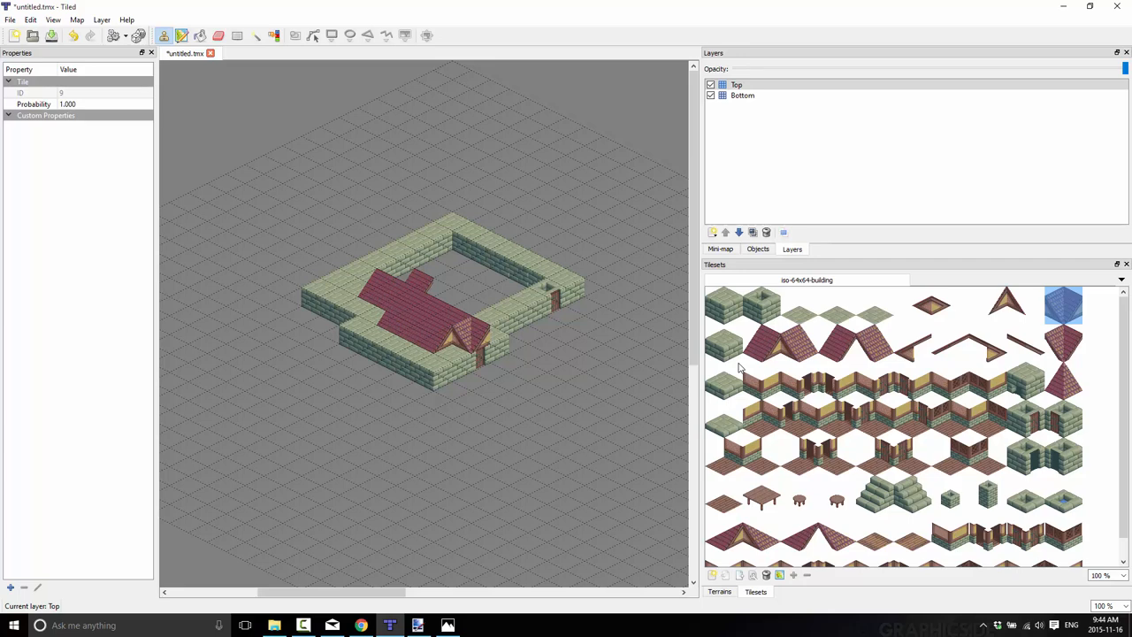
{"action": "left_click", "coordinate": [526, 323]}
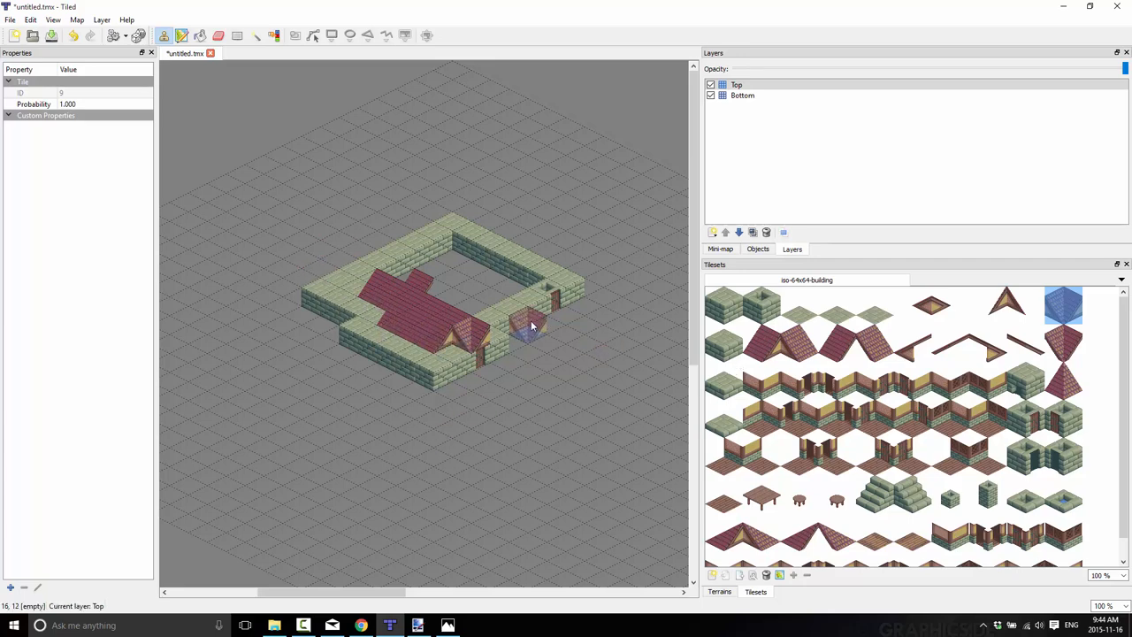
{"action": "left_click", "coordinate": [531, 327]}
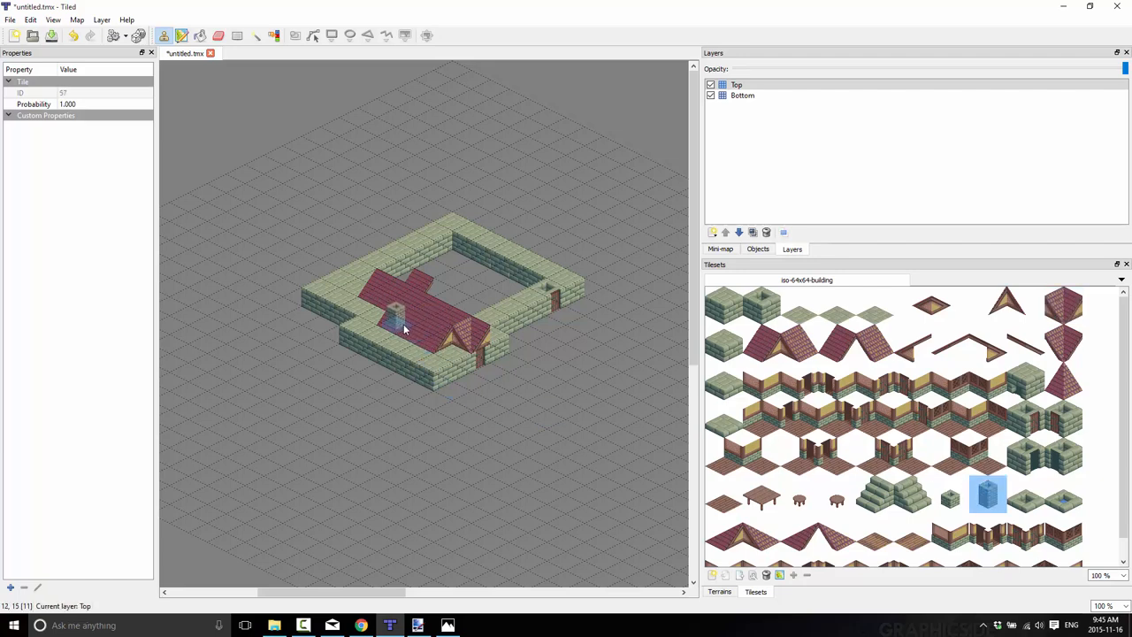
{"action": "left_click", "coordinate": [434, 318]}
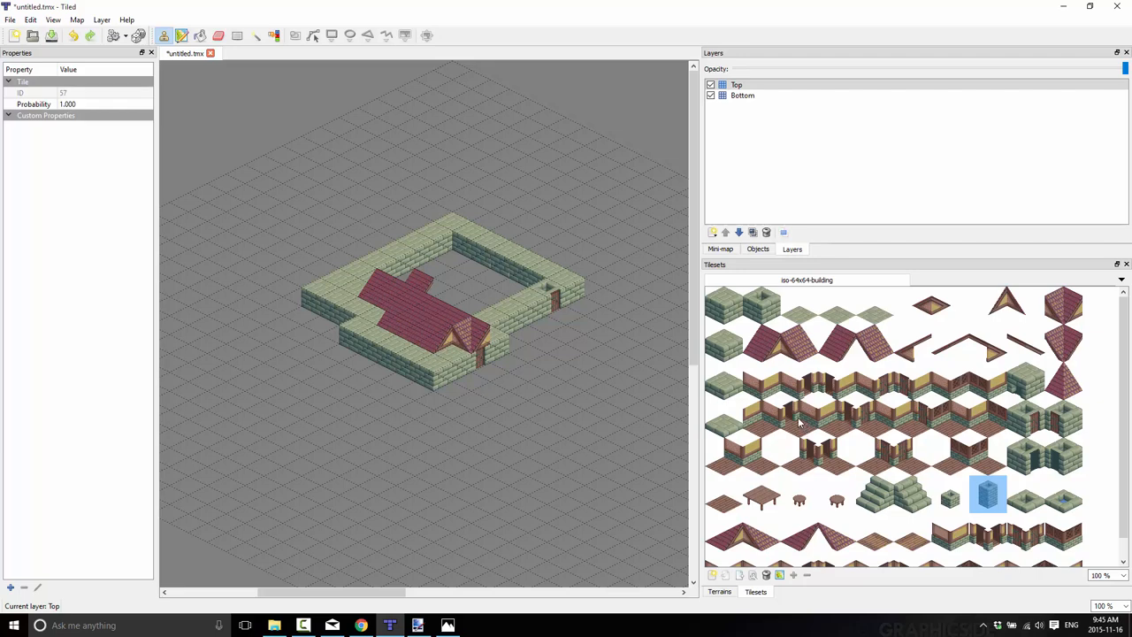
Add a new tile layer, MoreTop, from the add-layer menu
{"action": "left_click", "coordinate": [712, 232]}
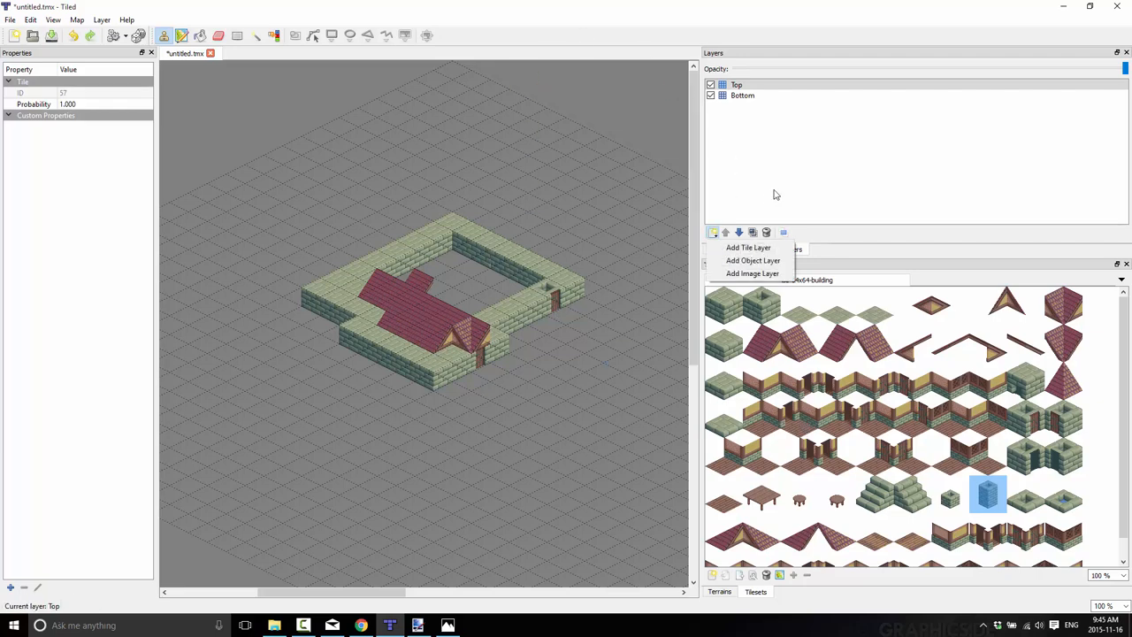
{"action": "left_click", "coordinate": [748, 246]}
{"action": "type", "text": "MoreTop"}
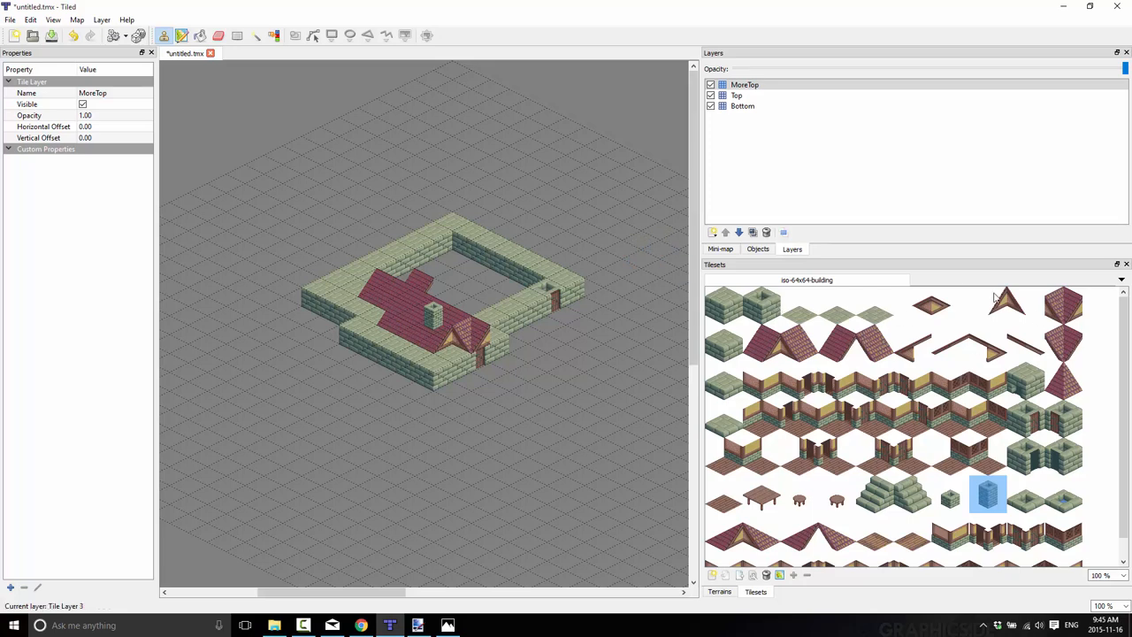
{"action": "mouse_move", "coordinate": [686, 345]}
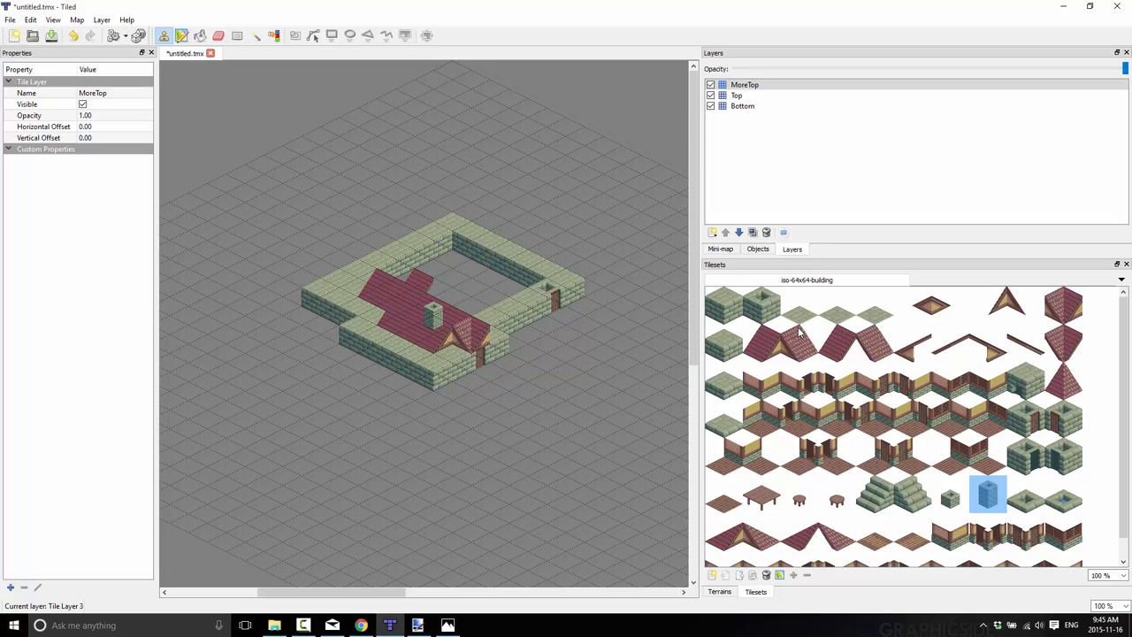
{"action": "mouse_move", "coordinate": [989, 540]}
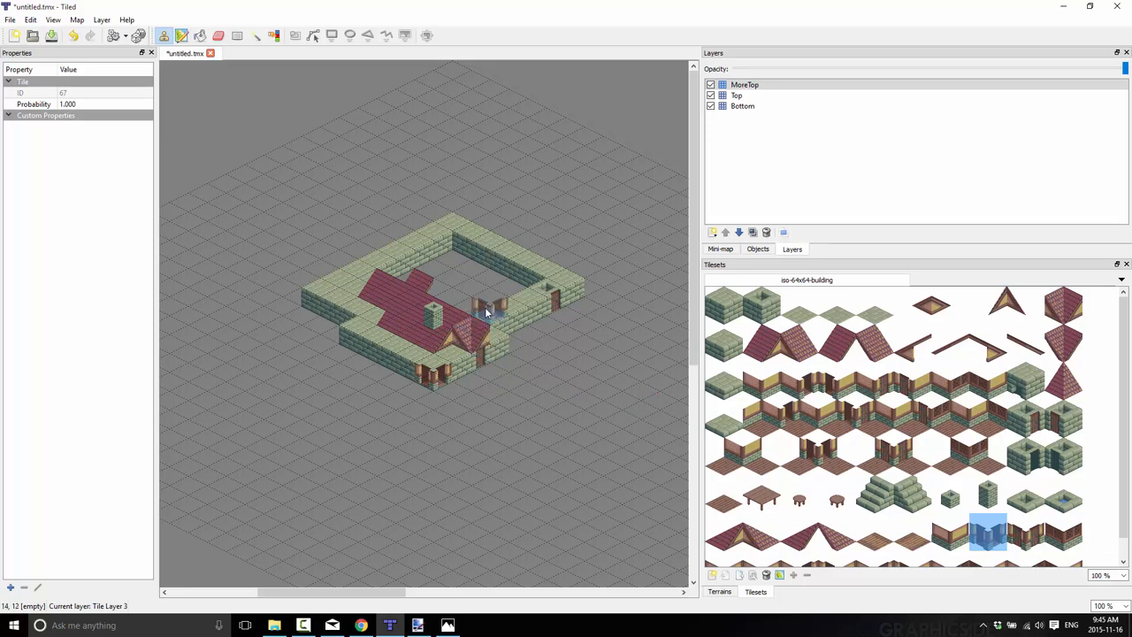
Stamp the columned porch doorway at the front wall and the gable trim piece
{"action": "left_click", "coordinate": [495, 310]}
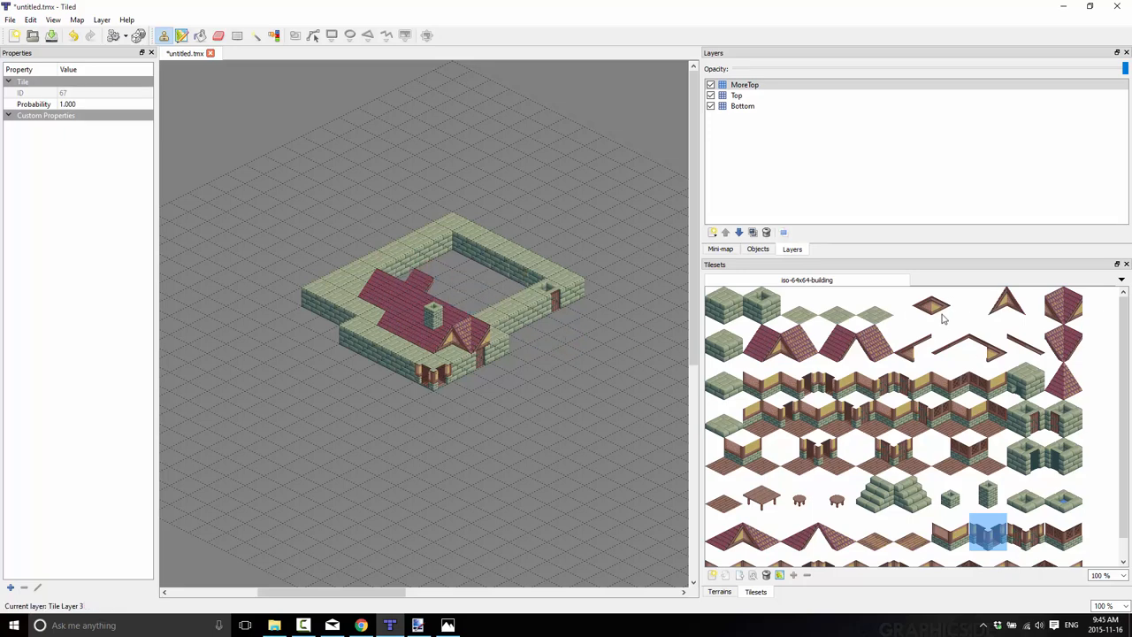
{"action": "mouse_move", "coordinate": [986, 366]}
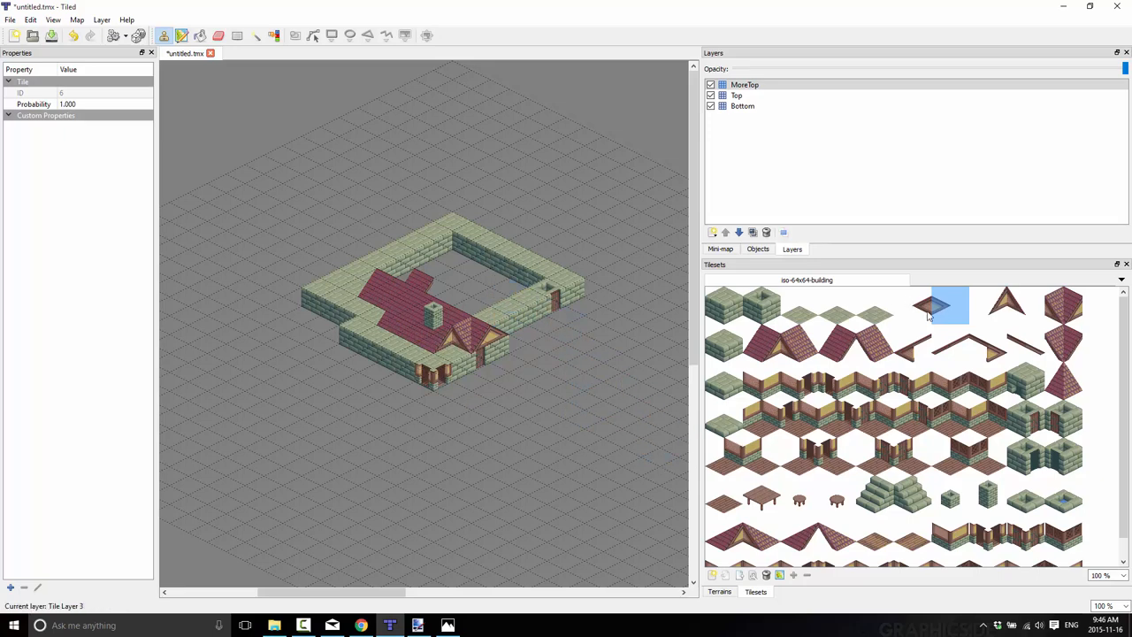
{"action": "mouse_move", "coordinate": [939, 308]}
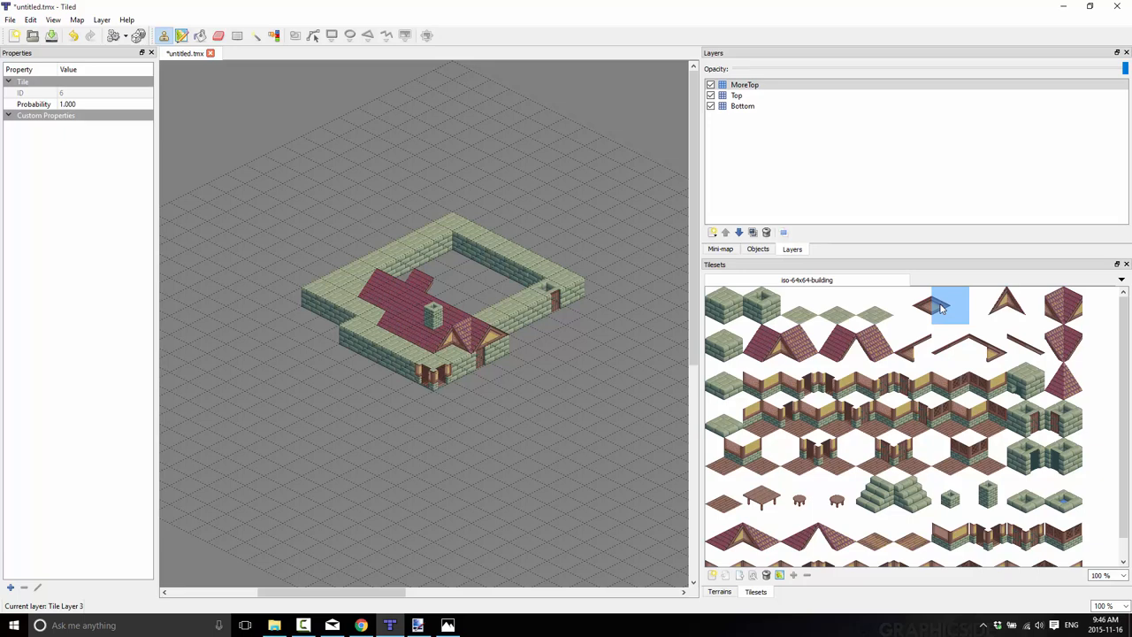
{"action": "left_click", "coordinate": [744, 84]}
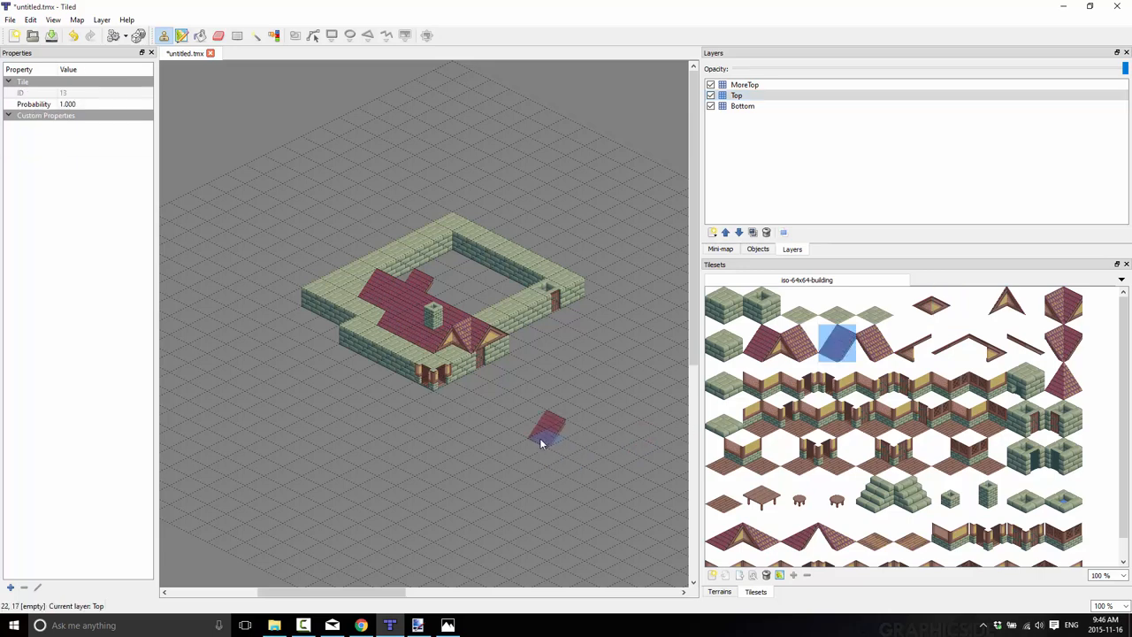
Stamp red roof tiles for a second block, then drag Bottom-layer stone walls beneath them
{"action": "left_click", "coordinate": [548, 442]}
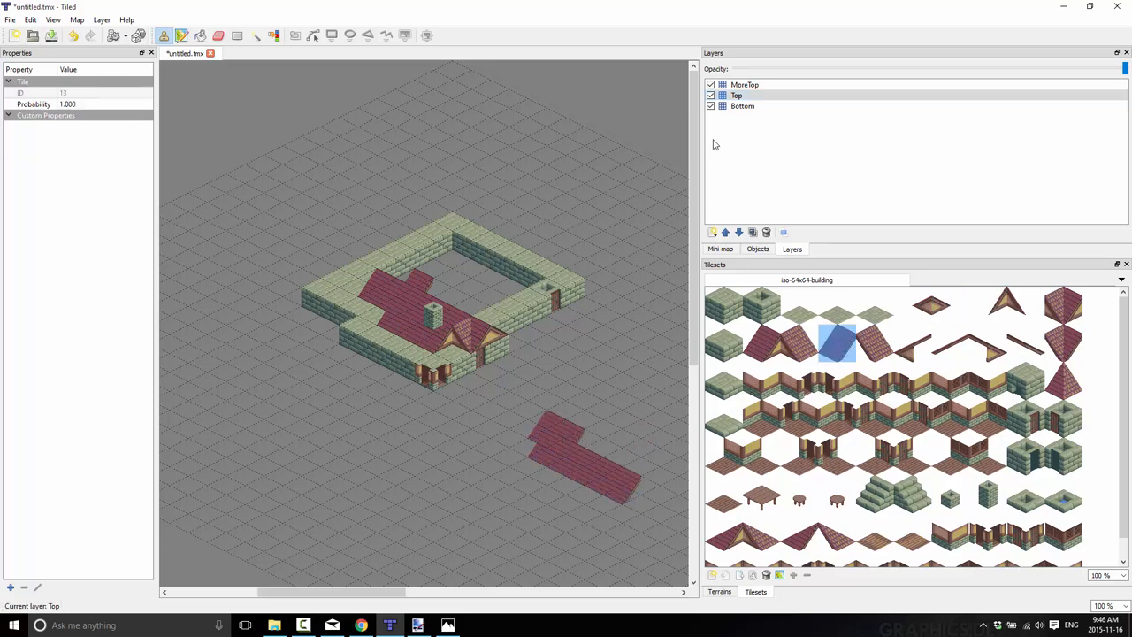
{"action": "left_click", "coordinate": [742, 105]}
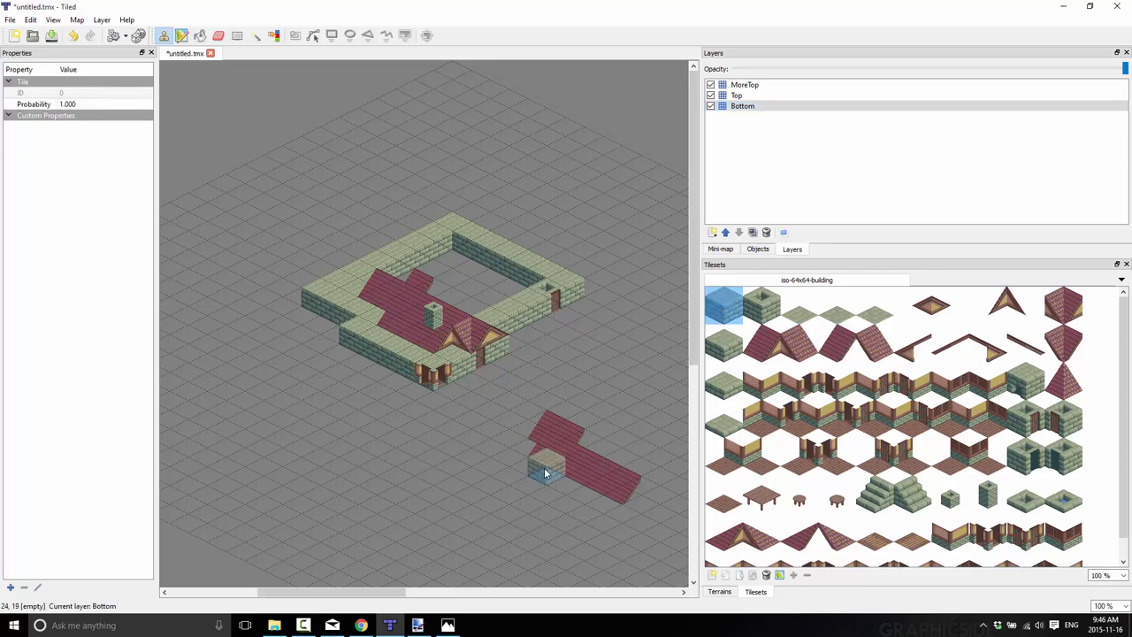
{"action": "left_click_drag", "start_coordinate": [544, 473], "coordinate": [610, 508]}
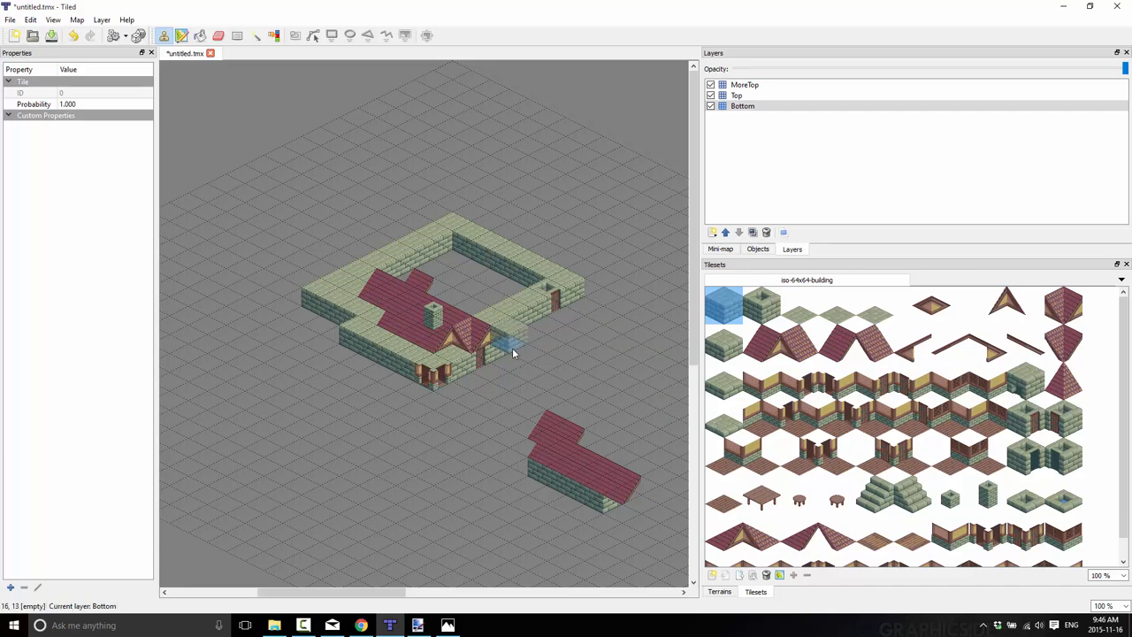
{"action": "left_click", "coordinate": [394, 327]}
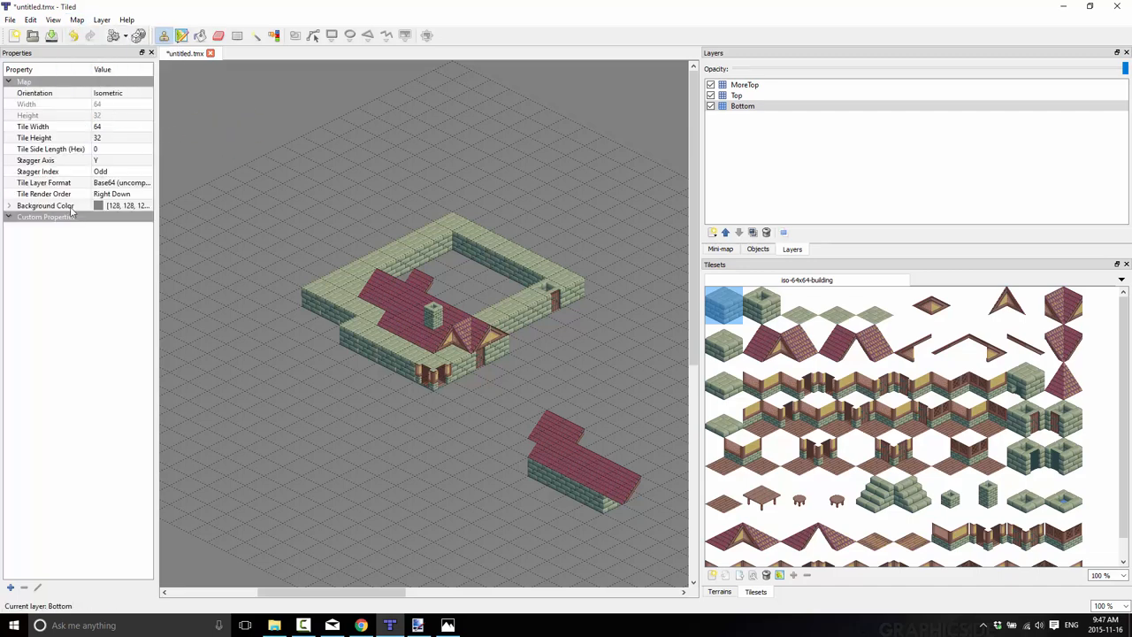
{"action": "mouse_move", "coordinate": [73, 212]}
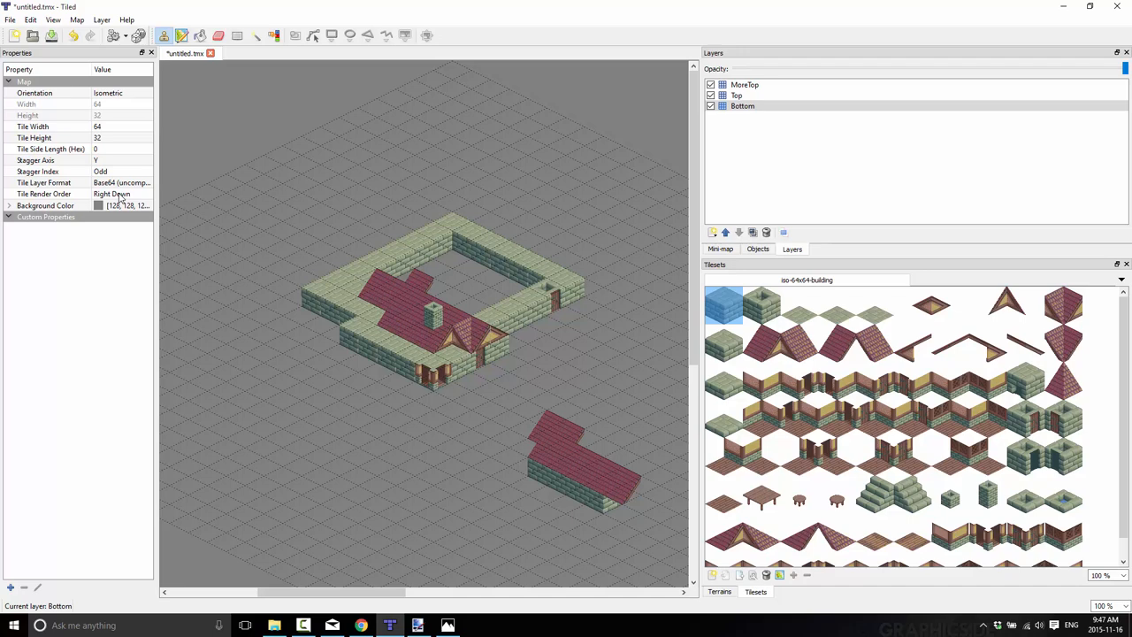
{"action": "mouse_move", "coordinate": [117, 201]}
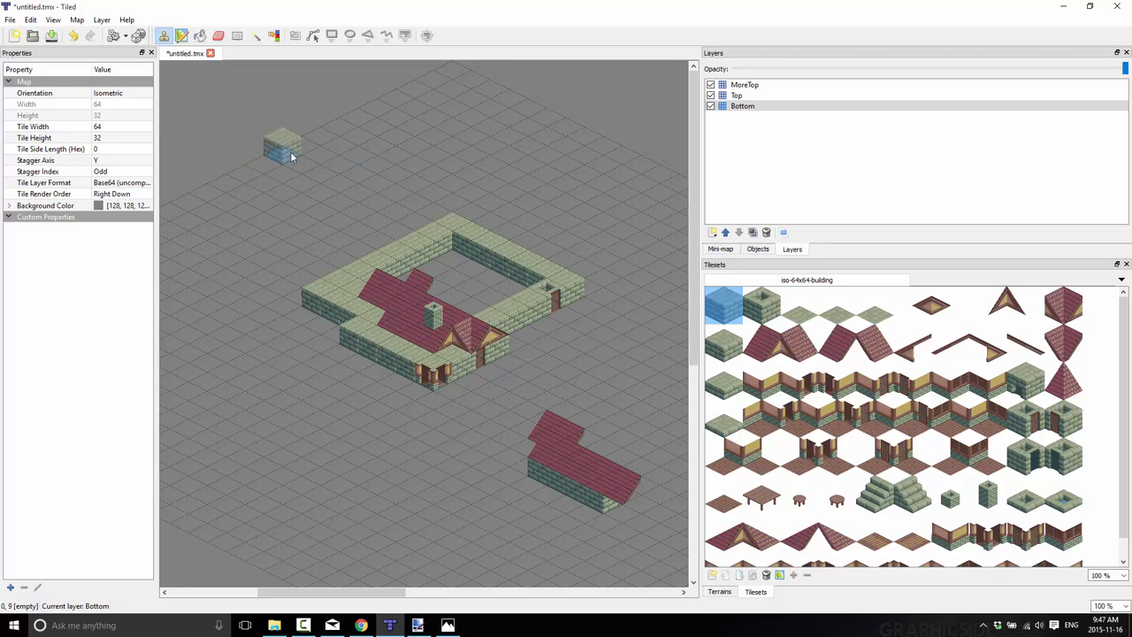
Stamp five stone wall blocks in an L shape near the map's top-left
{"action": "left_click", "coordinate": [254, 173]}
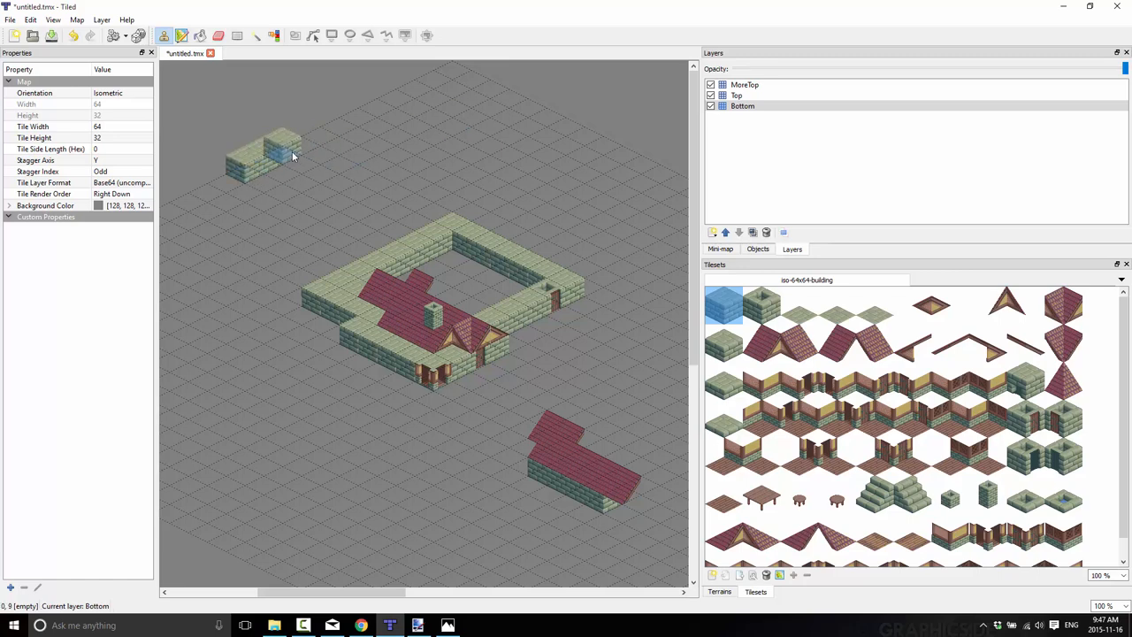
{"action": "left_click", "coordinate": [273, 164]}
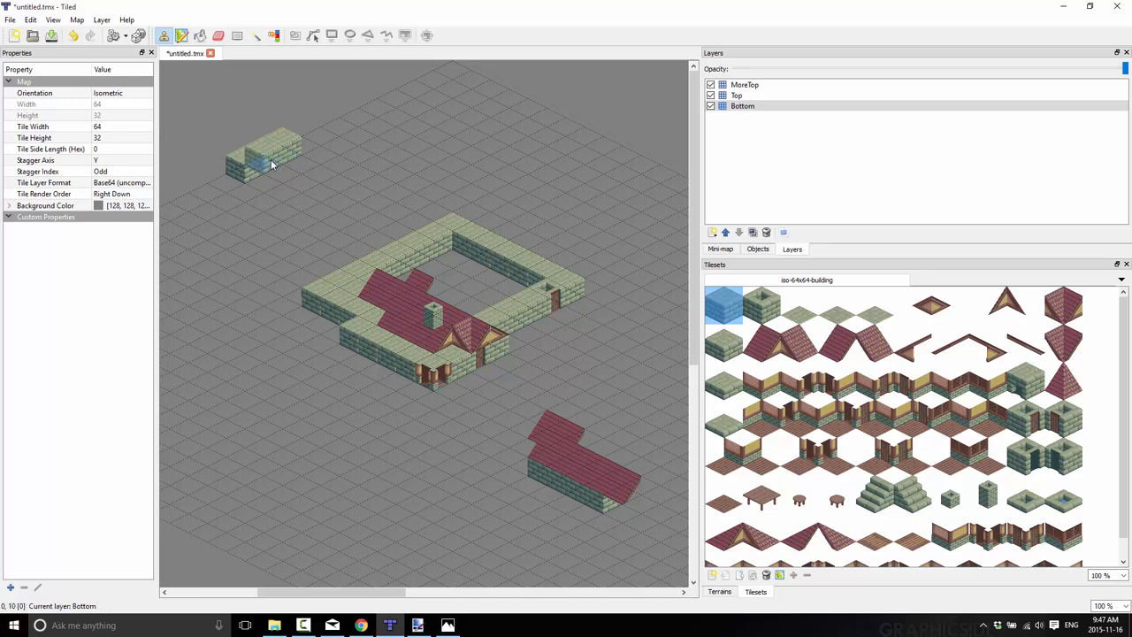
{"action": "left_click", "coordinate": [191, 194]}
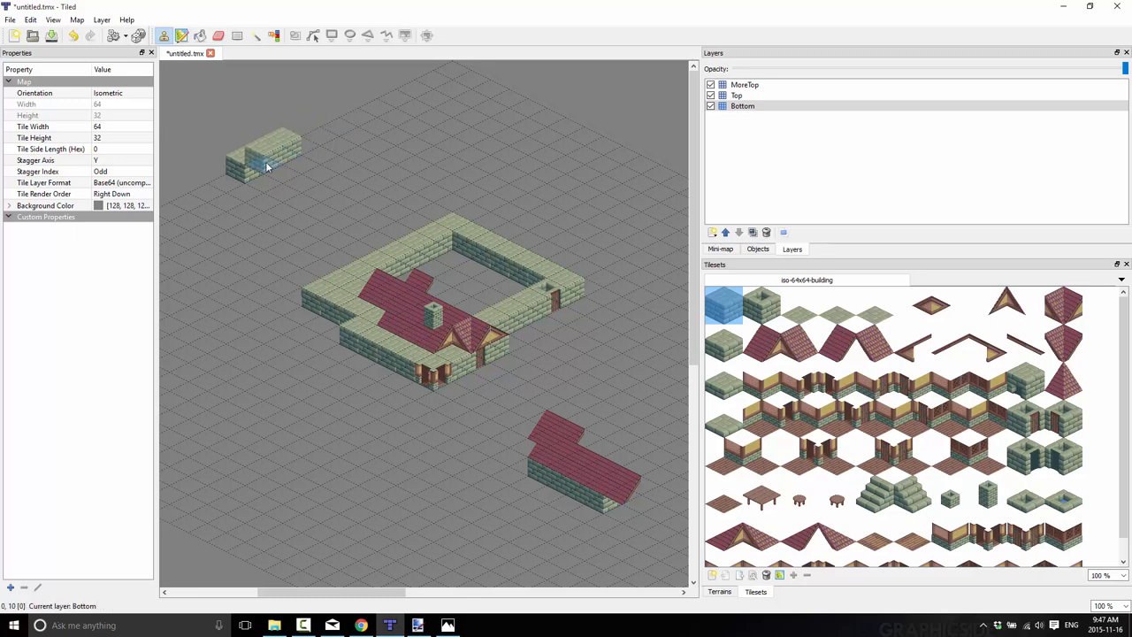
{"action": "left_click", "coordinate": [268, 168]}
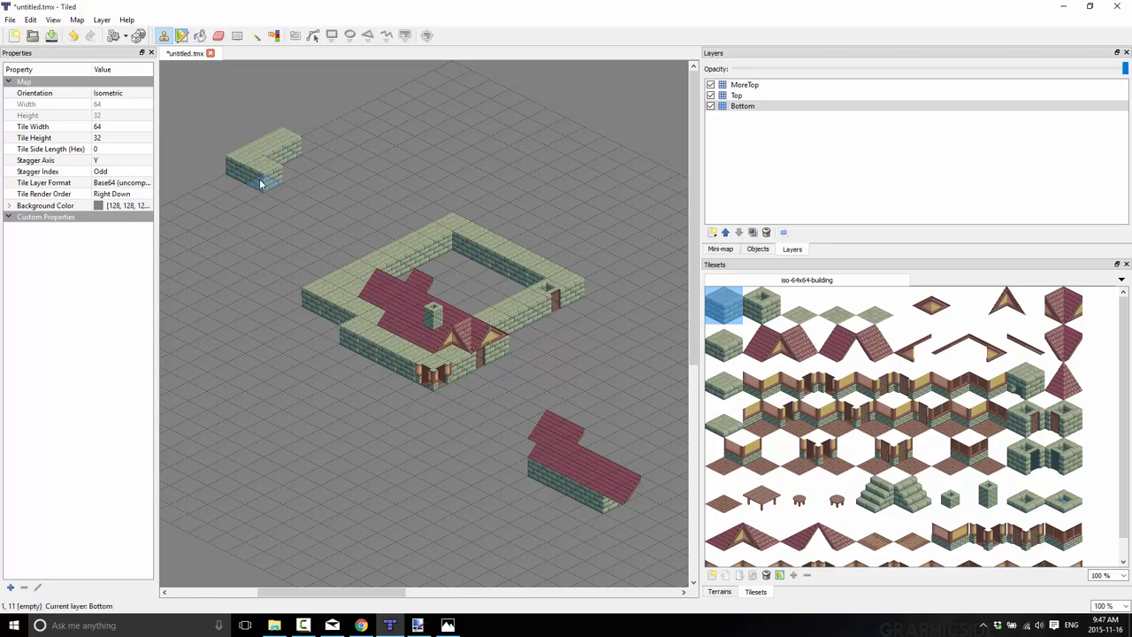
{"action": "left_click", "coordinate": [290, 199]}
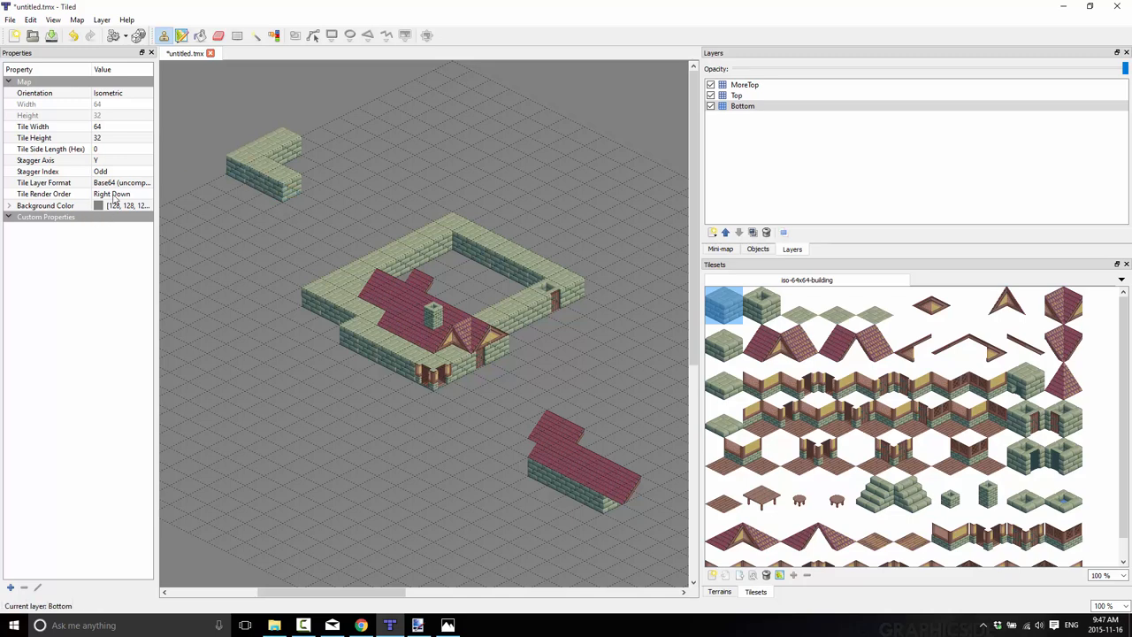
Open the Tile Render Order dropdown, still set to Right Down, to list its options
{"action": "left_click", "coordinate": [122, 193]}
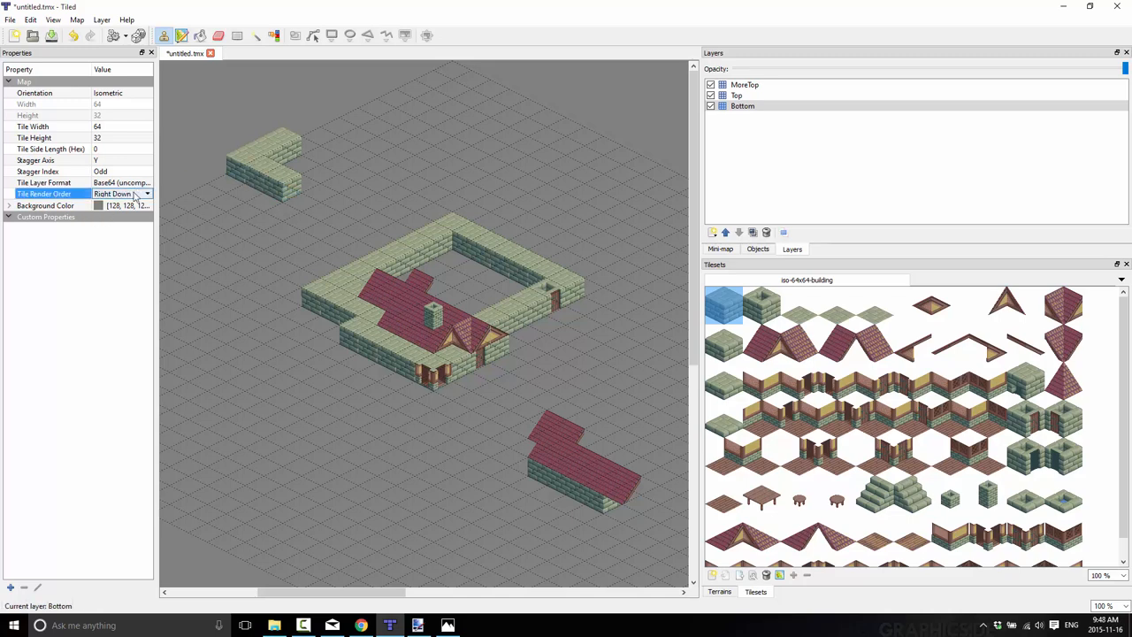
{"action": "left_click", "coordinate": [147, 193]}
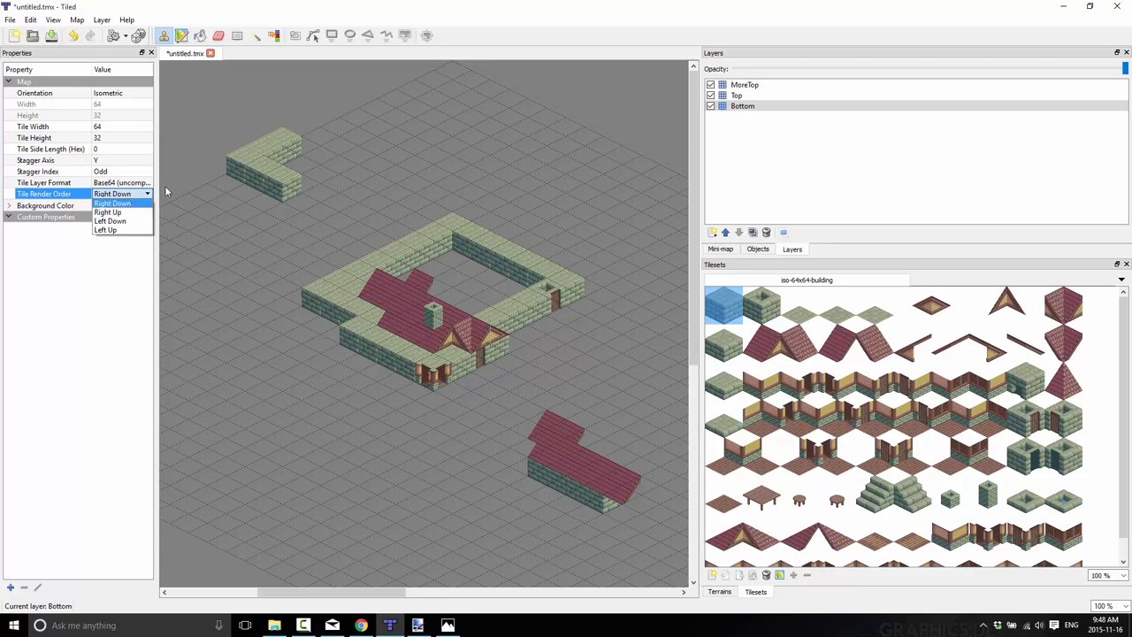
{"action": "mouse_move", "coordinate": [176, 220]}
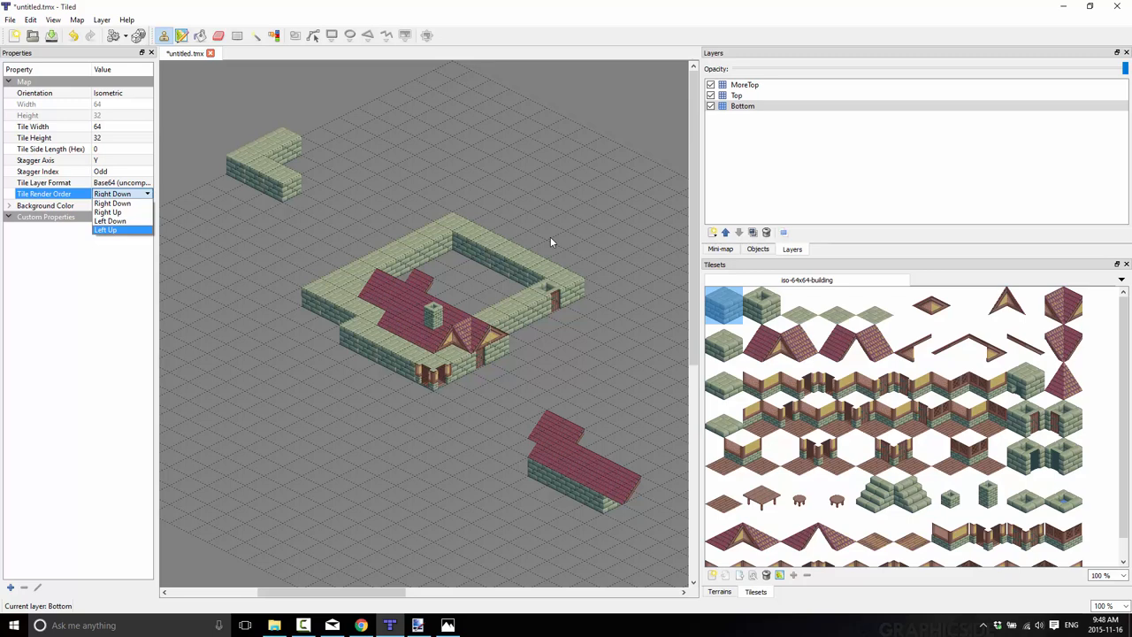
{"action": "mouse_move", "coordinate": [416, 190]}
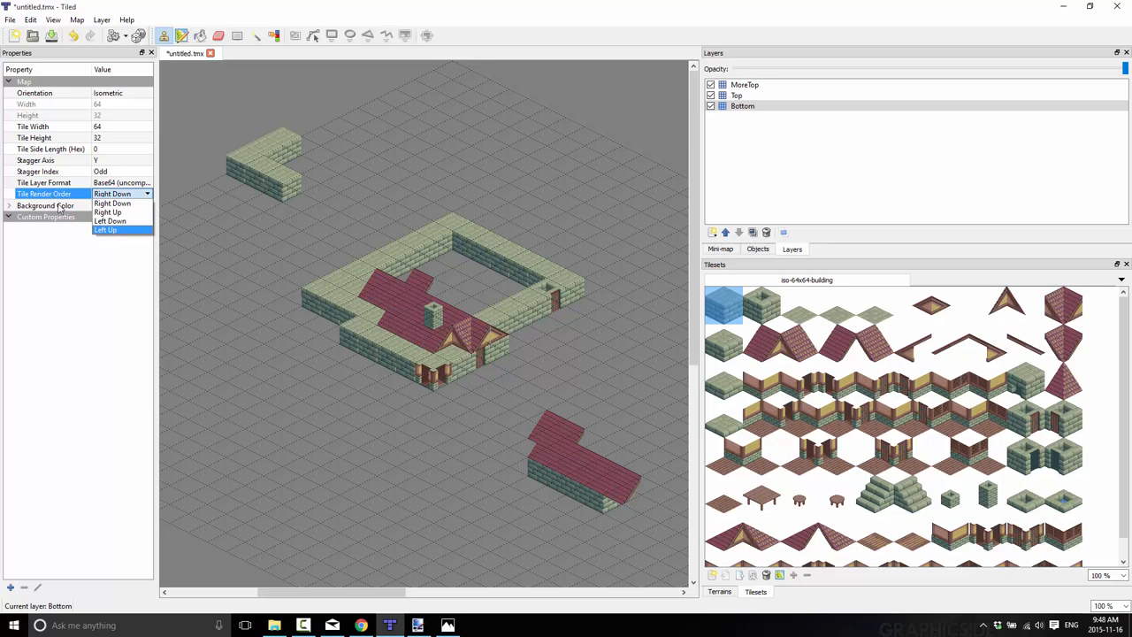
{"action": "mouse_move", "coordinate": [493, 194]}
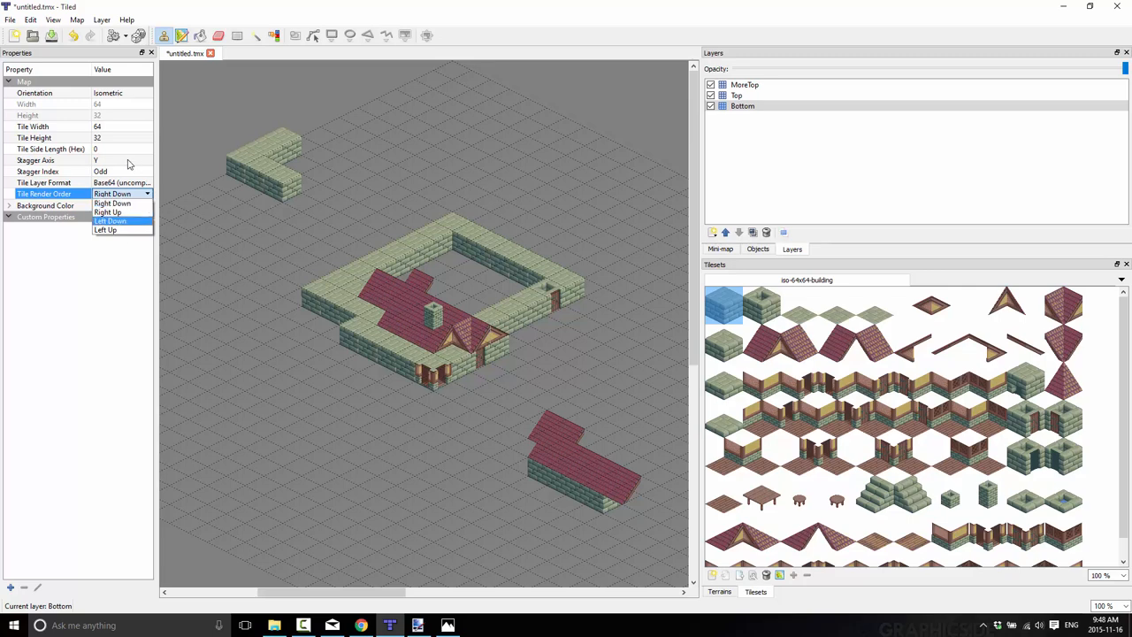
{"action": "mouse_move", "coordinate": [128, 165]}
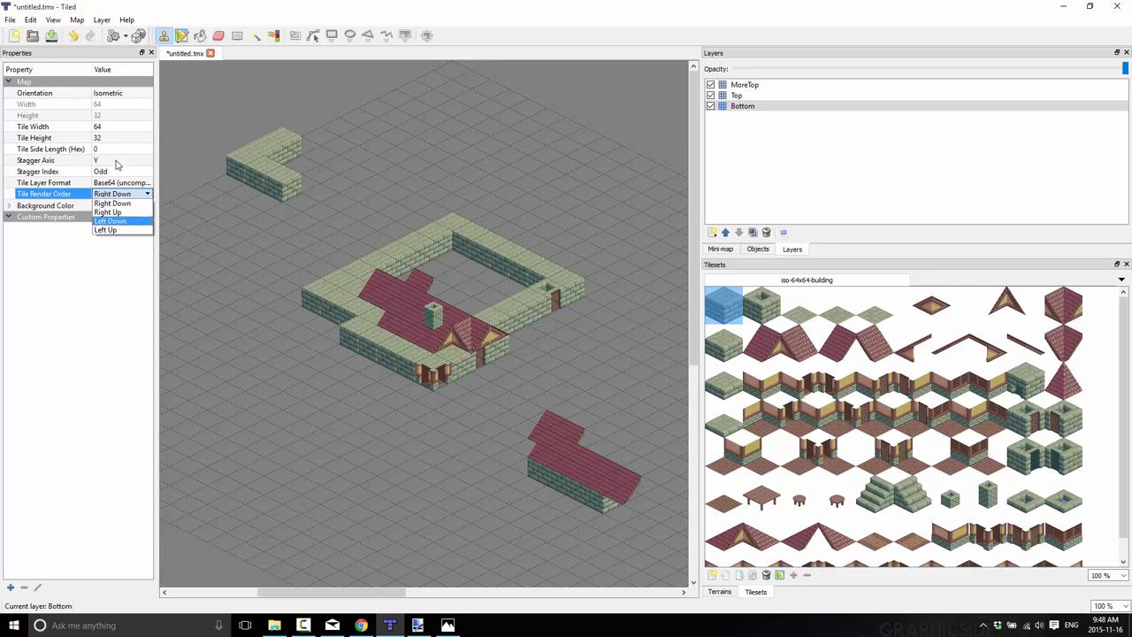